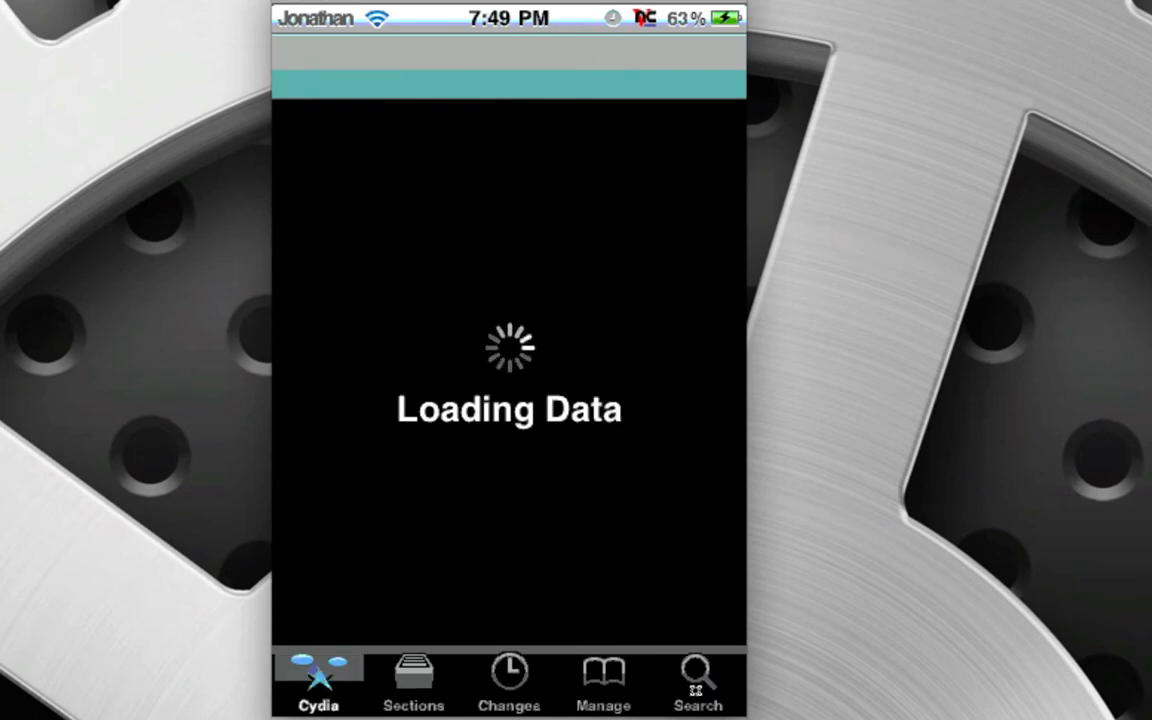
Search Cydia for 'openssh', install and confirm OpenSSH, then return to Cydia
left_click(697, 680)
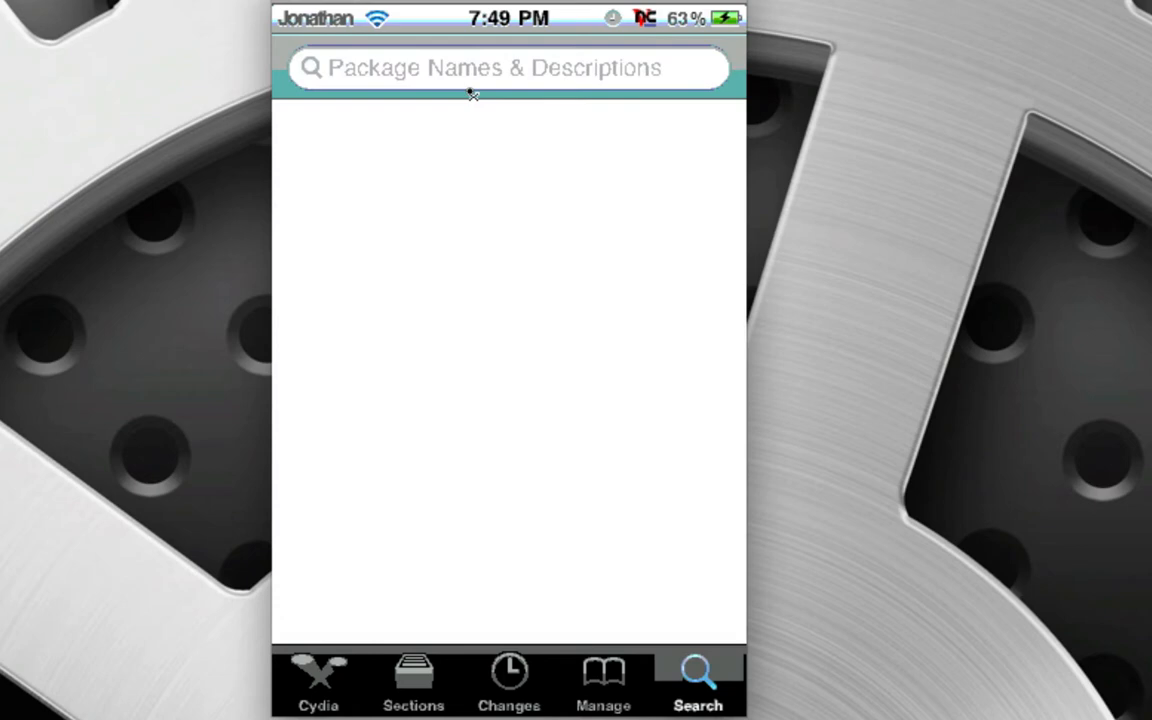
left_click(507, 68)
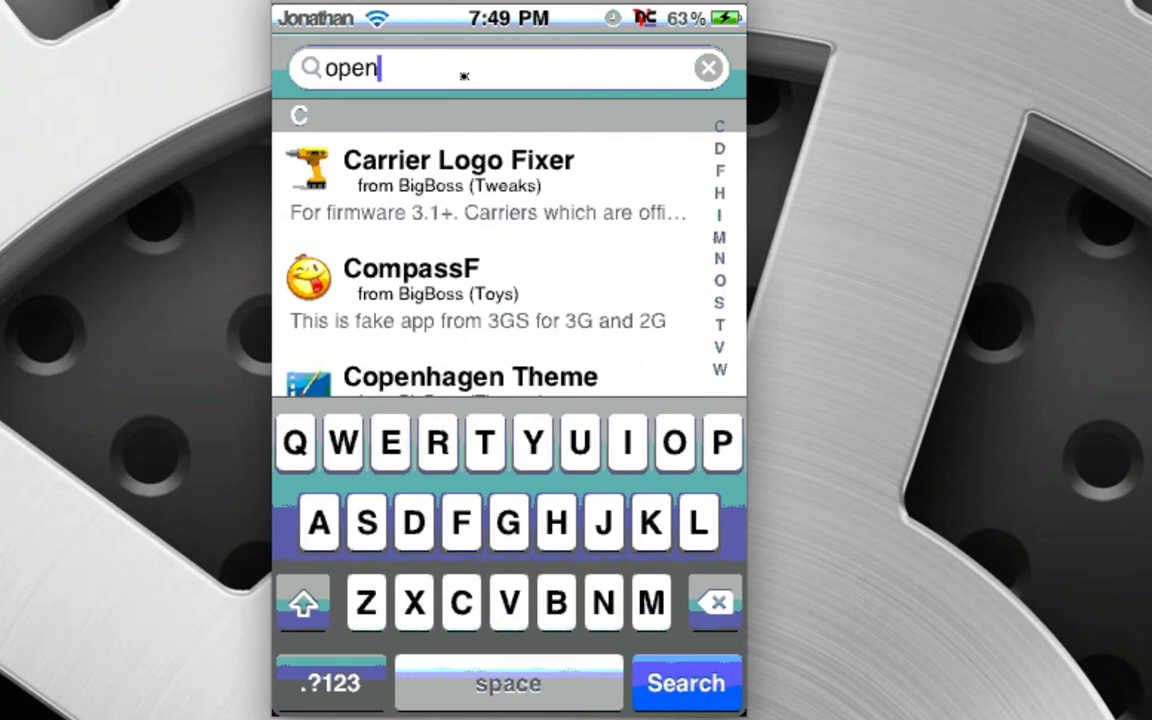
type("s")
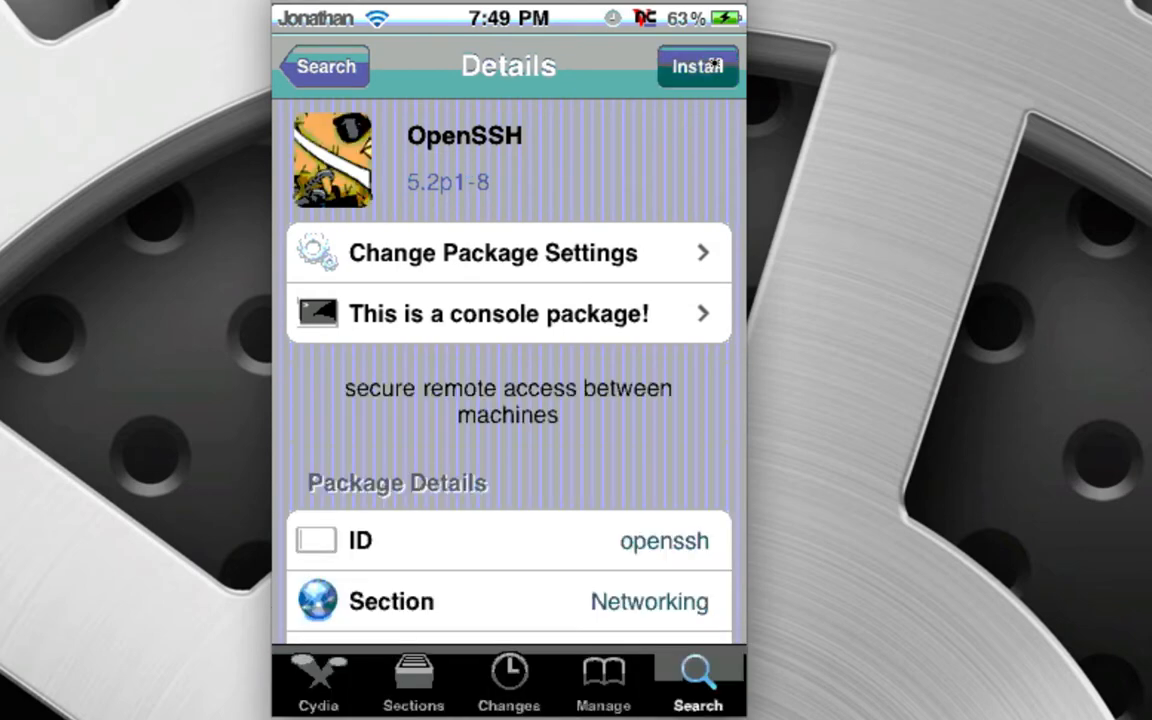
left_click(697, 66)
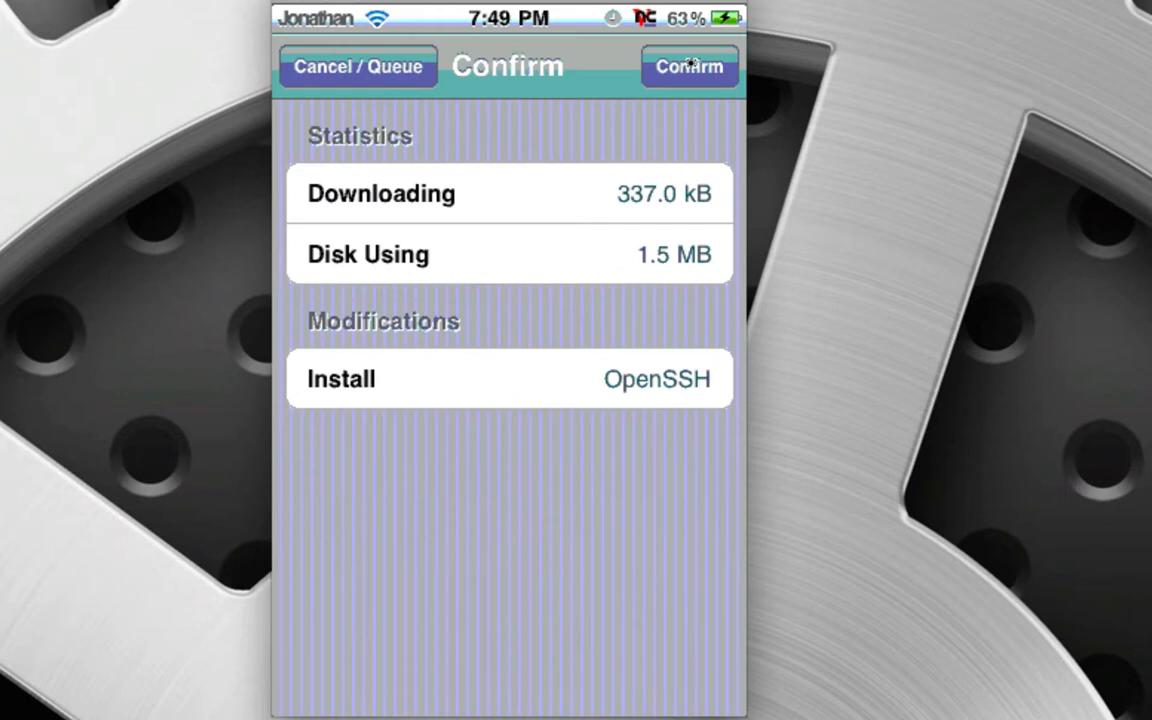
left_click(689, 66)
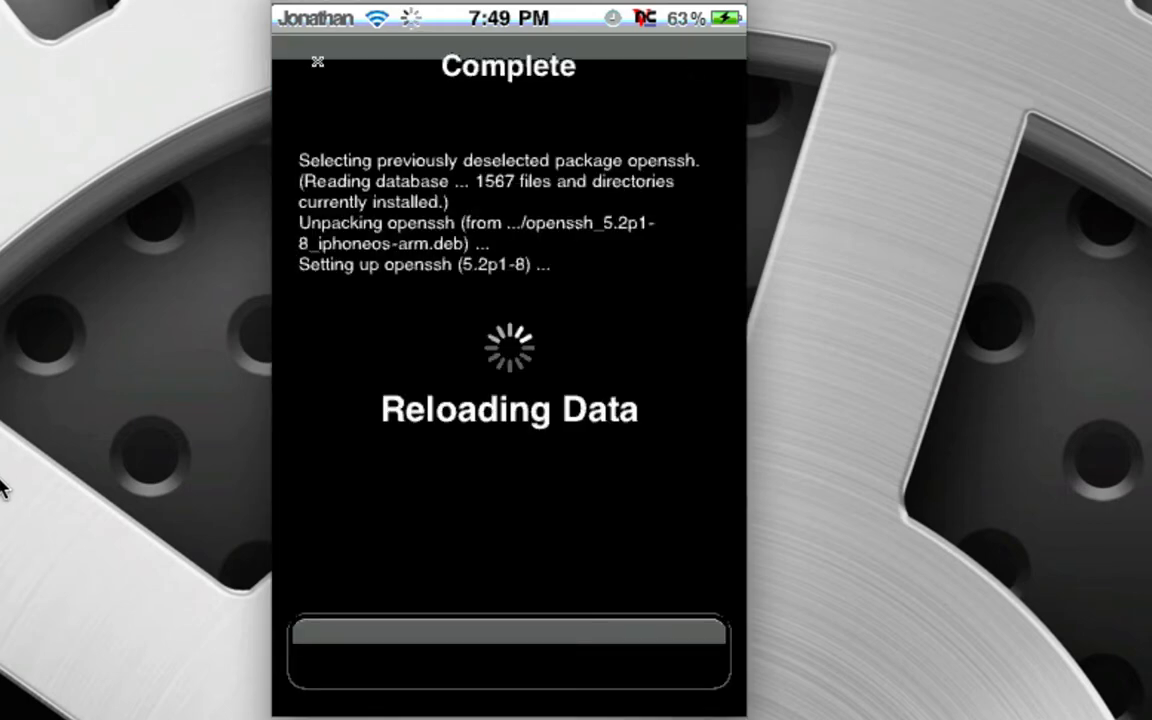
mouse_move(498, 601)
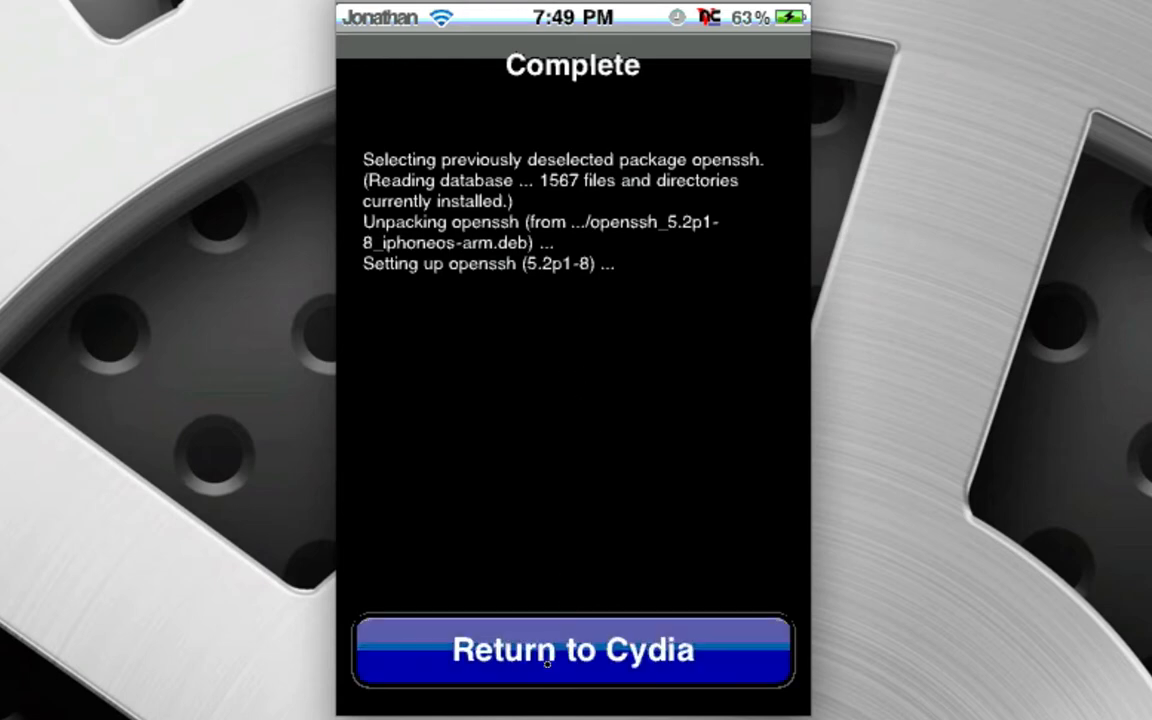
left_click(572, 649)
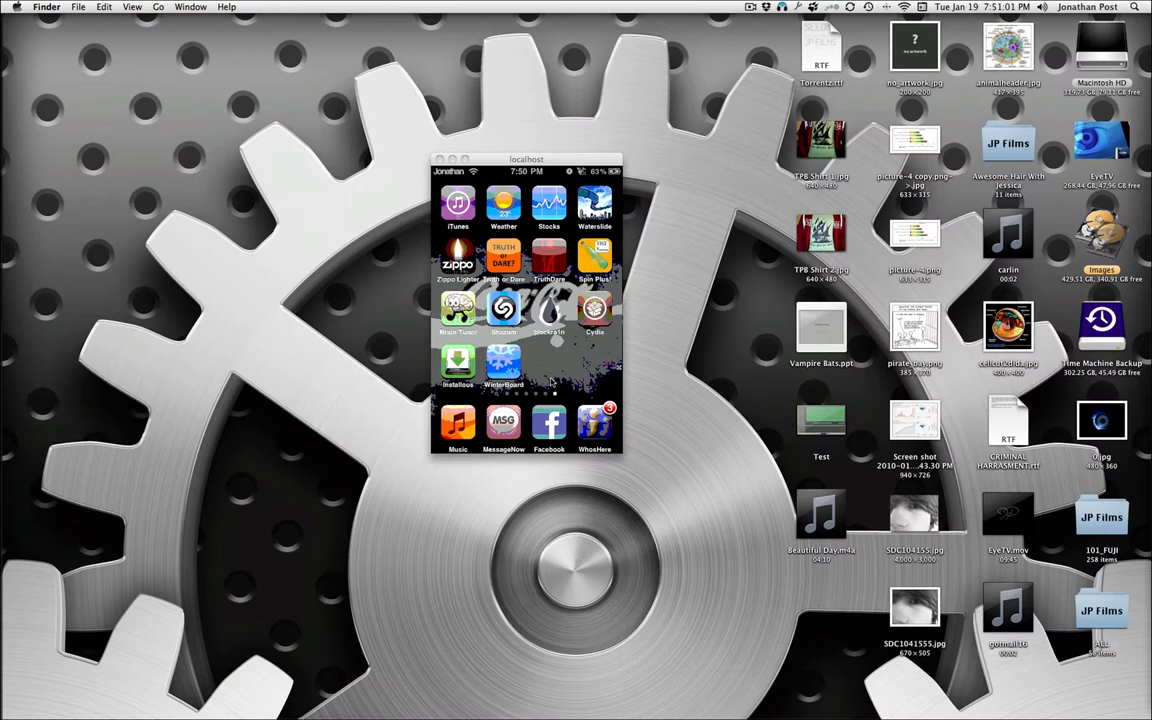
mouse_move(363, 326)
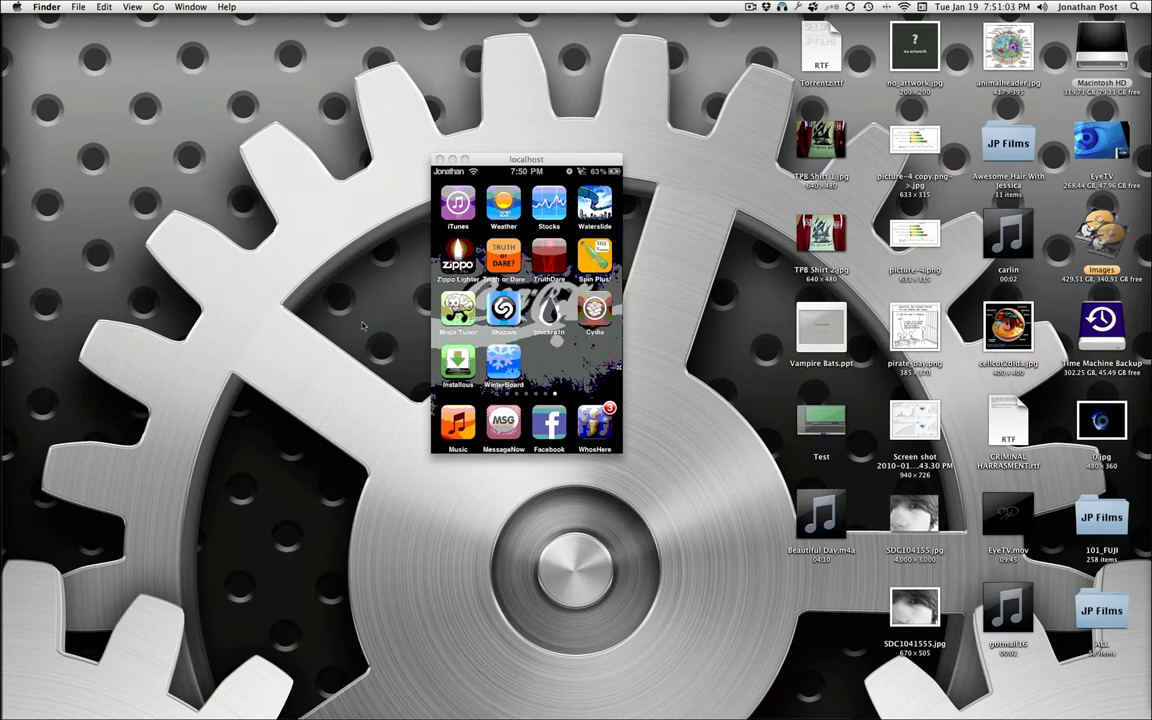
Move the iPhone VNC window left to show the Wi-Fi IP 192.168.0.2
left_click_drag(526, 159, 378, 83)
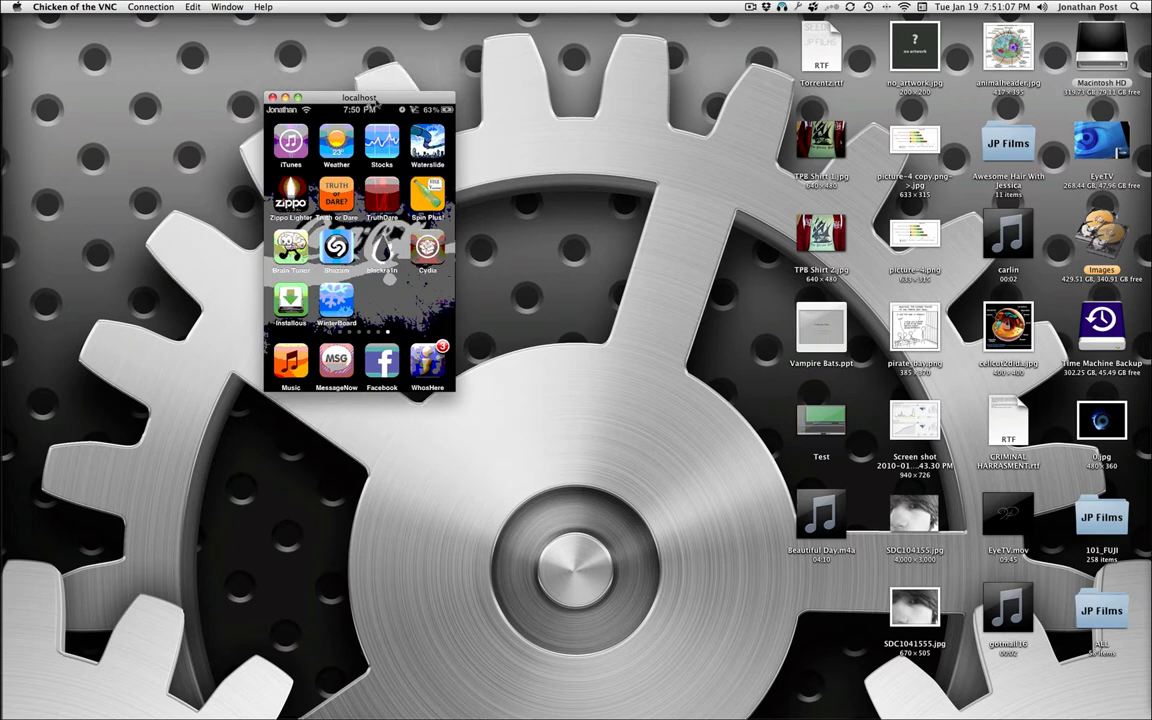
left_click_drag(359, 97, 192, 20)
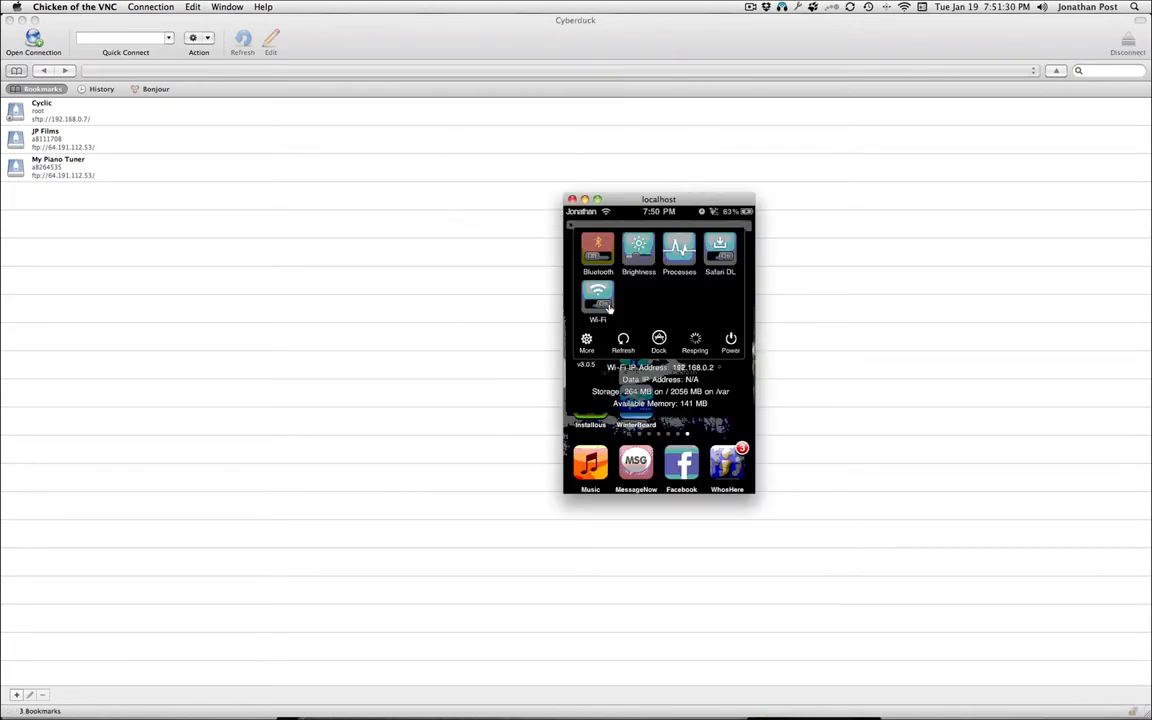
mouse_move(217, 103)
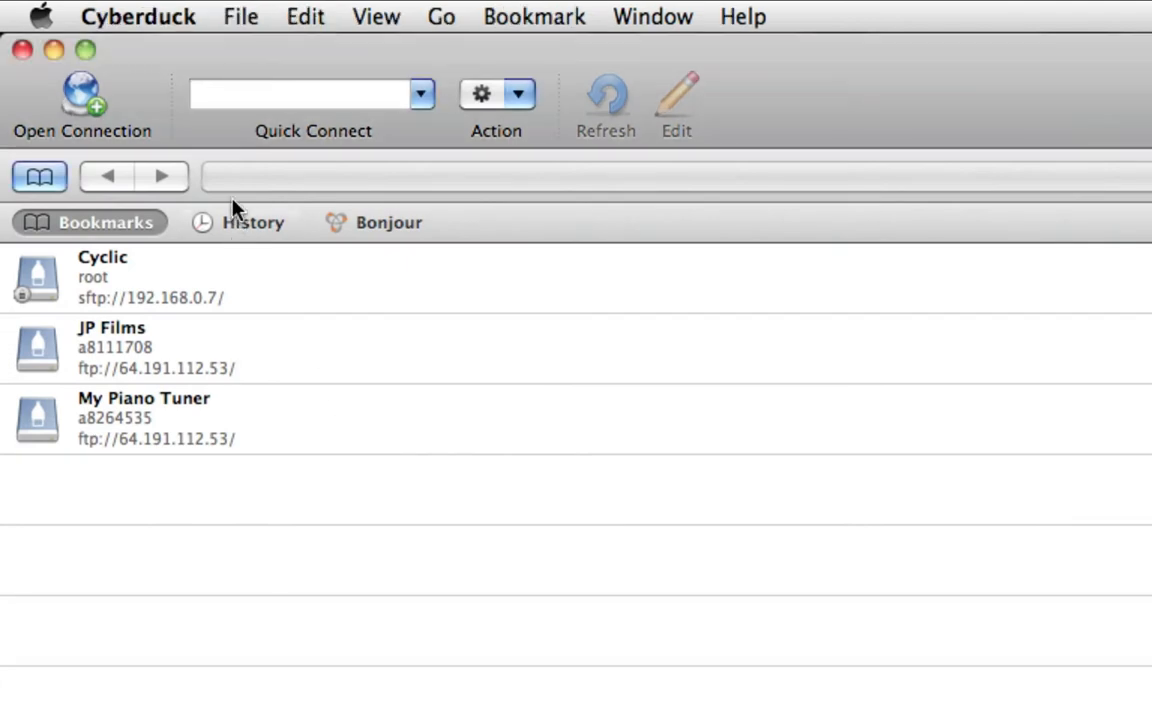
left_click(82, 95)
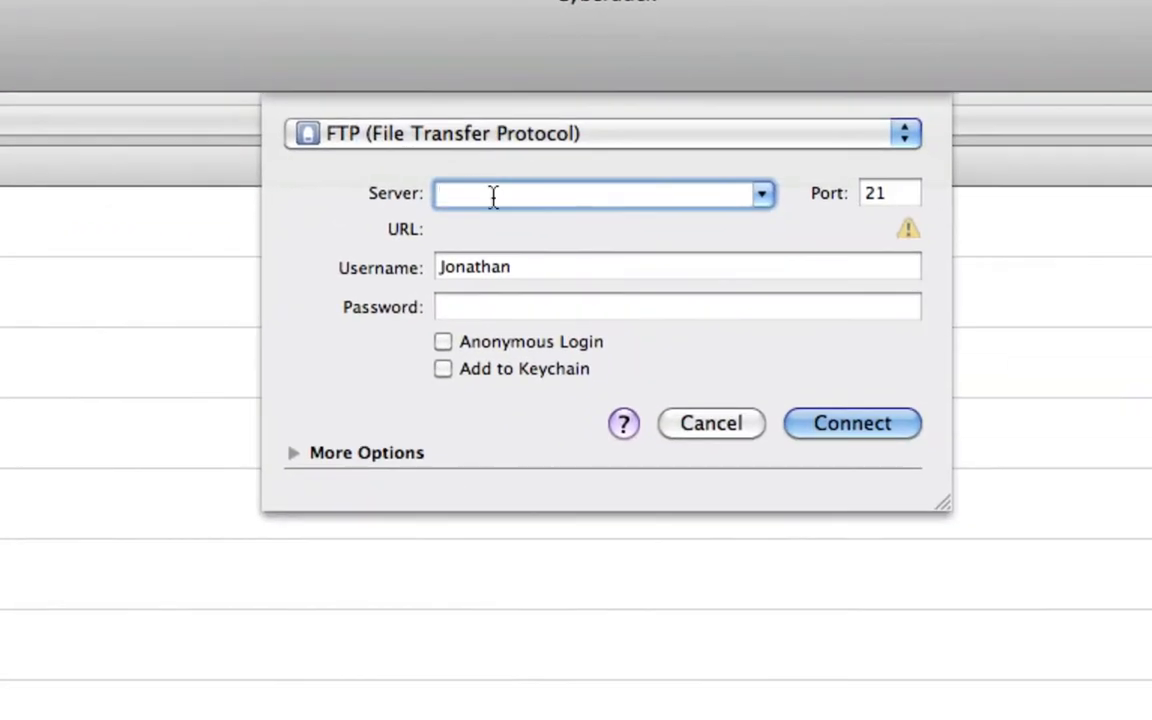
type("192")
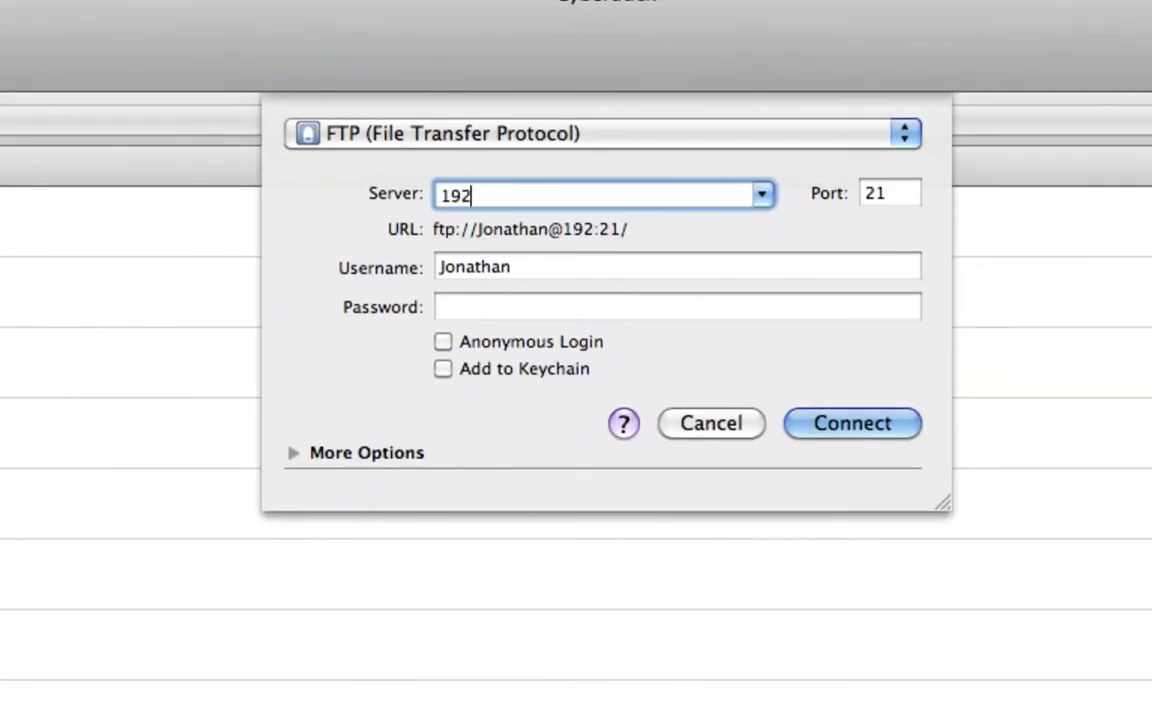
type(".168")
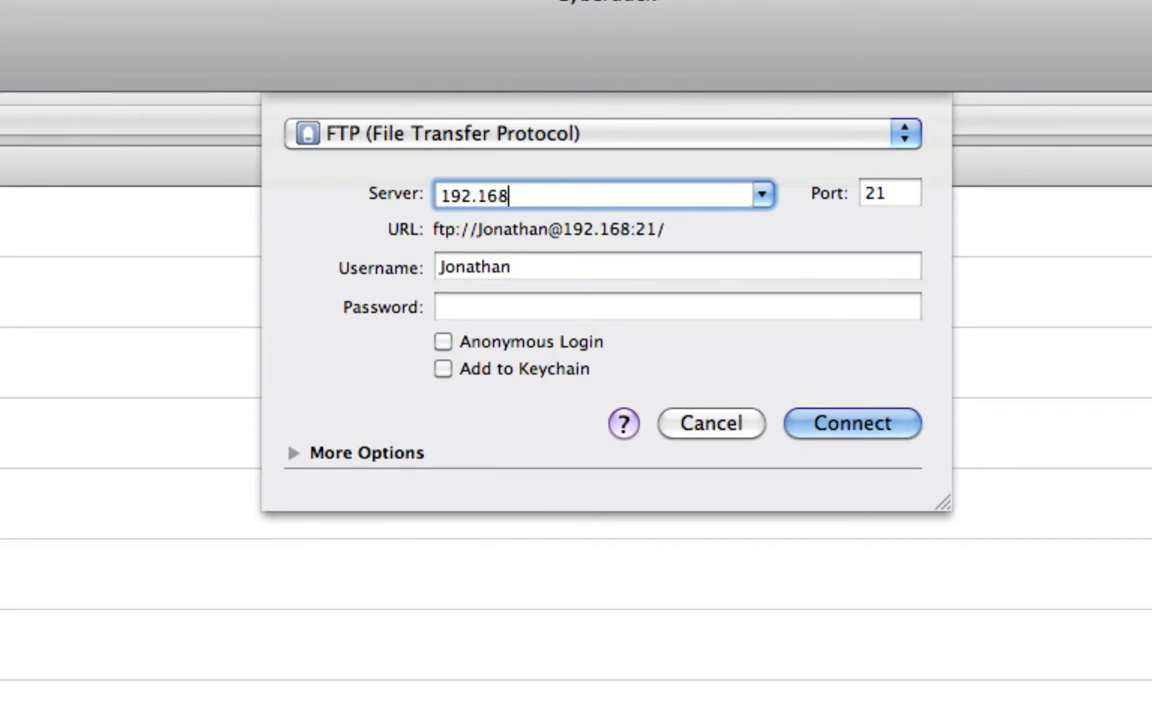
type(".0.2")
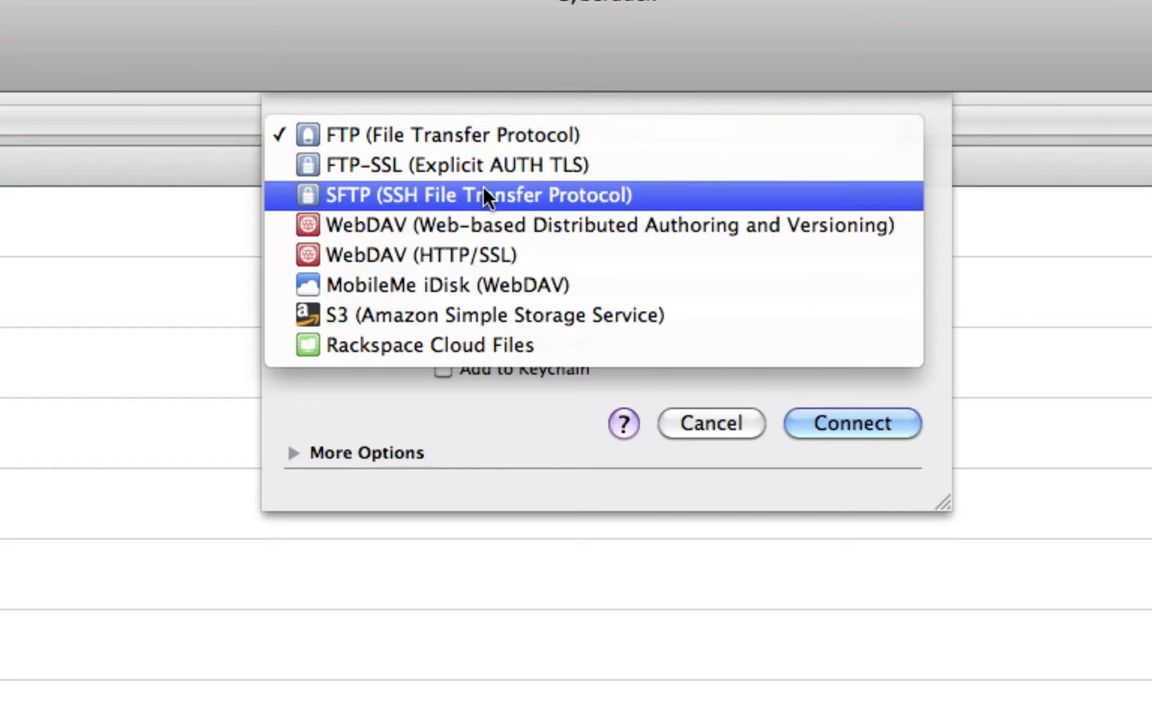
mouse_move(610, 203)
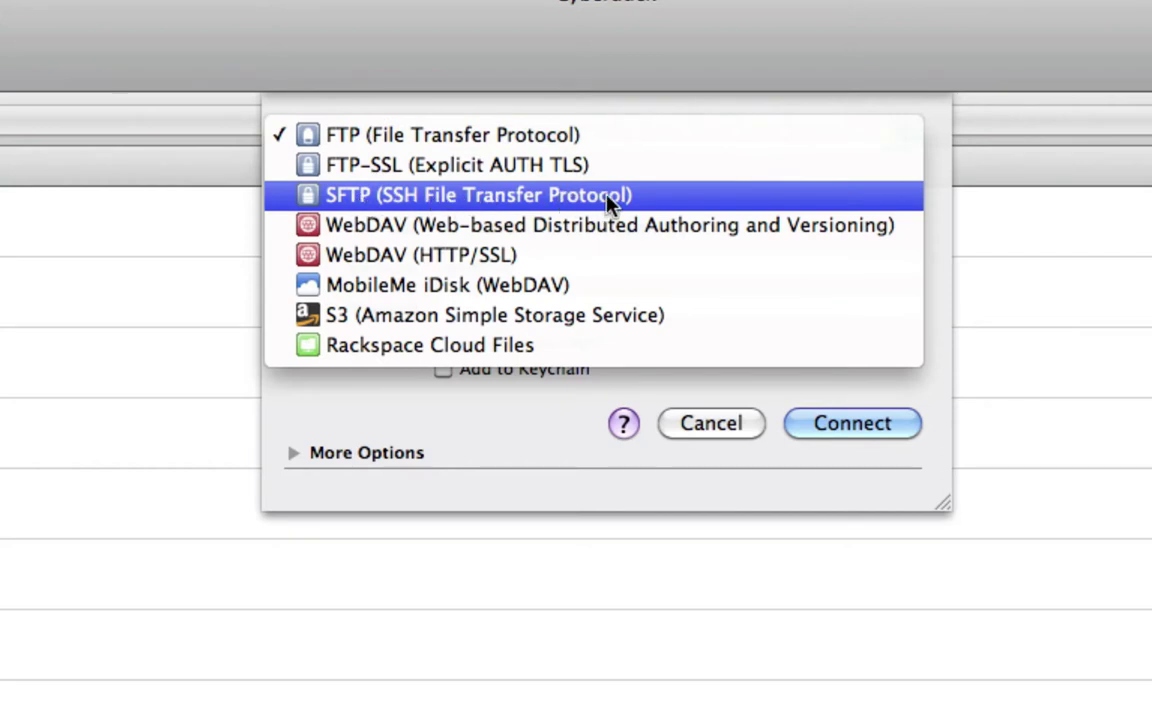
left_click(478, 194)
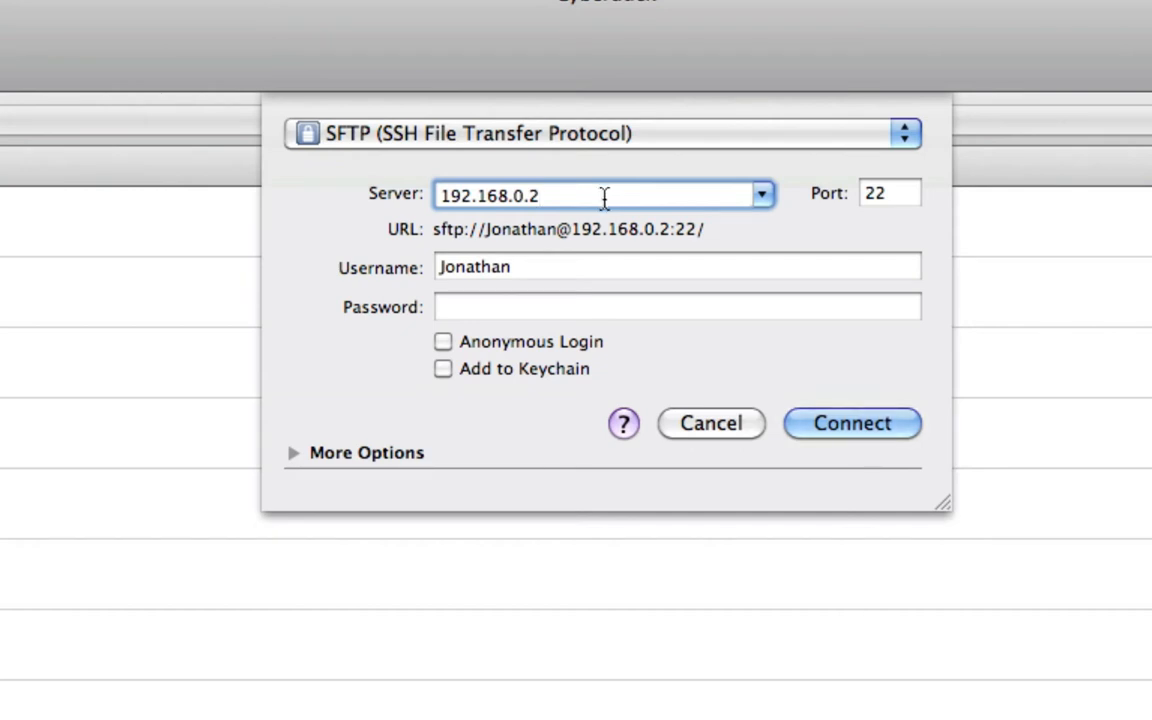
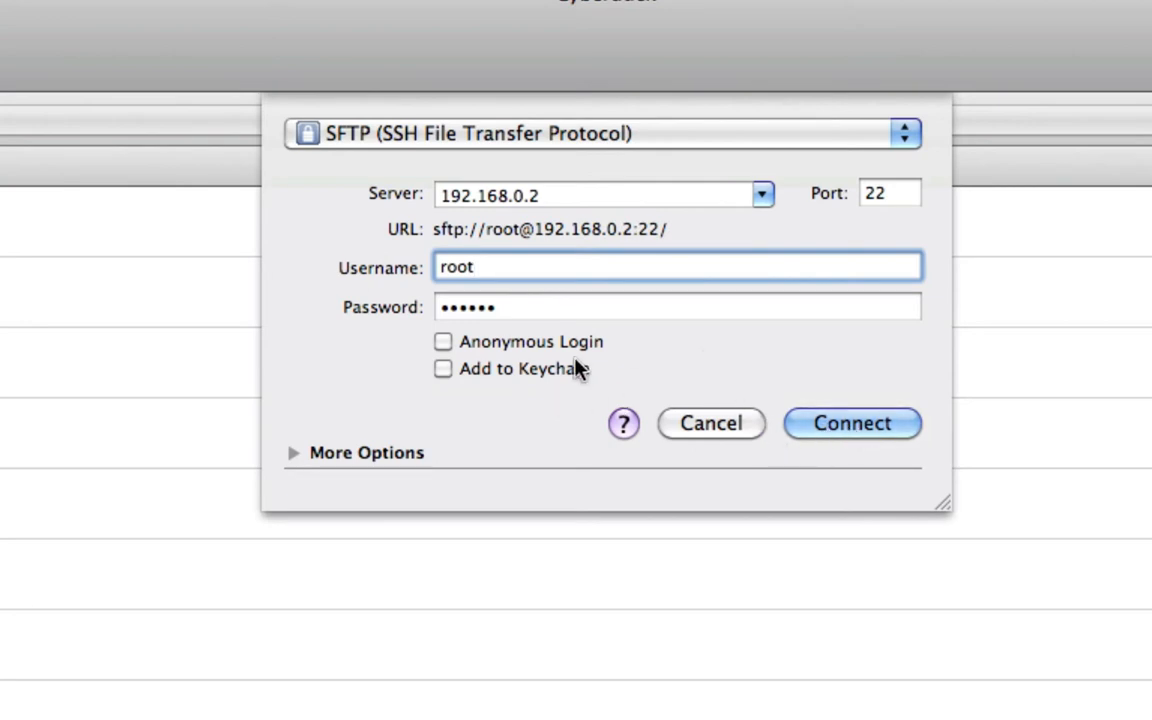
Connect to the iPhone at 192.168.0.2 over SFTP
left_click(851, 423)
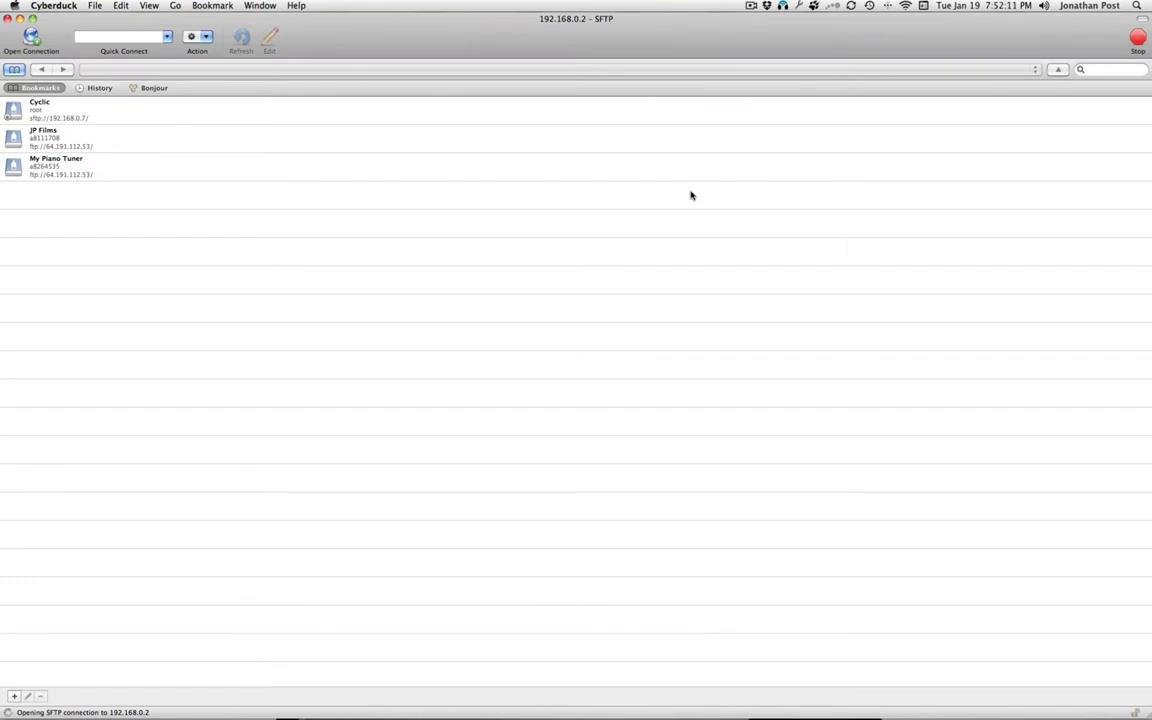
mouse_move(264, 160)
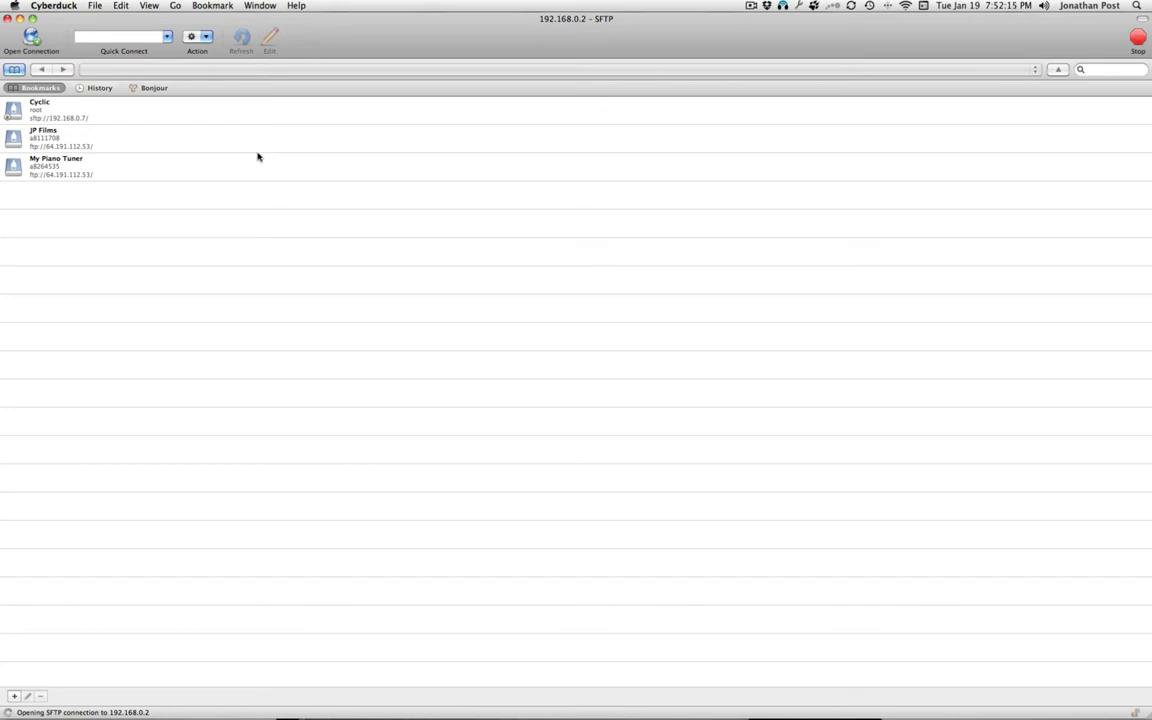
mouse_move(152, 508)
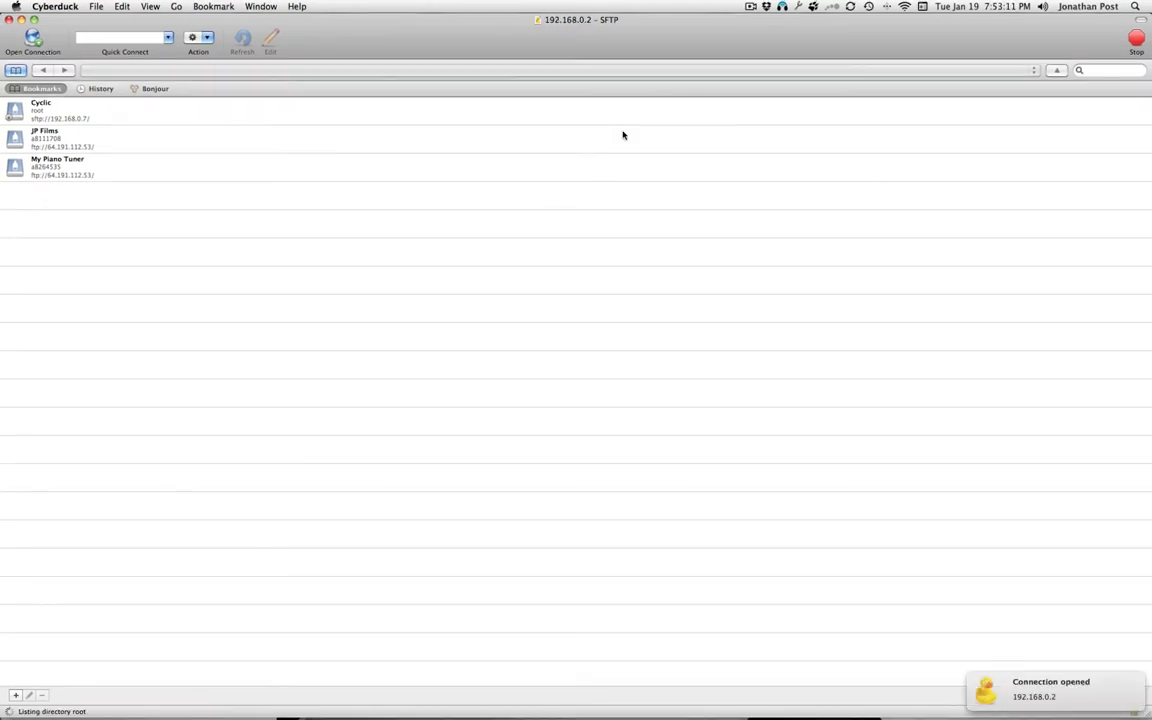
Jump to the iPhone's top-level folder via the parent folder list
double_click(40, 108)
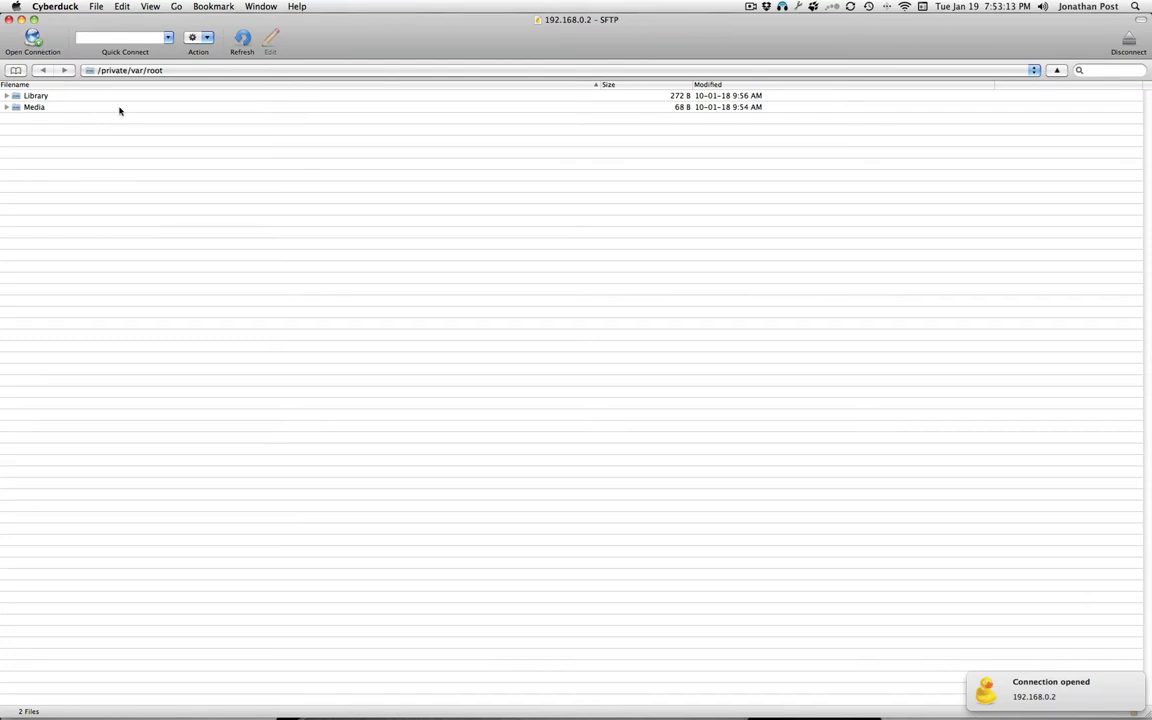
left_click(130, 70)
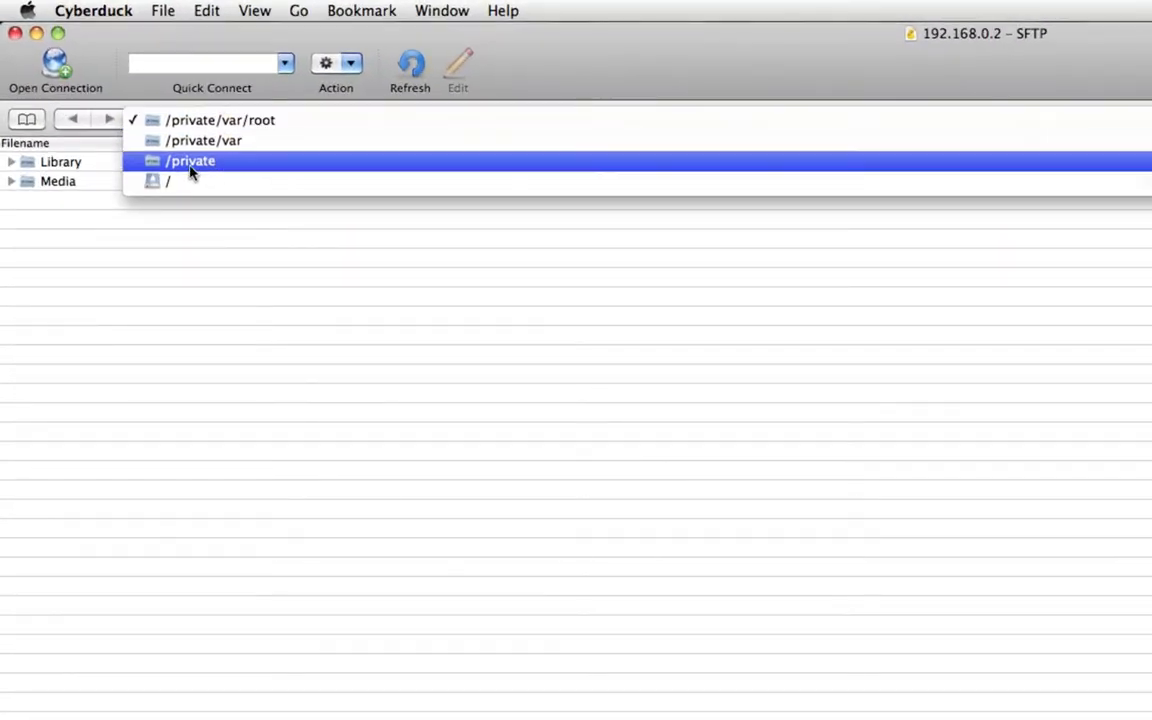
left_click(168, 180)
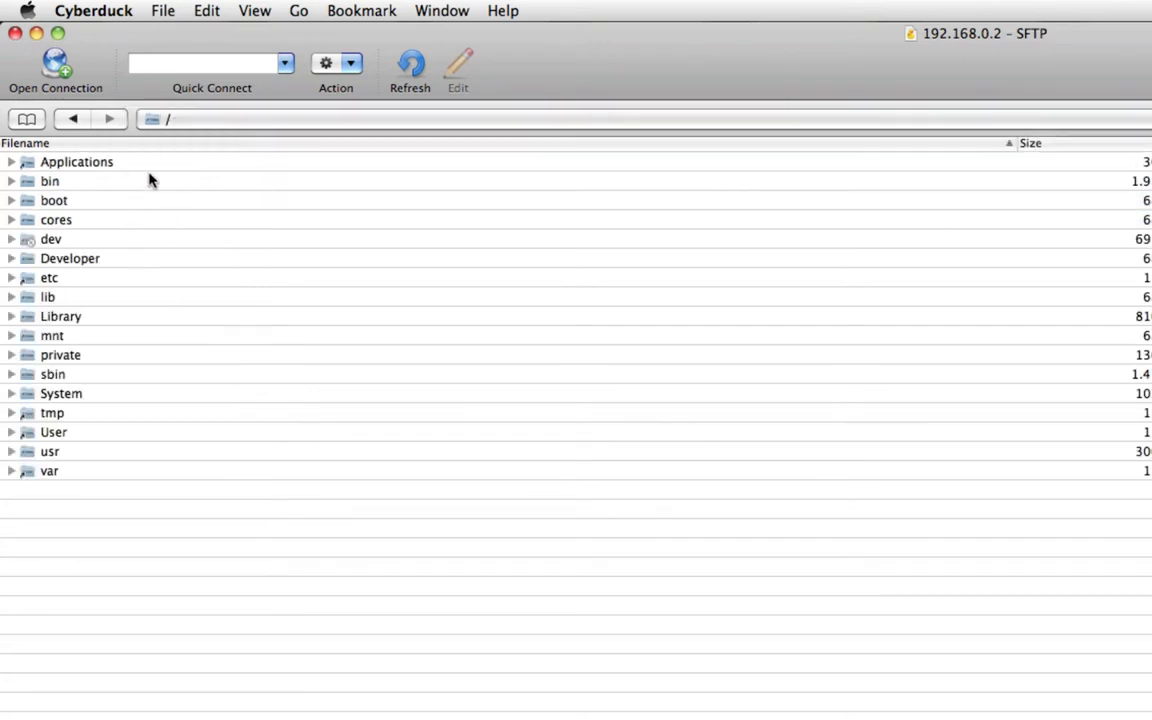
mouse_move(82, 335)
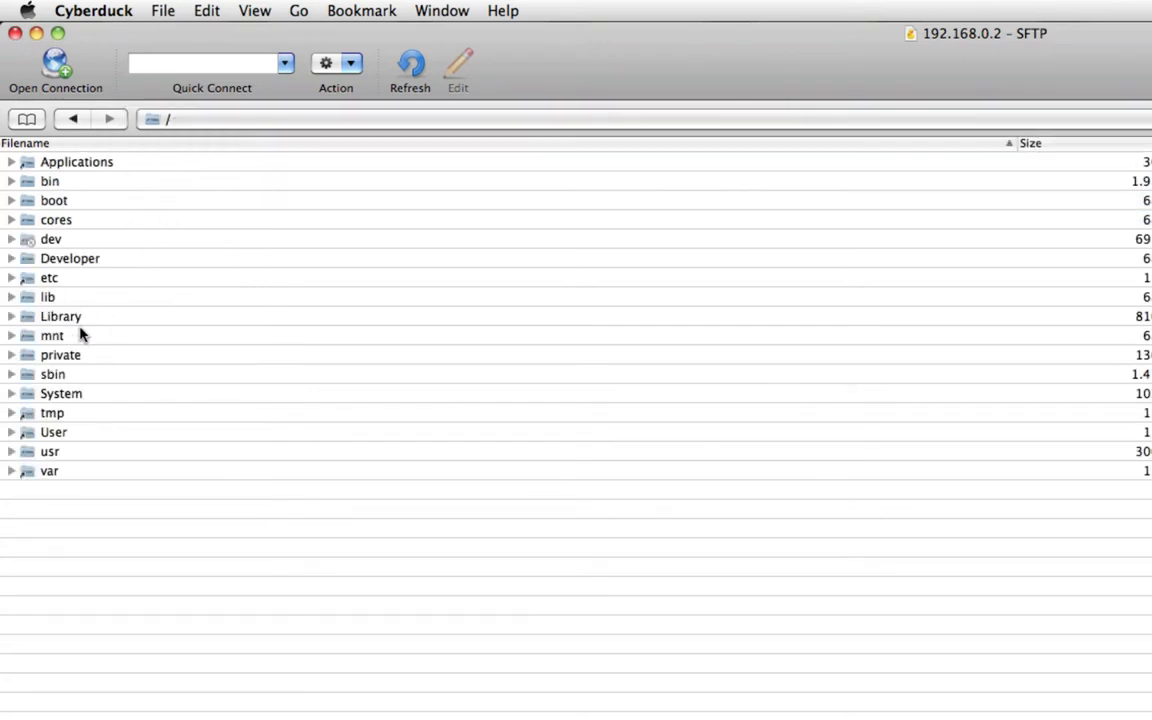
mouse_move(73, 326)
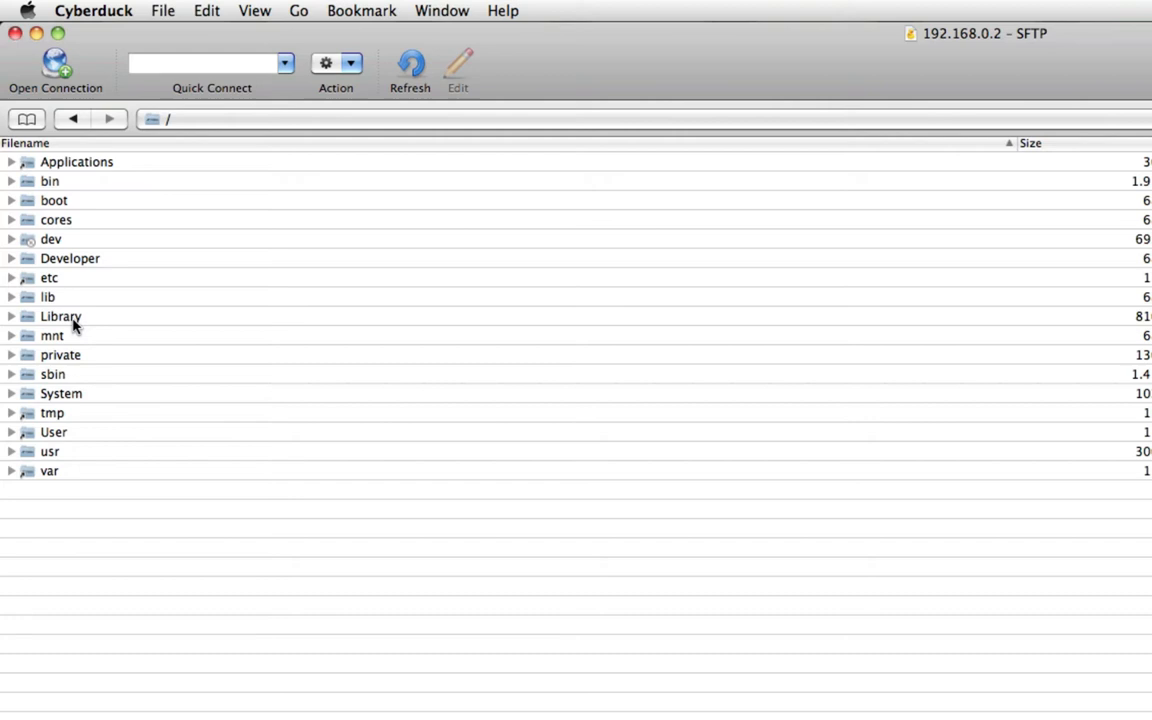
mouse_move(214, 228)
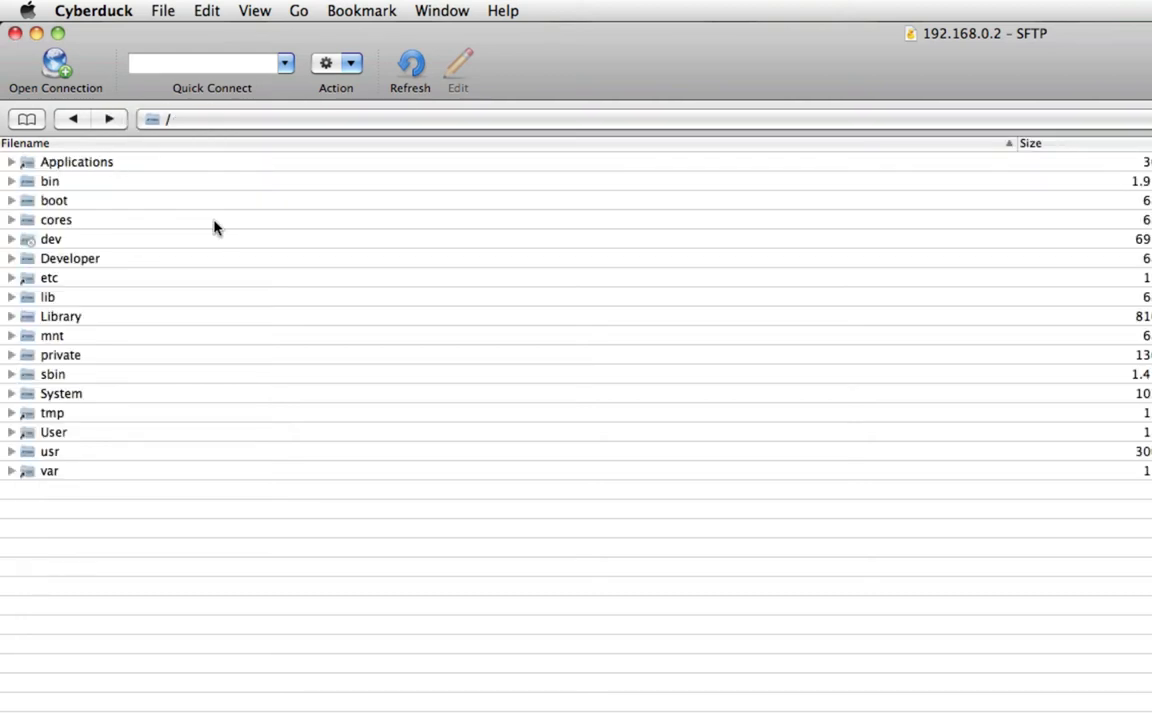
mouse_move(167, 445)
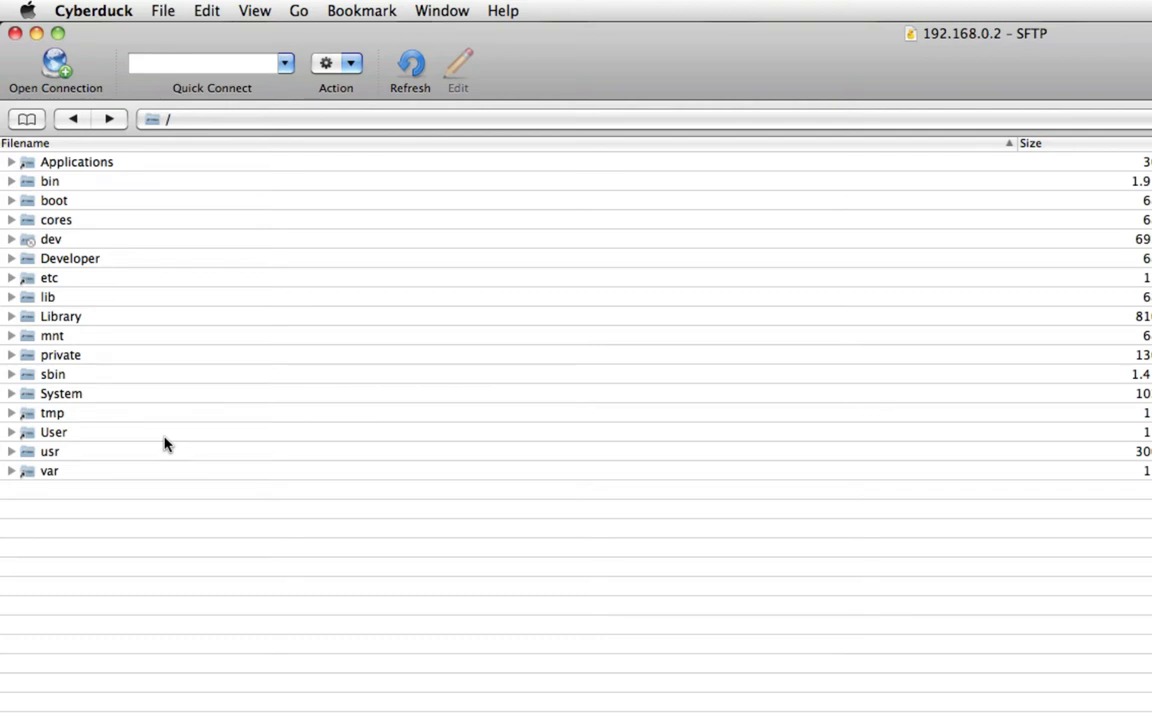
mouse_move(89, 373)
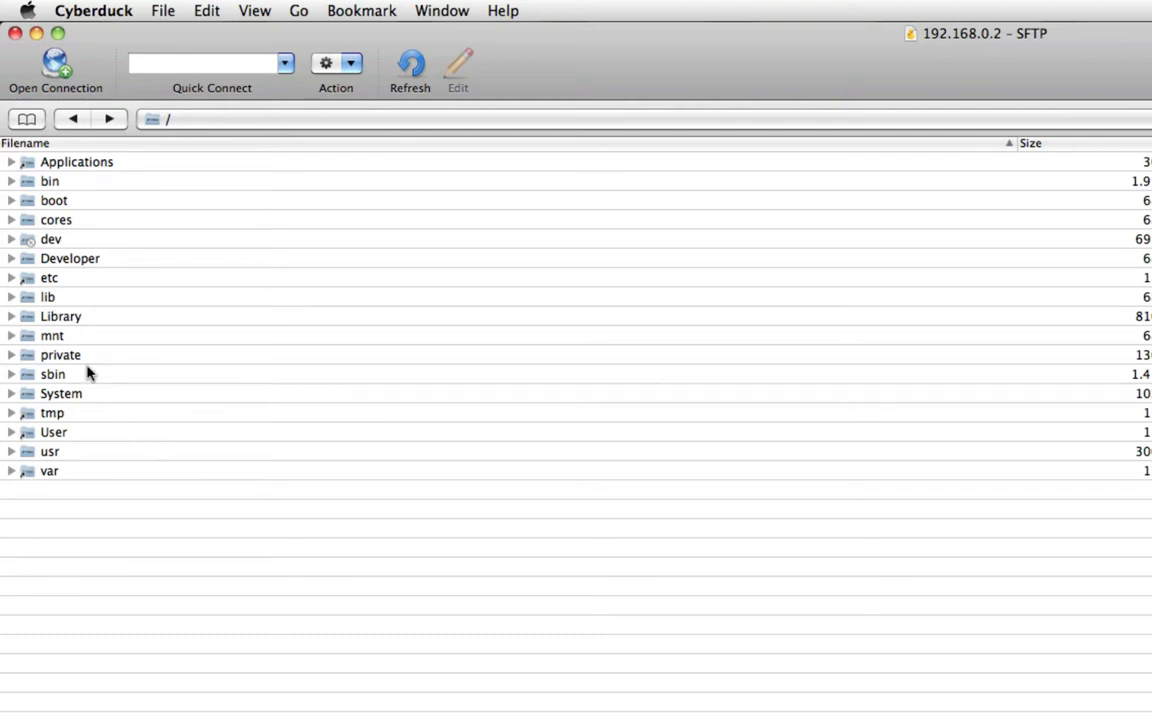
Drill down through private, var, mobile and Library into Downloads
double_click(60, 355)
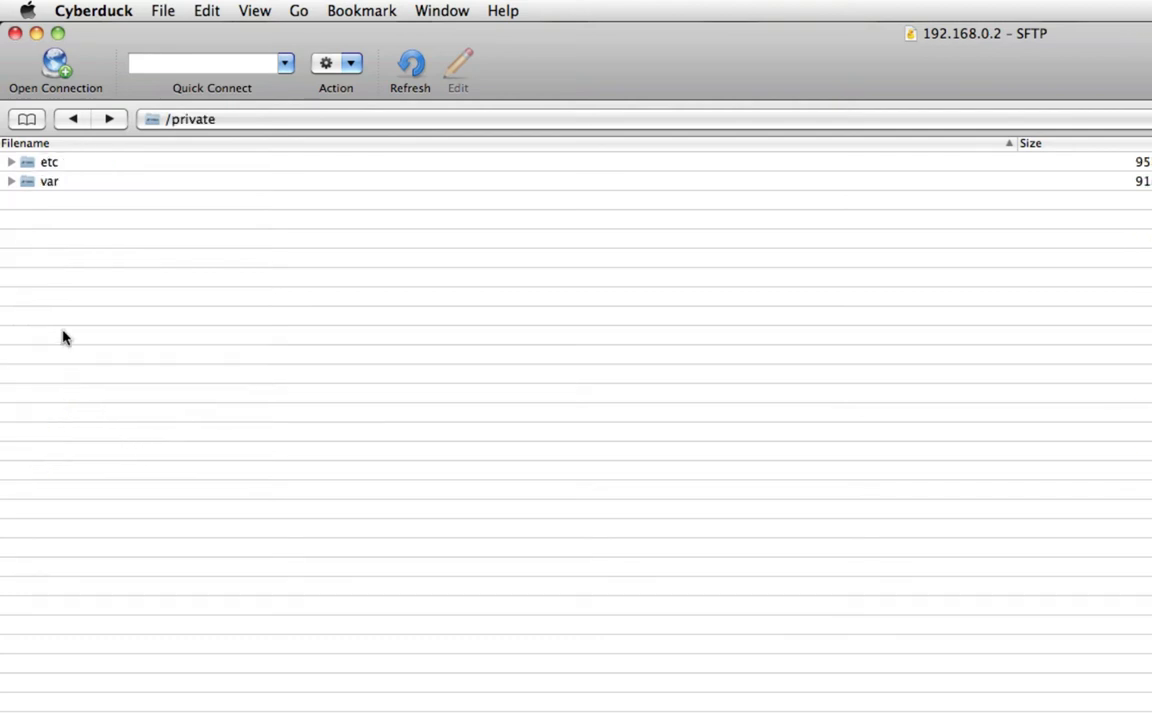
double_click(49, 181)
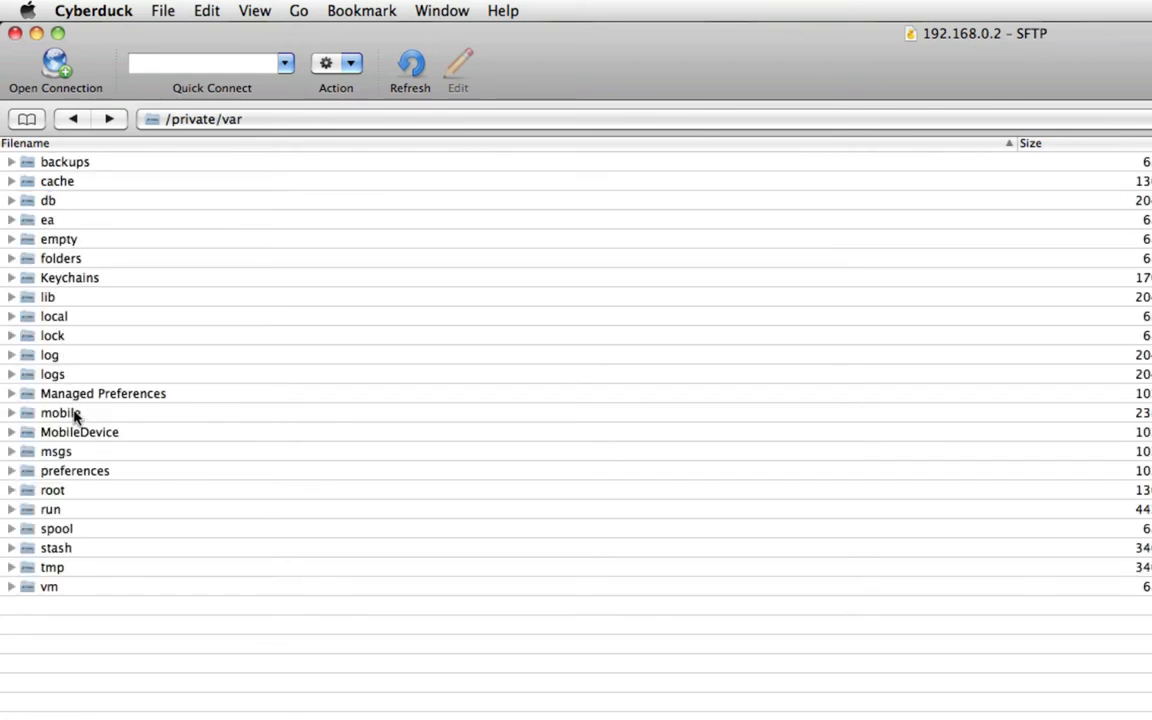
double_click(65, 412)
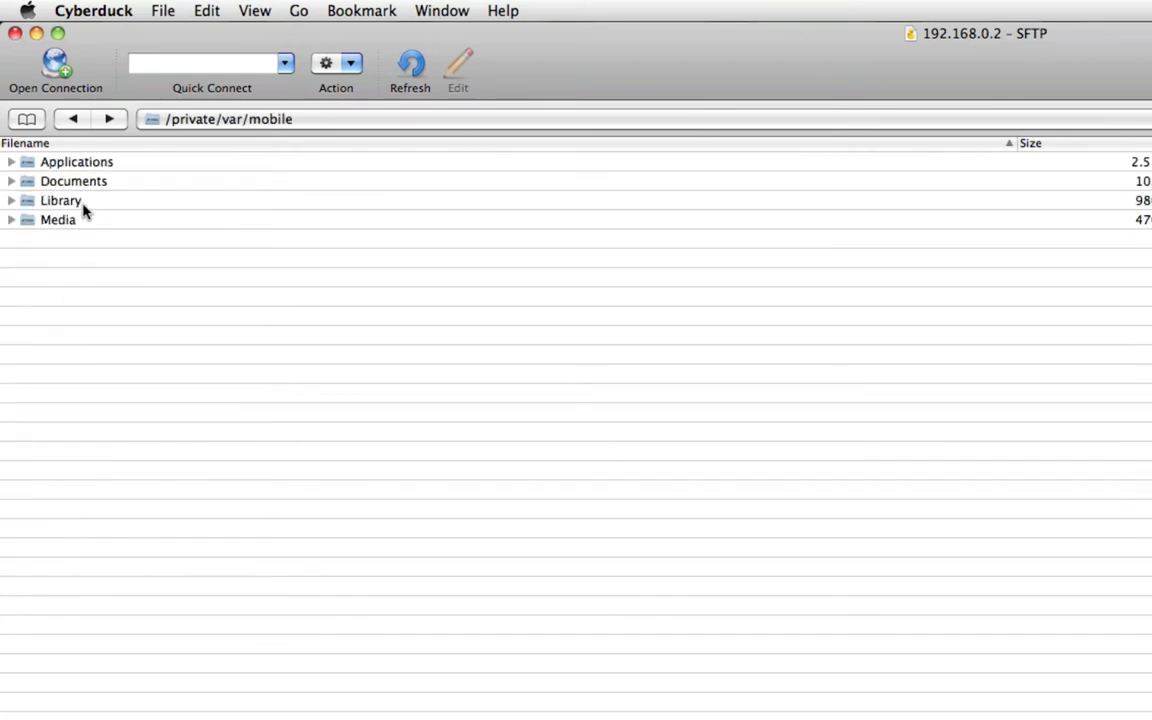
double_click(60, 200)
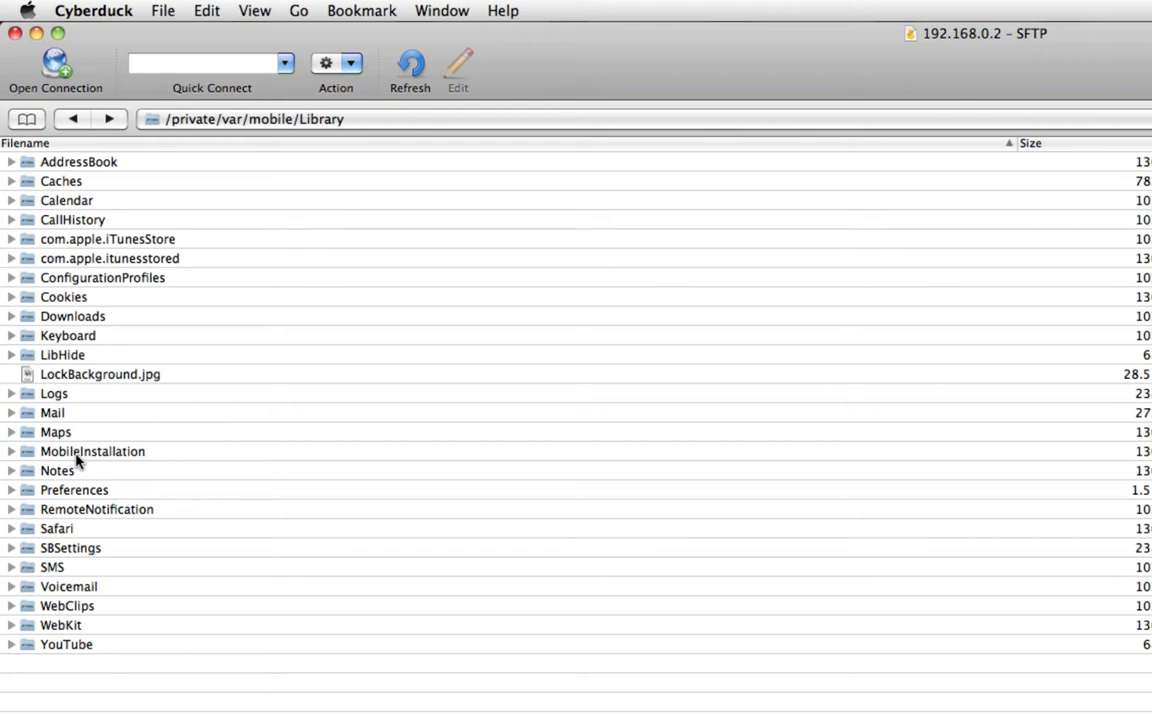
double_click(72, 316)
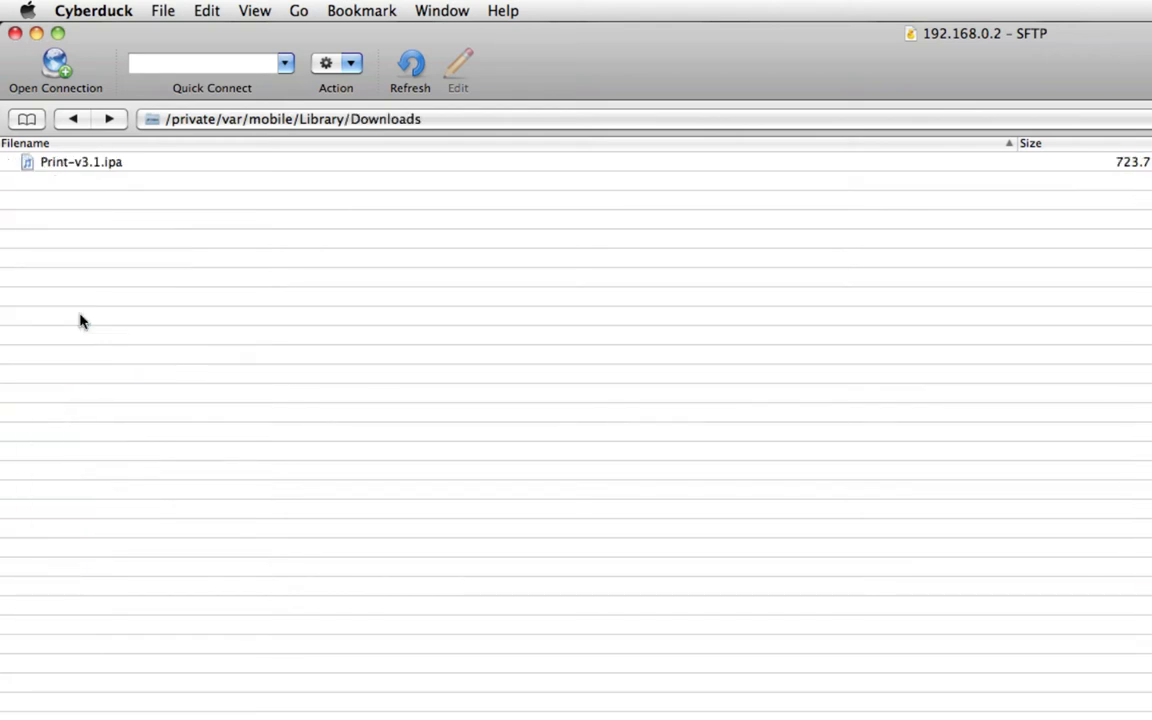
mouse_move(195, 132)
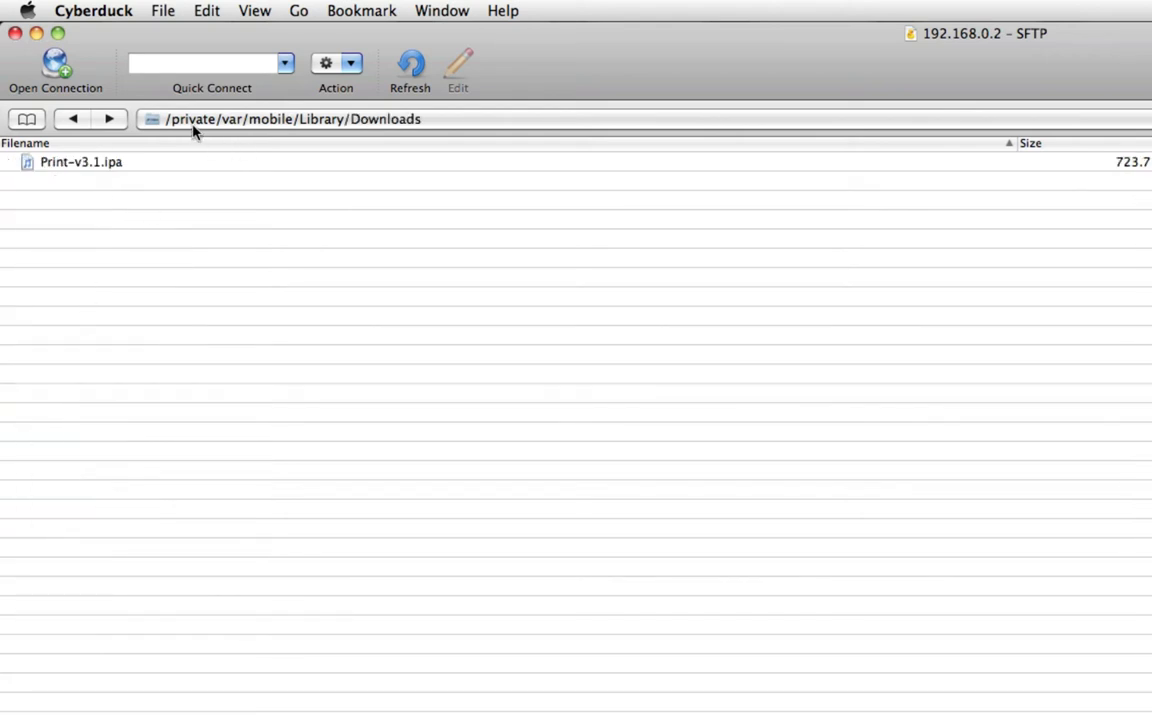
mouse_move(180, 173)
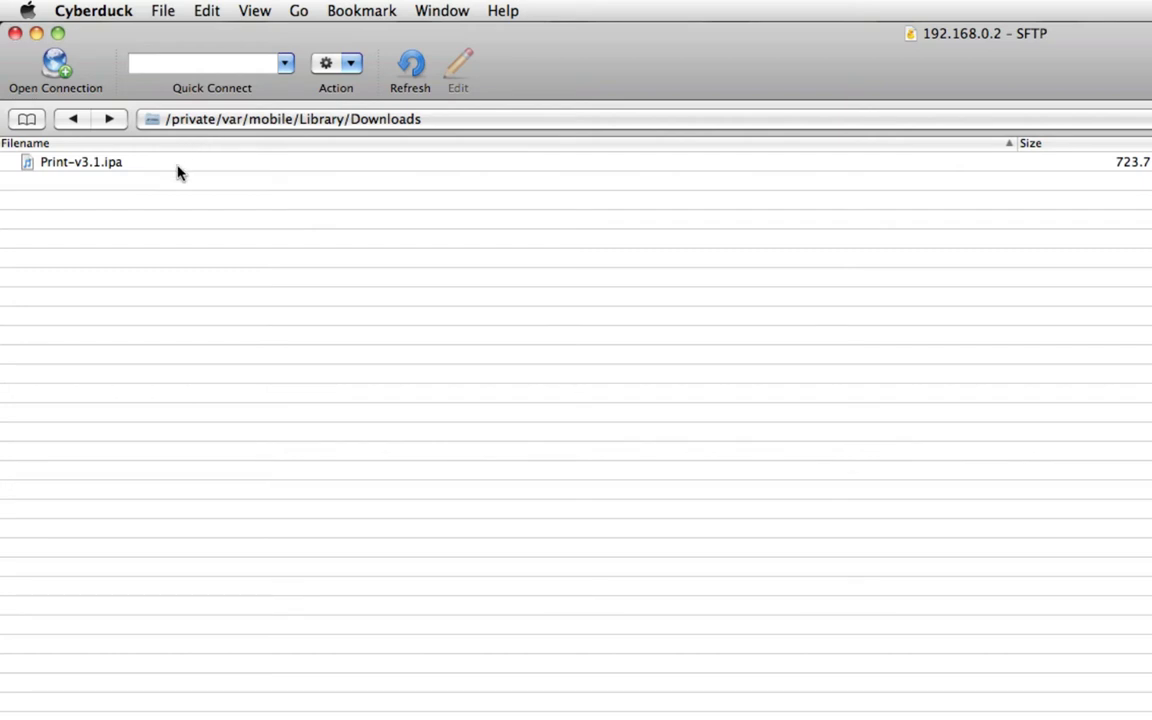
mouse_move(118, 189)
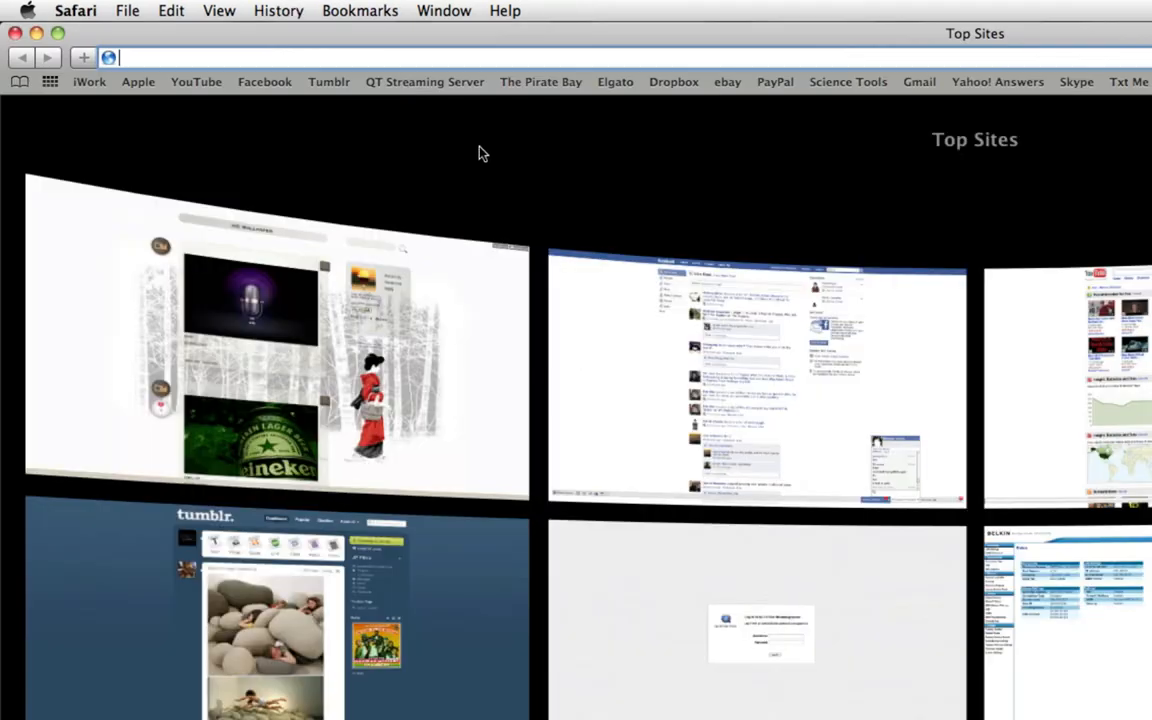
Enter 'appul' in Safari's address bar to head to Appulous
type("appul")
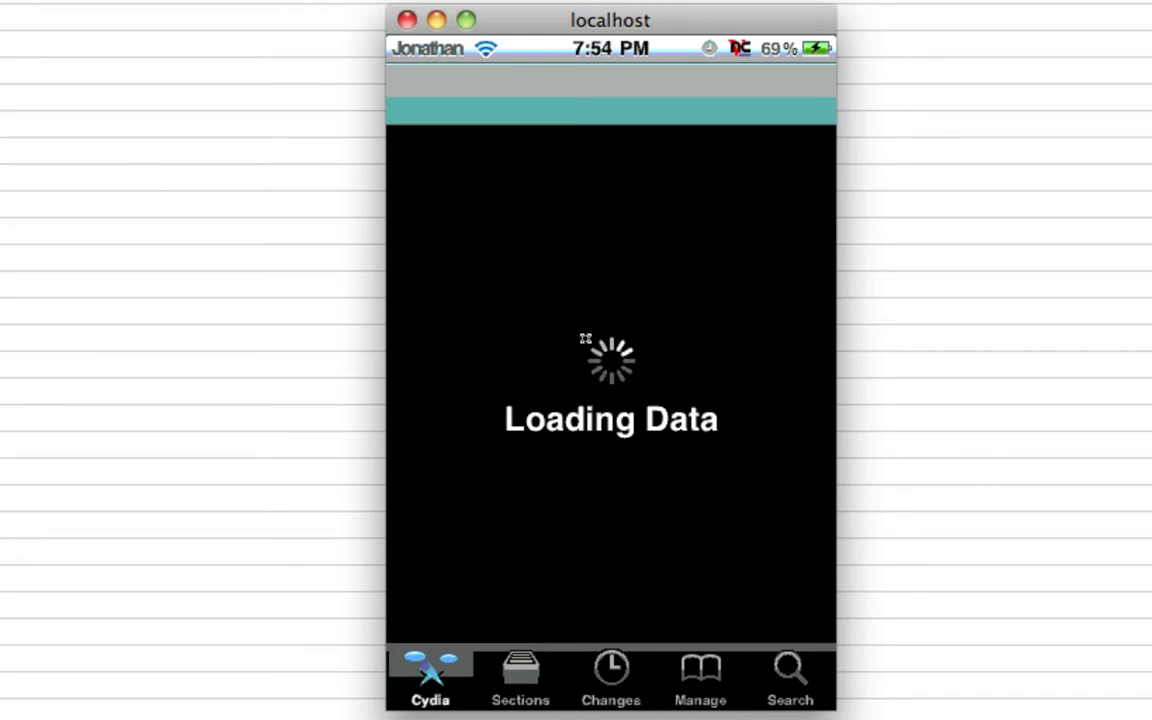
Search Cydia for dTunes, install and confirm it with dependencies, then return home
left_click(790, 675)
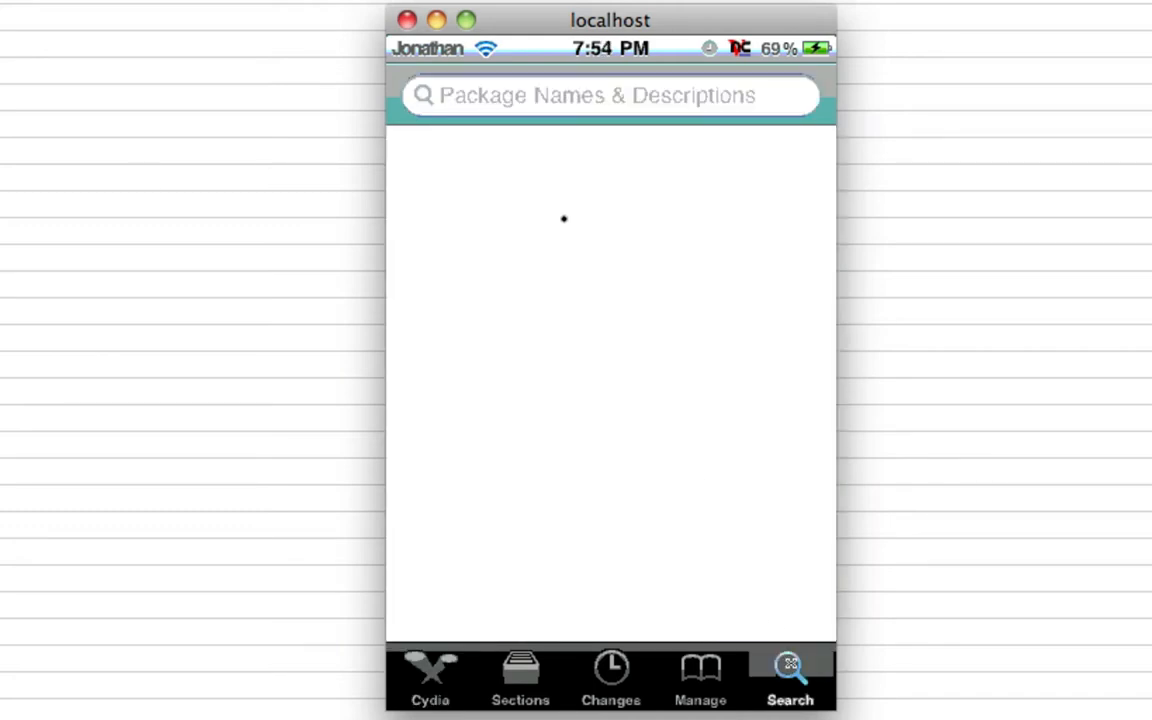
left_click(610, 95)
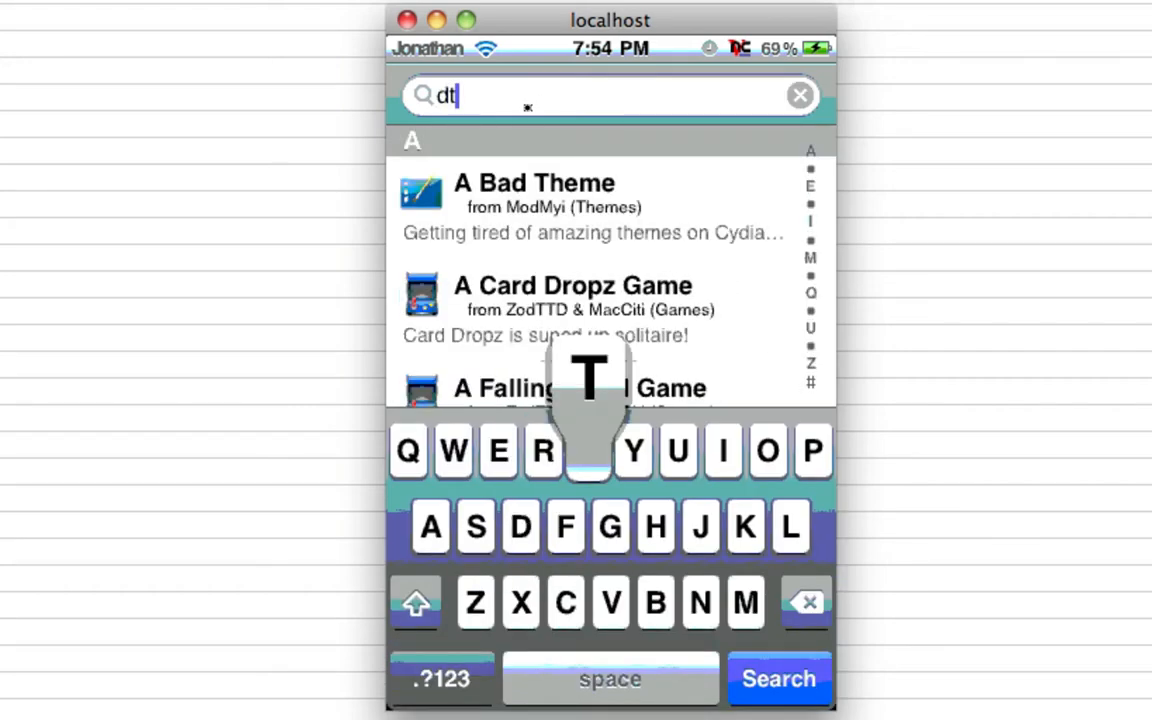
type("unes")
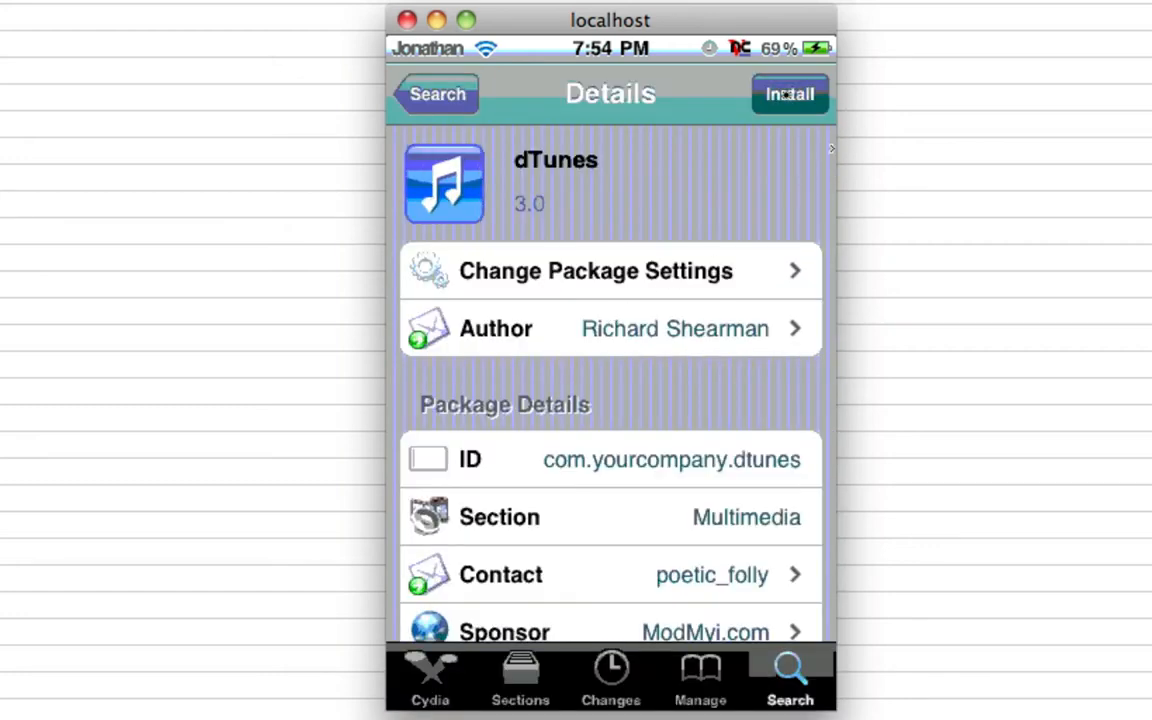
left_click(789, 93)
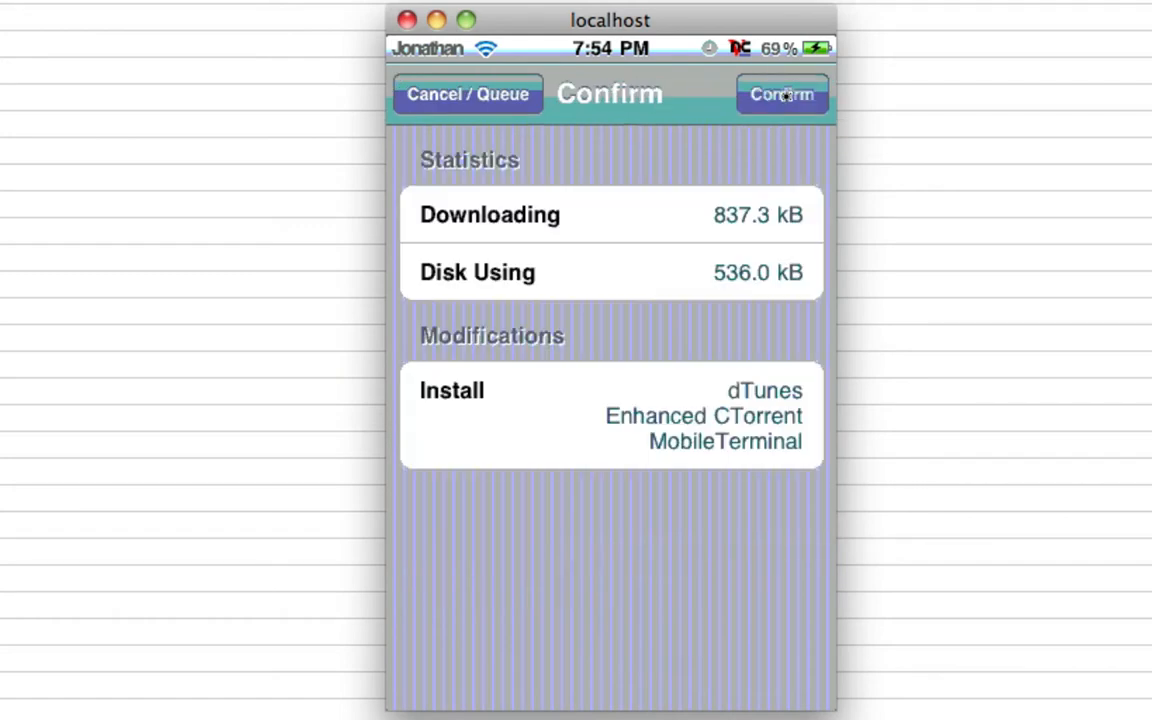
left_click(782, 93)
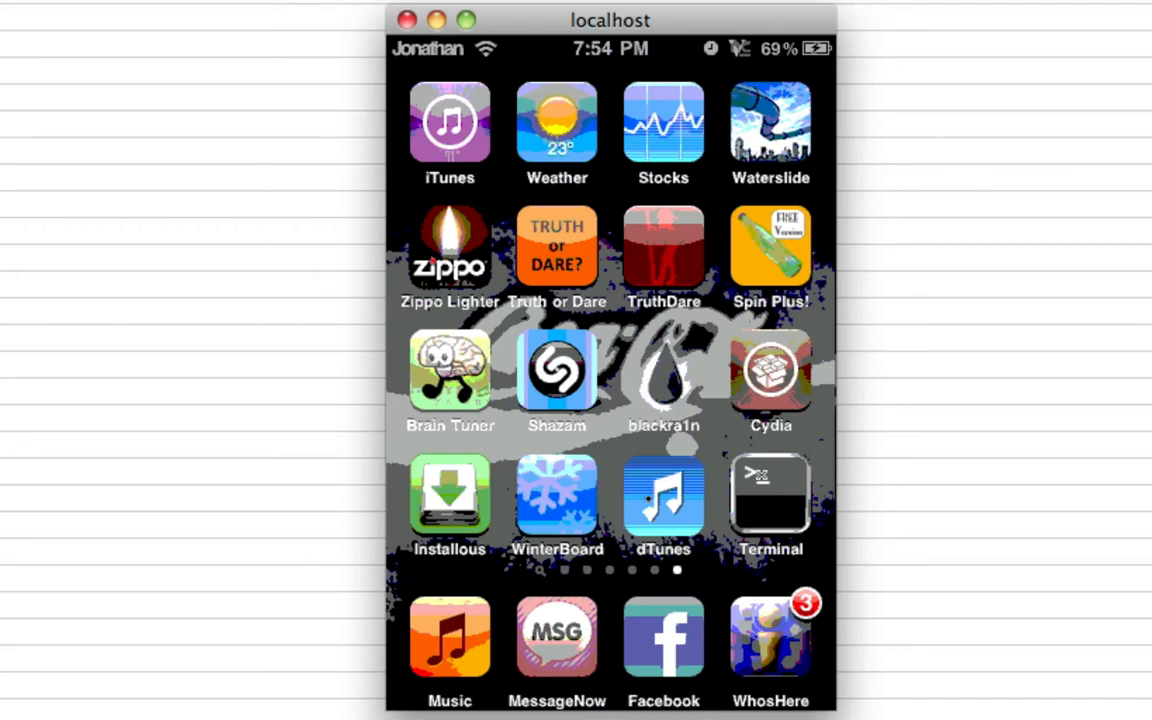
left_click(663, 497)
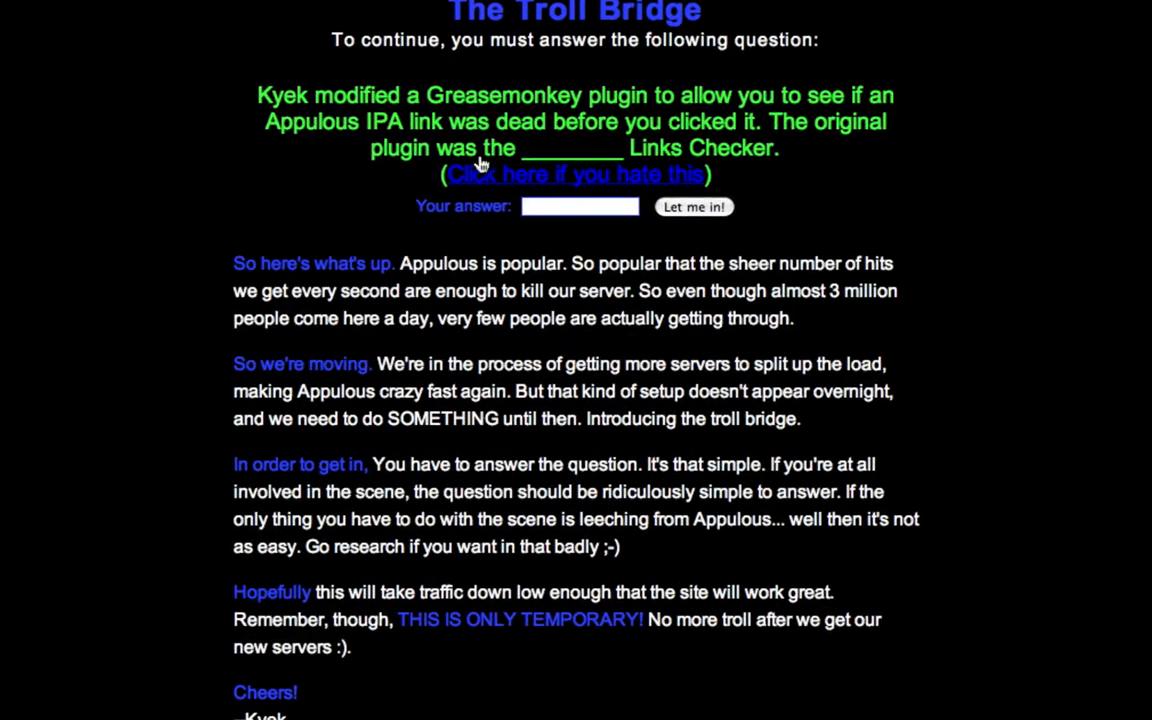
Start typing 'ca' into the Troll Bridge 'Your answer' field
left_click(580, 206)
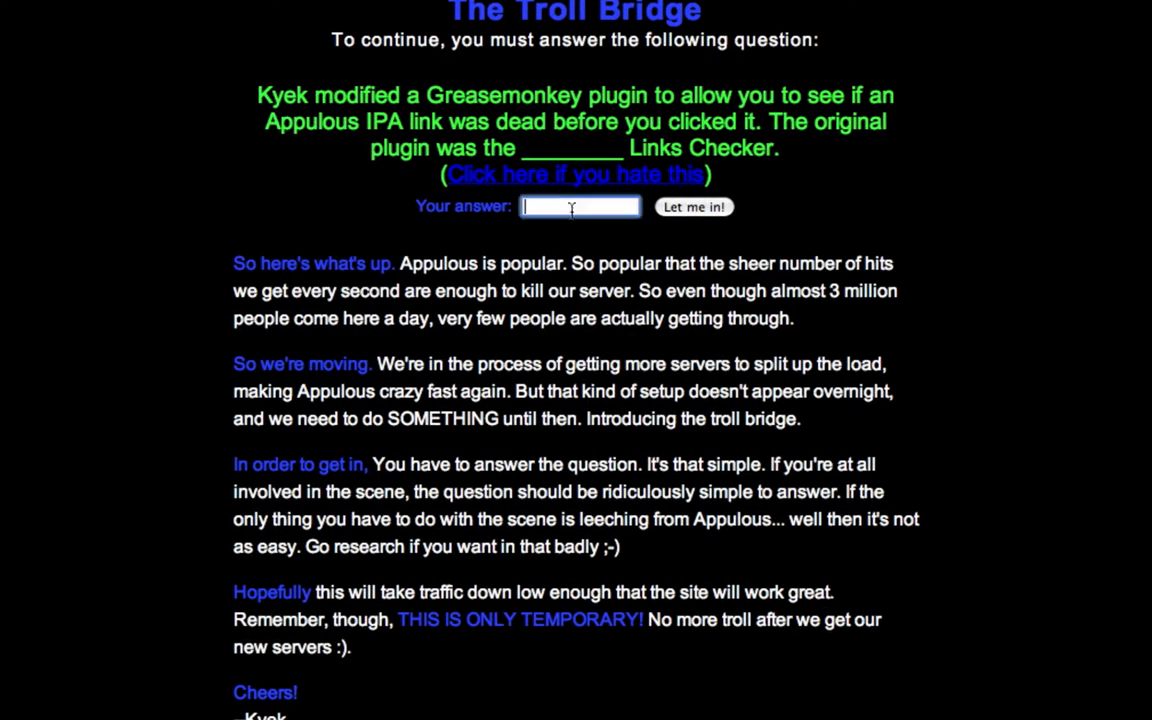
type("ca")
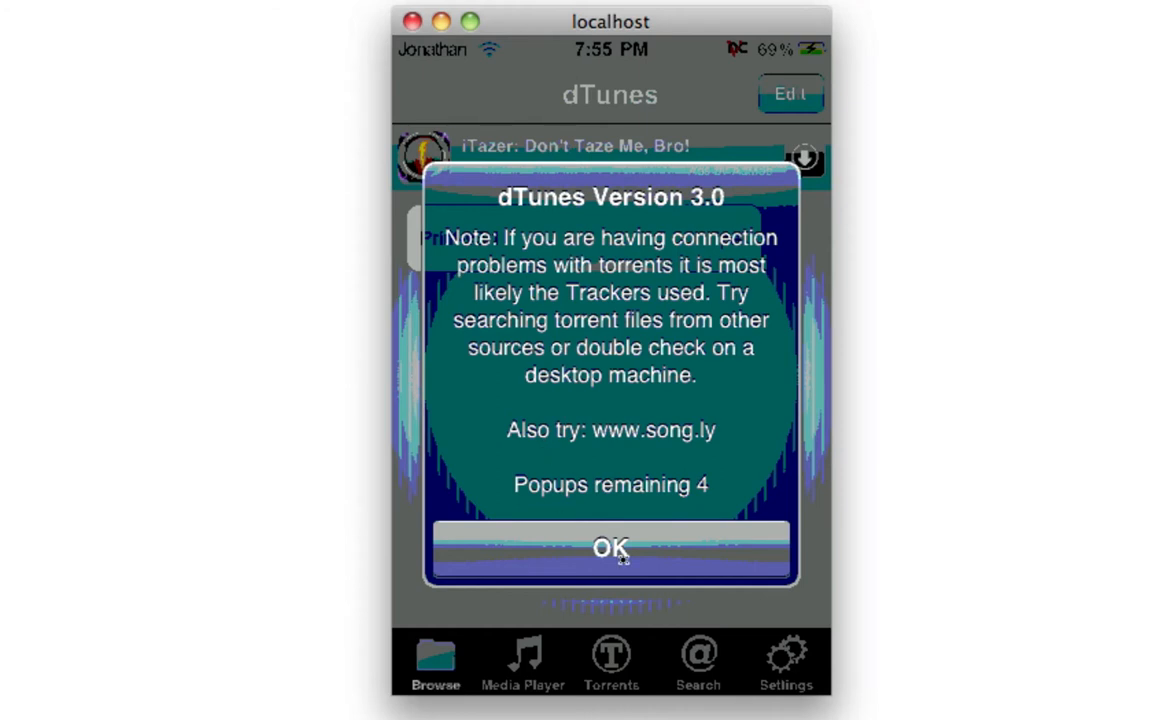
Dismiss the dTunes Version 3.0 notice and switch to the Media Player tab
left_click(610, 548)
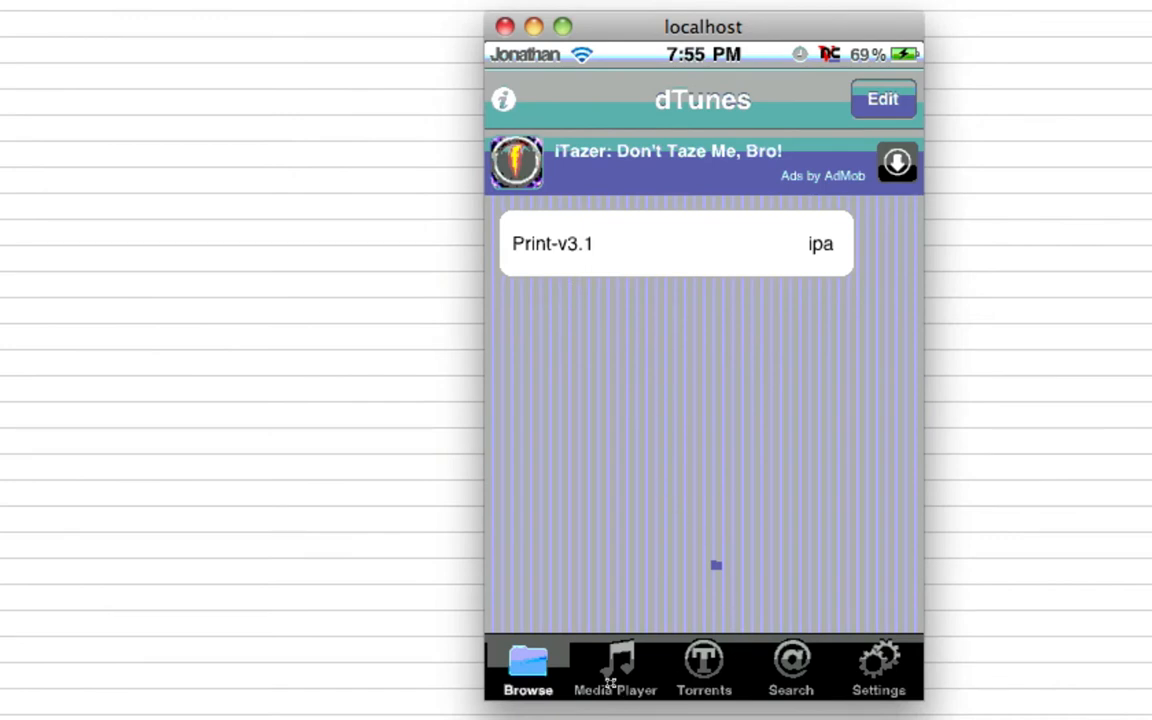
left_click(616, 668)
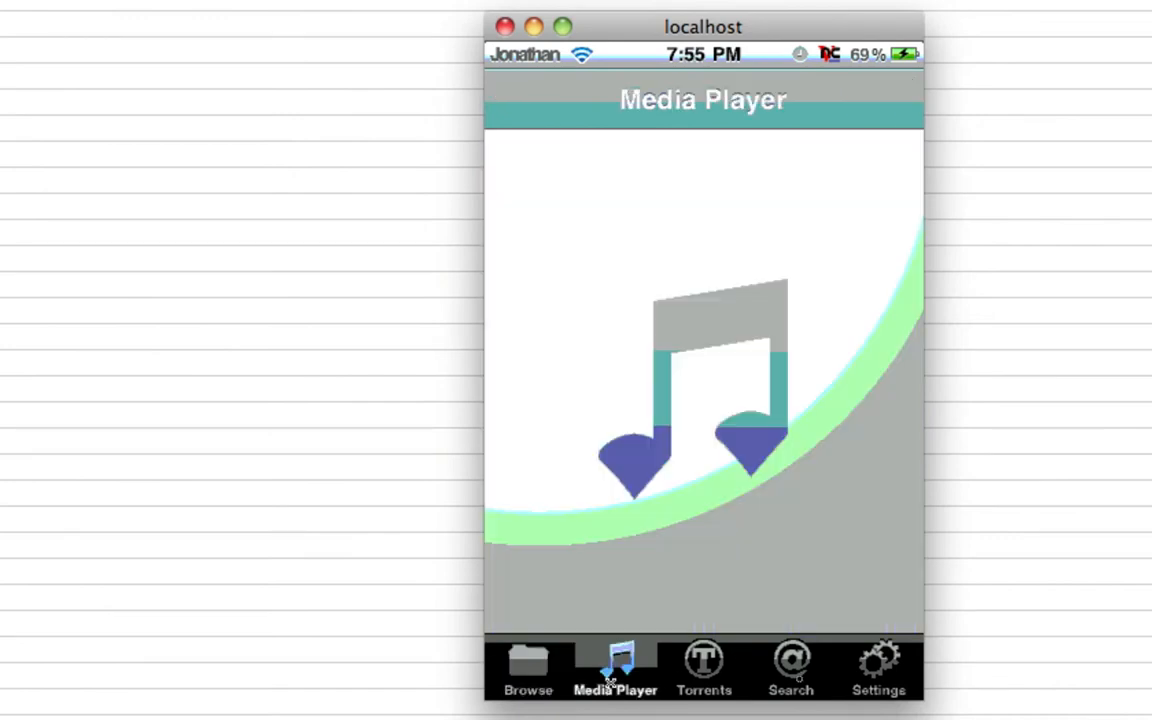
left_click(790, 668)
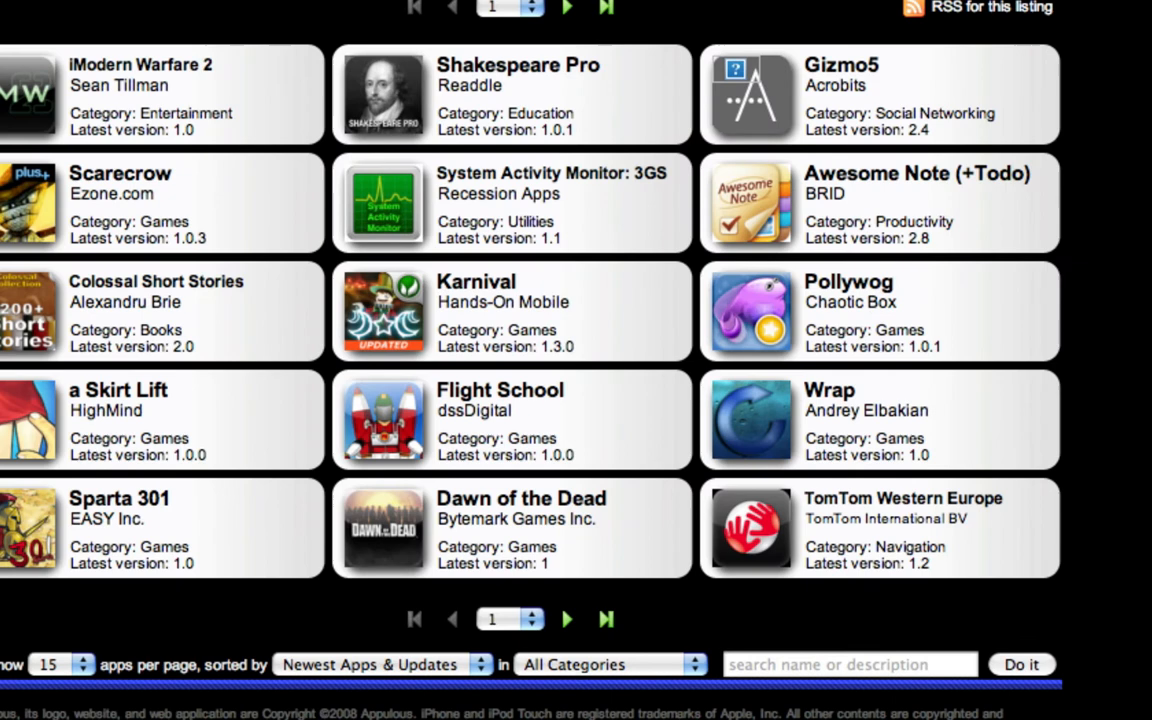
Search Appulous for 'shaz' and follow Shazam Encore 2.1.0's appscene.org download link
scroll("up", 3)
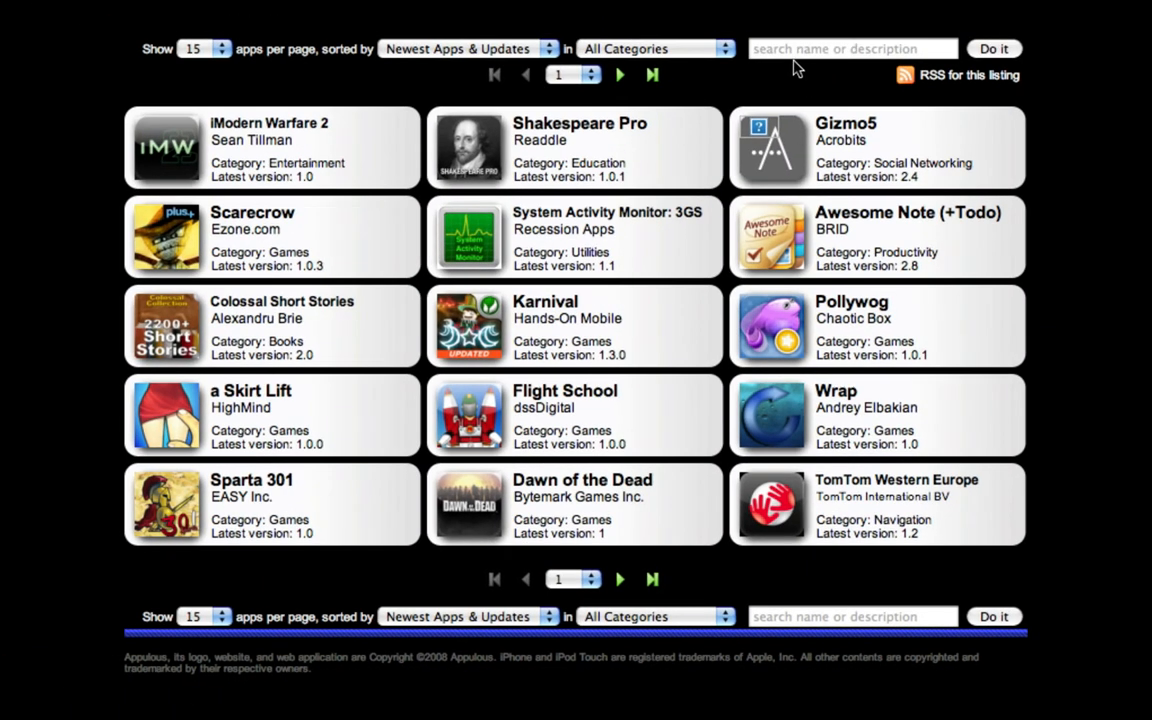
type("shaz")
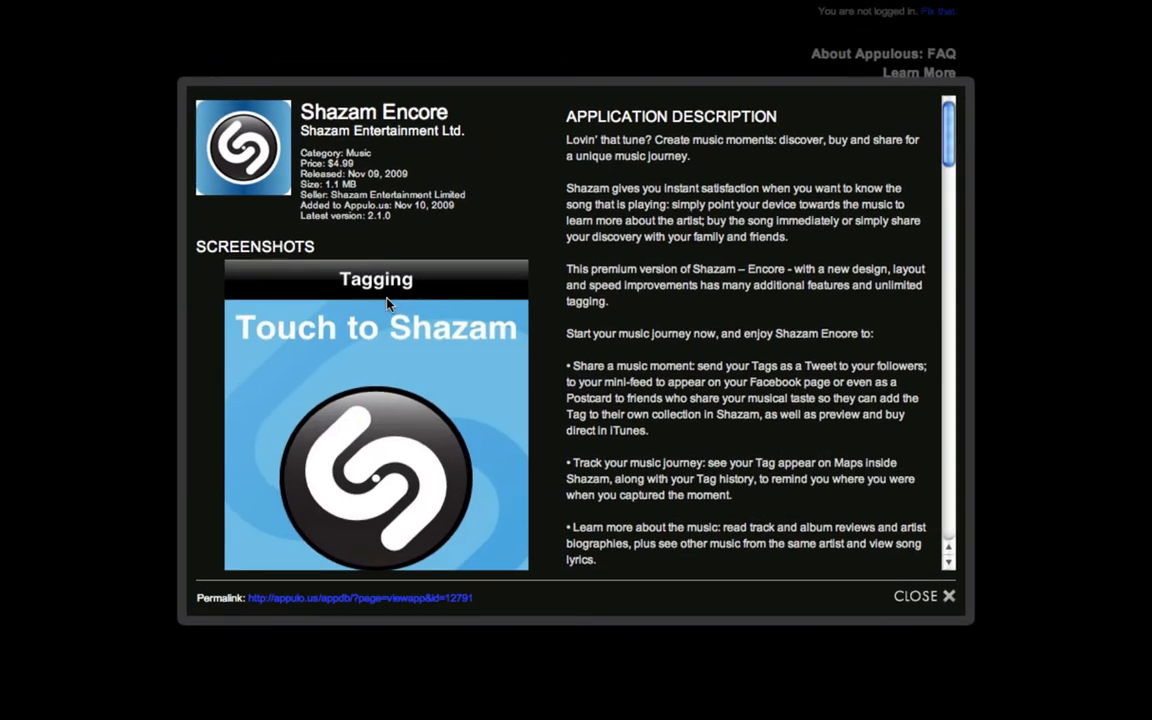
mouse_move(888, 625)
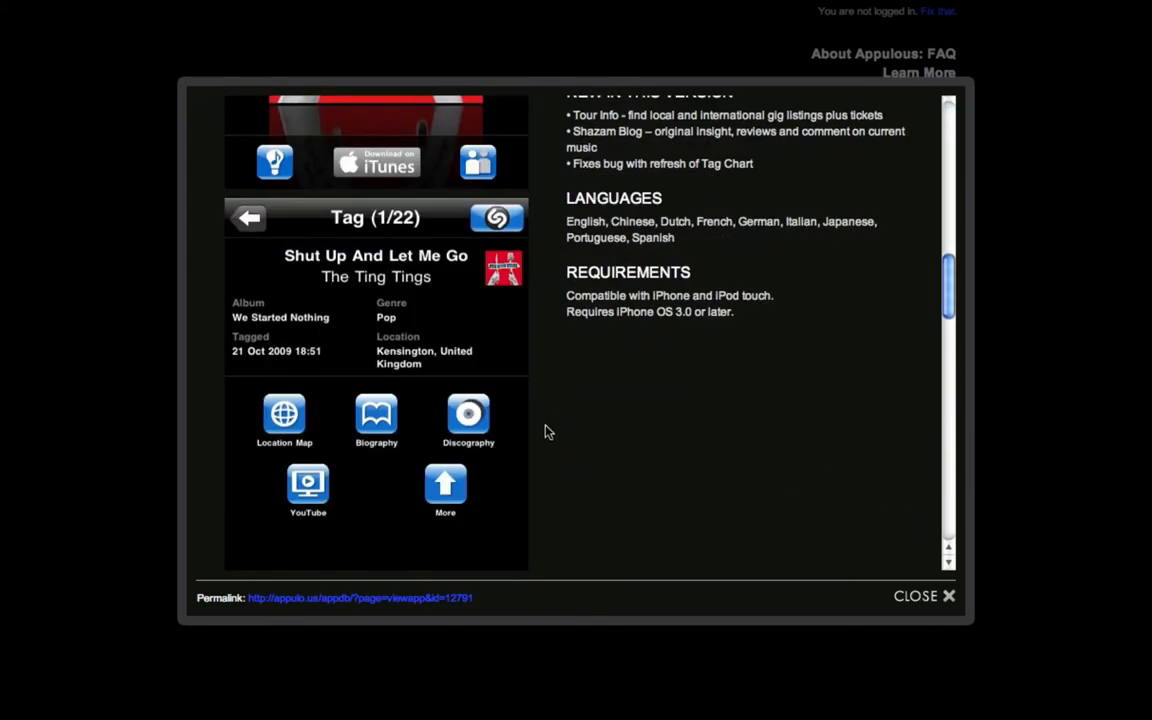
left_click(507, 120)
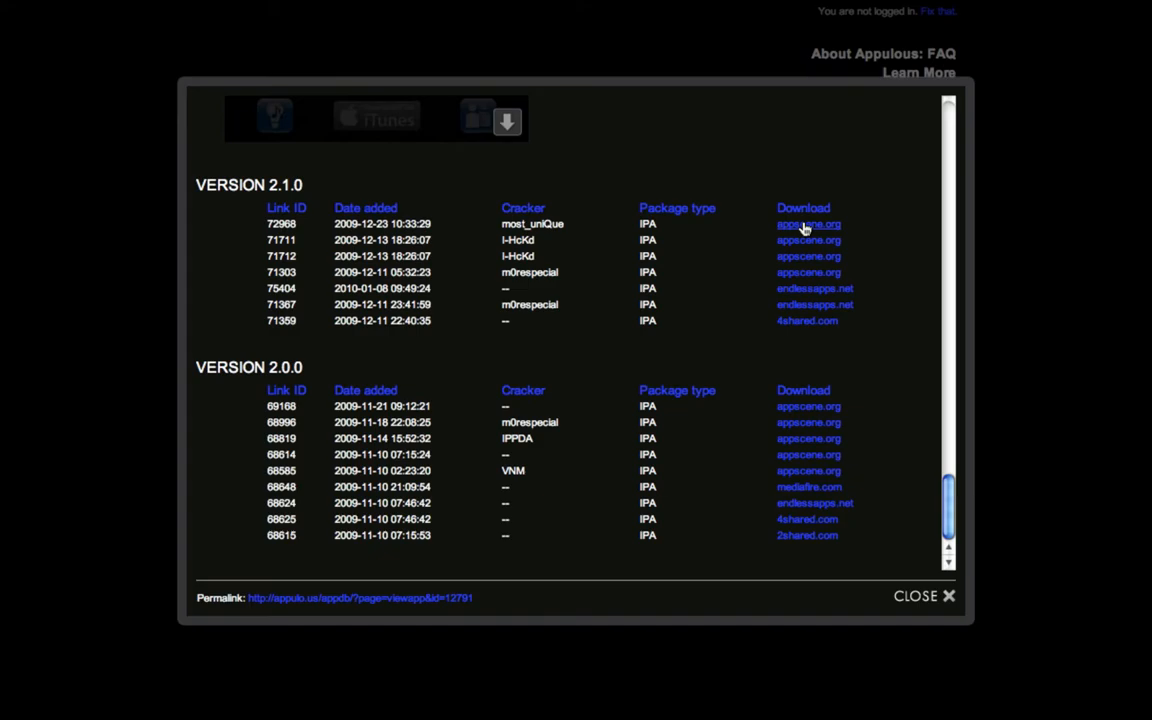
left_click(808, 224)
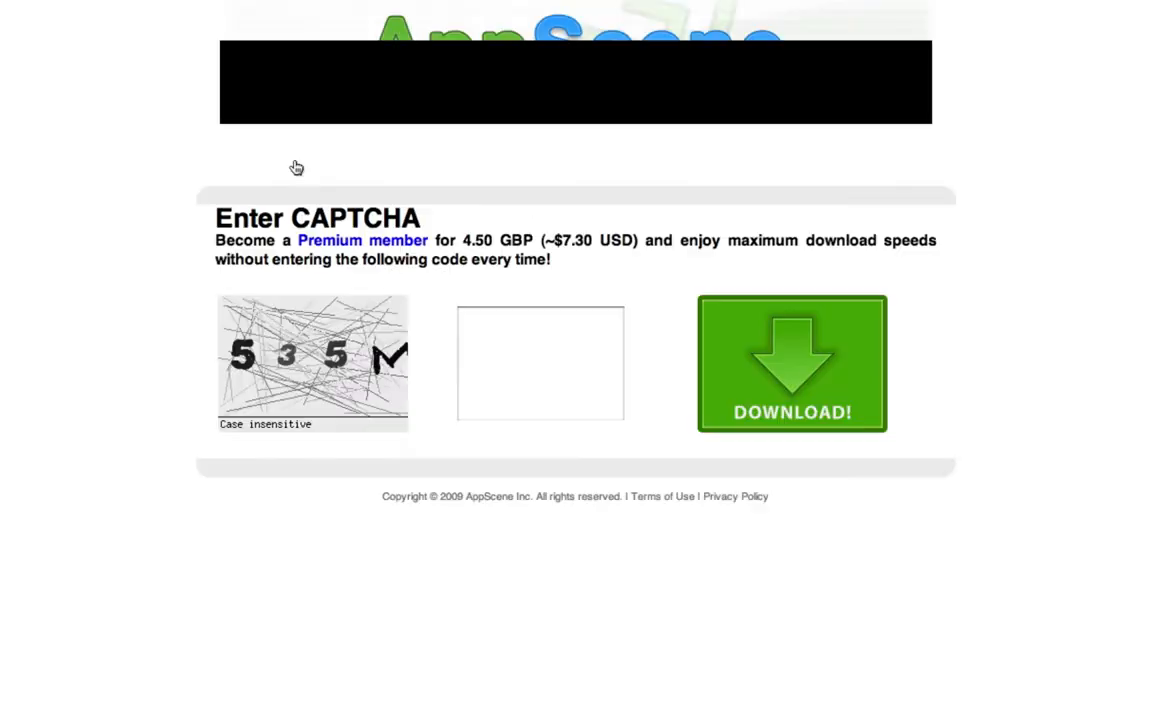
Enter captcha code 53 and download Shazam Encore-v2.1.0-most_uniQue.ipa (891 KB) from AppScene
left_click(540, 363)
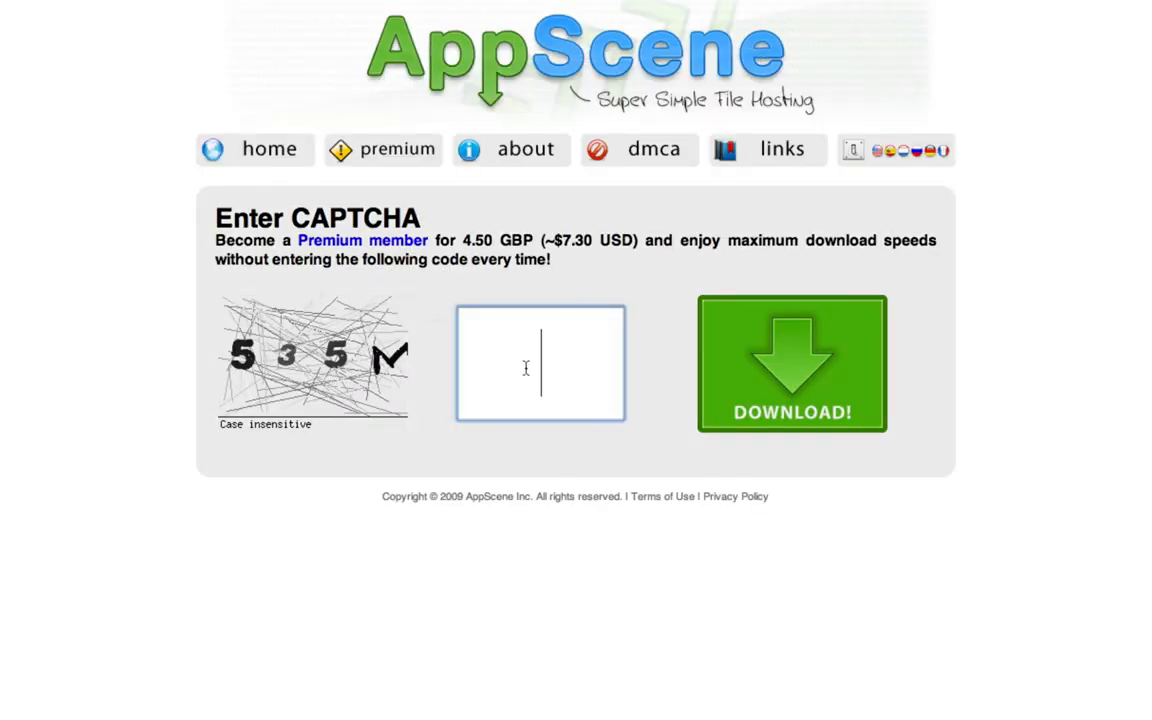
type("535m")
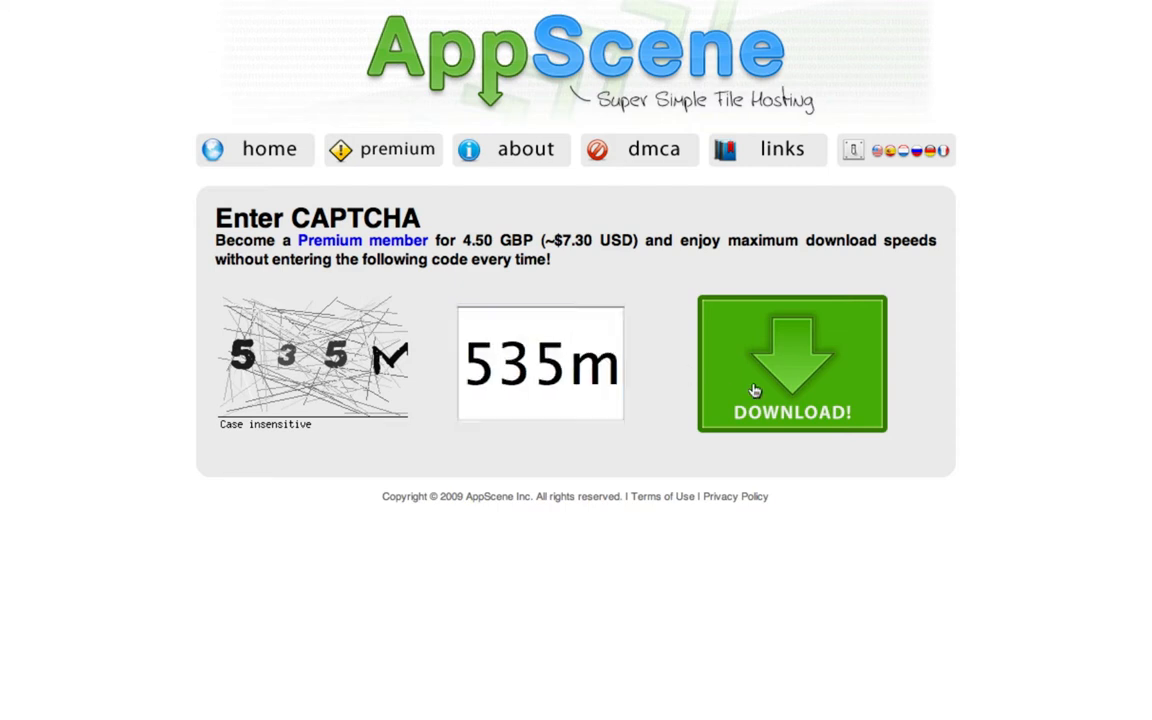
left_click(791, 364)
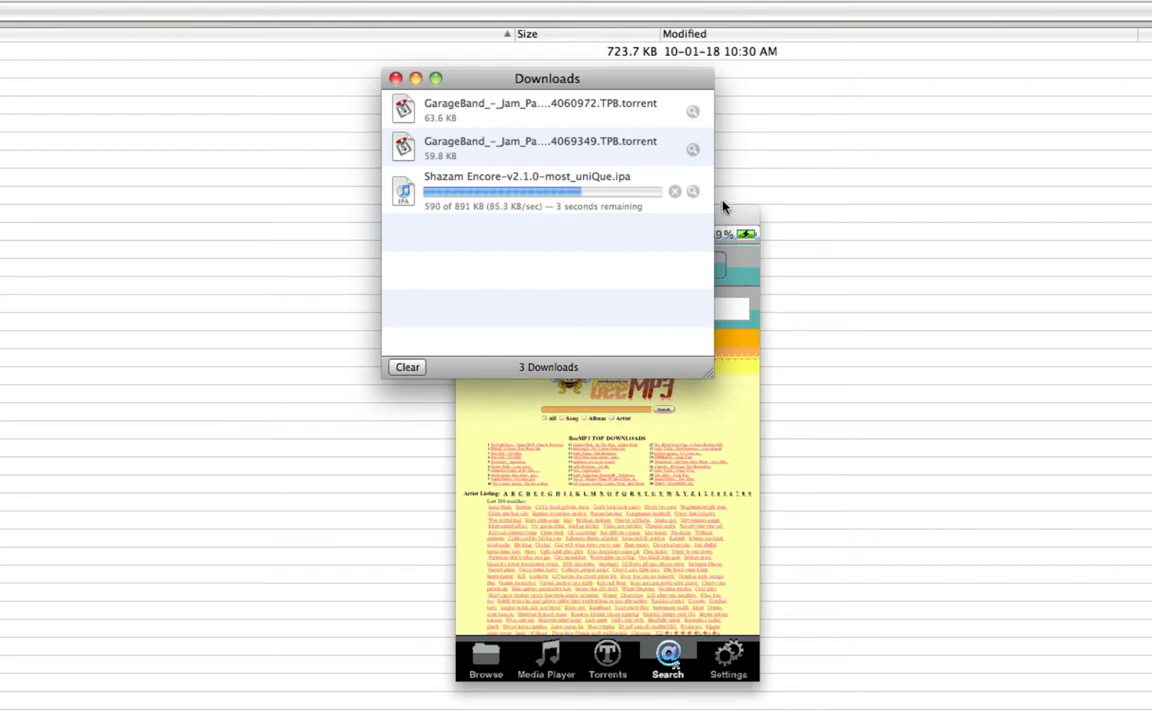
left_click_drag(547, 78, 84, 194)
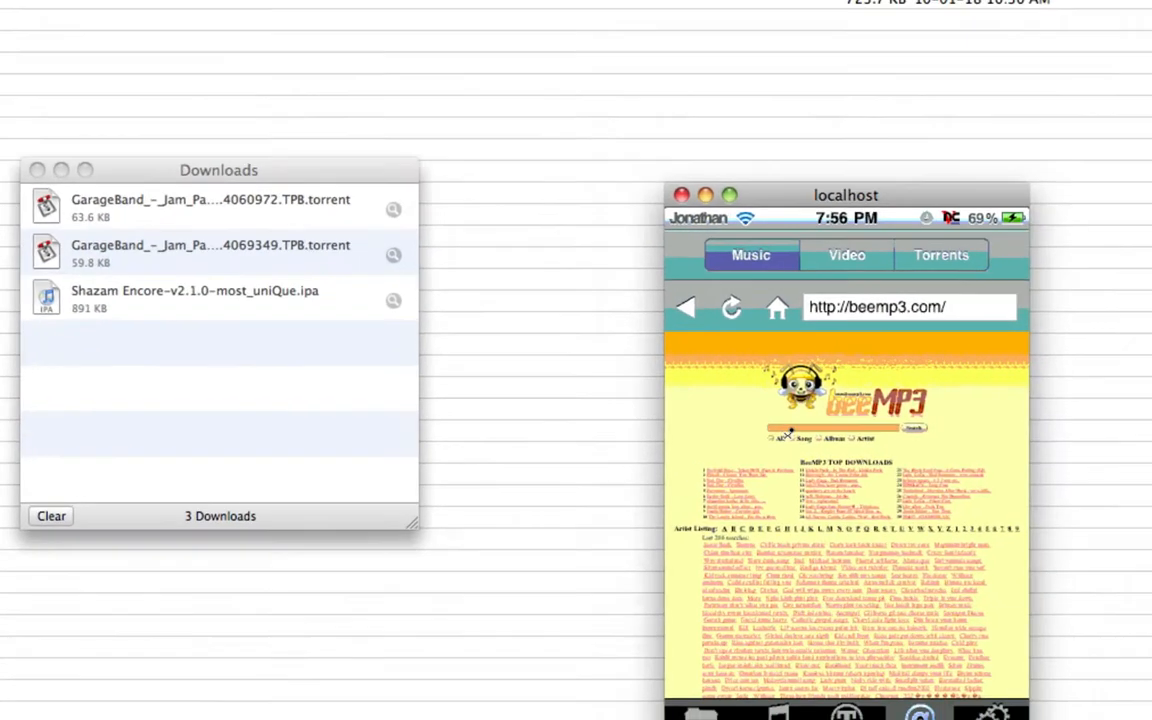
Search beeMP3 in dTunes for 'Eminem' and open the 01-eminem_eminem.mp3 download page
left_click(862, 437)
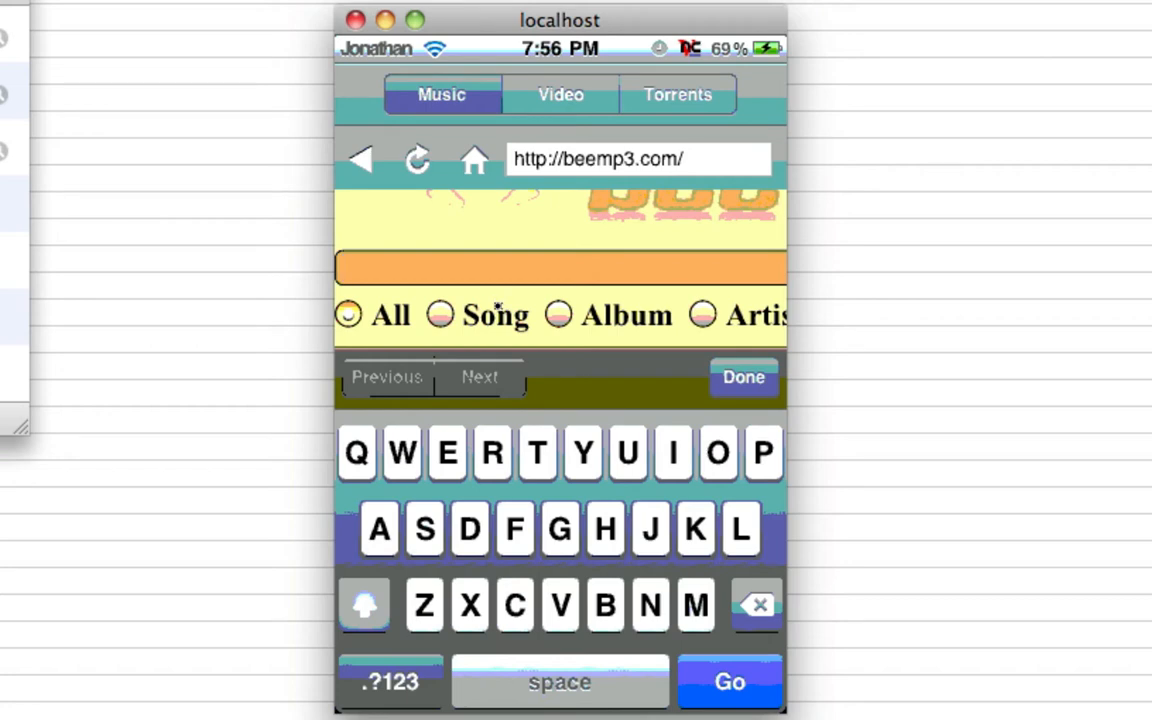
type("Eminem")
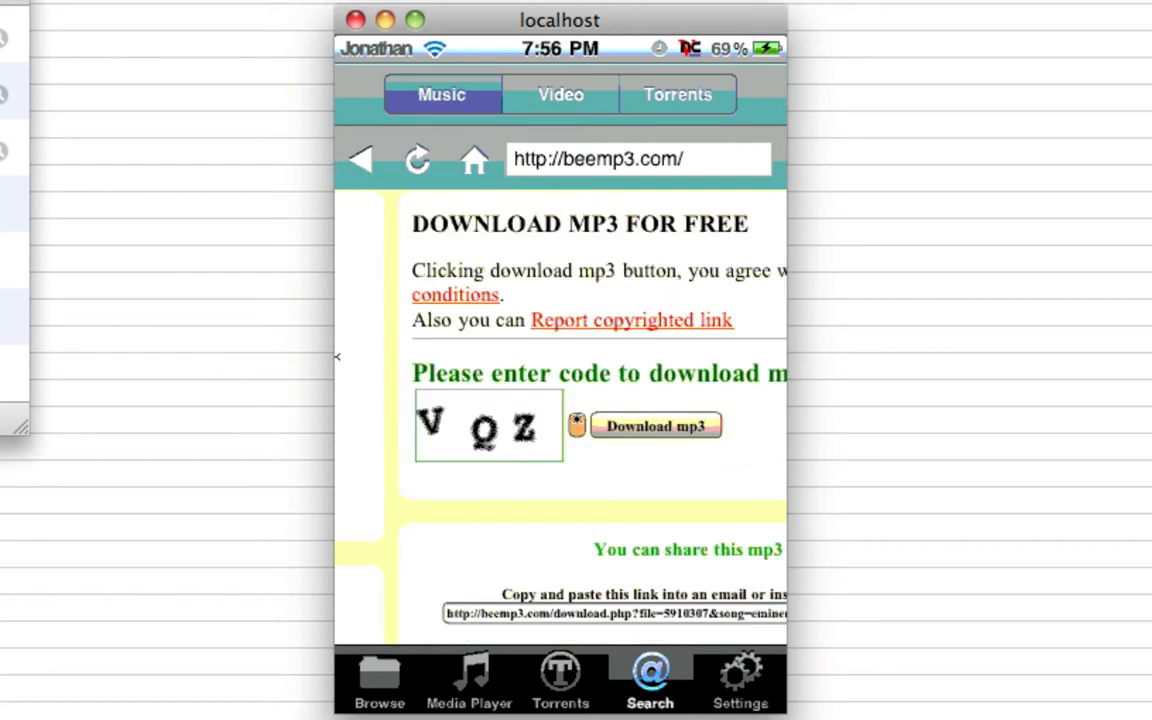
left_click(485, 425)
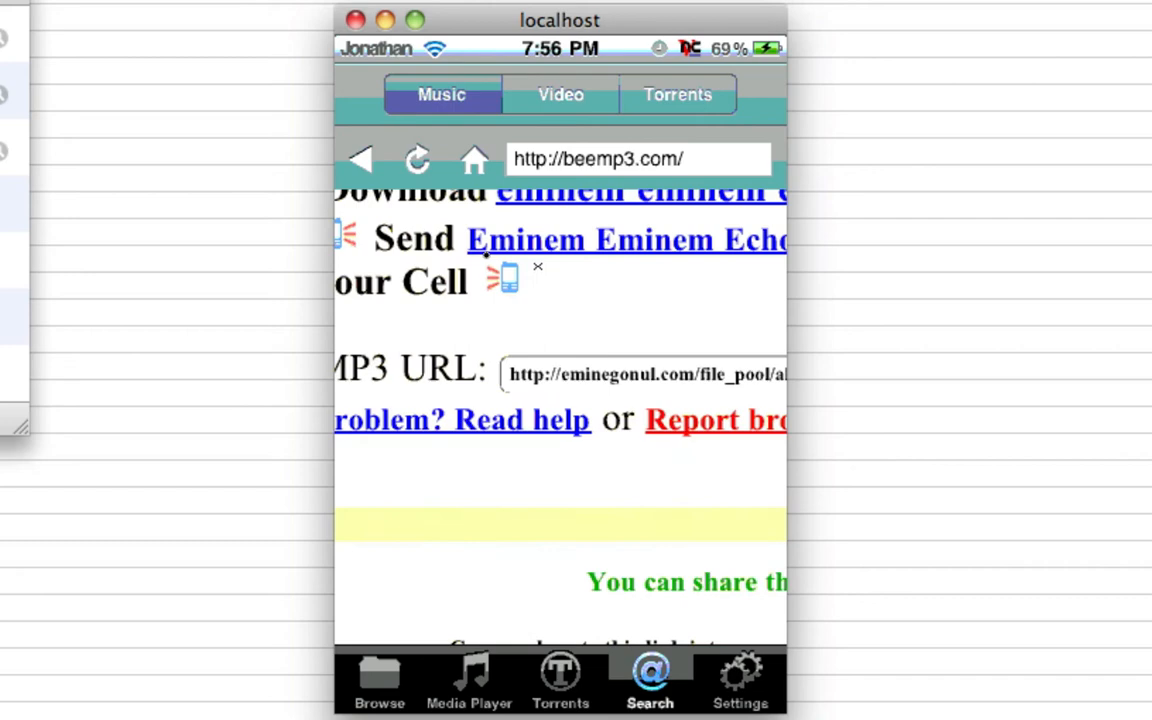
scroll("down", 3)
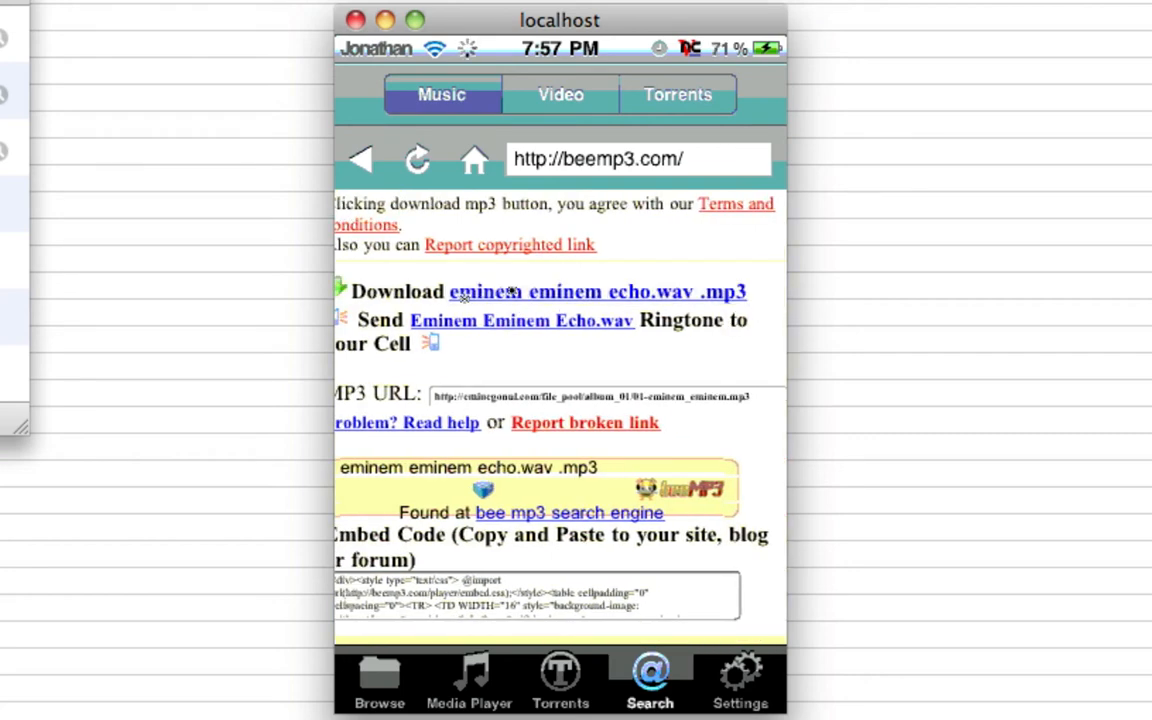
left_click(597, 291)
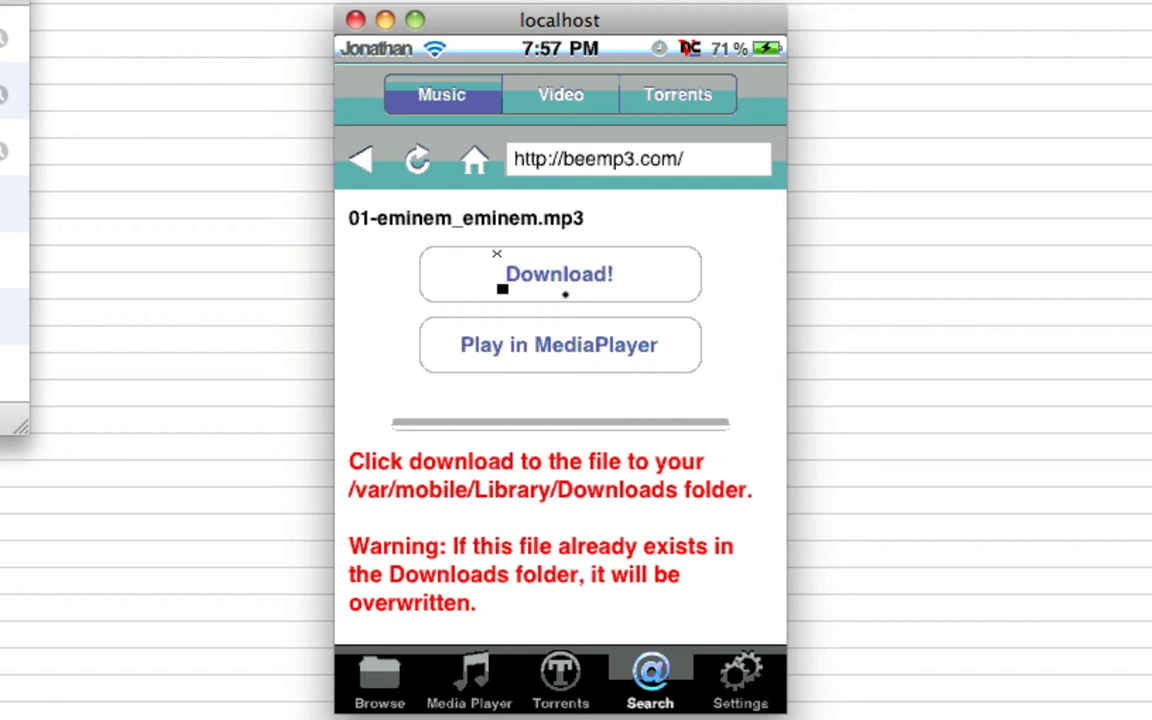
Download 01-eminem_eminem.mp3 (1.69 MB) to the iPhone until it completes
left_click(558, 274)
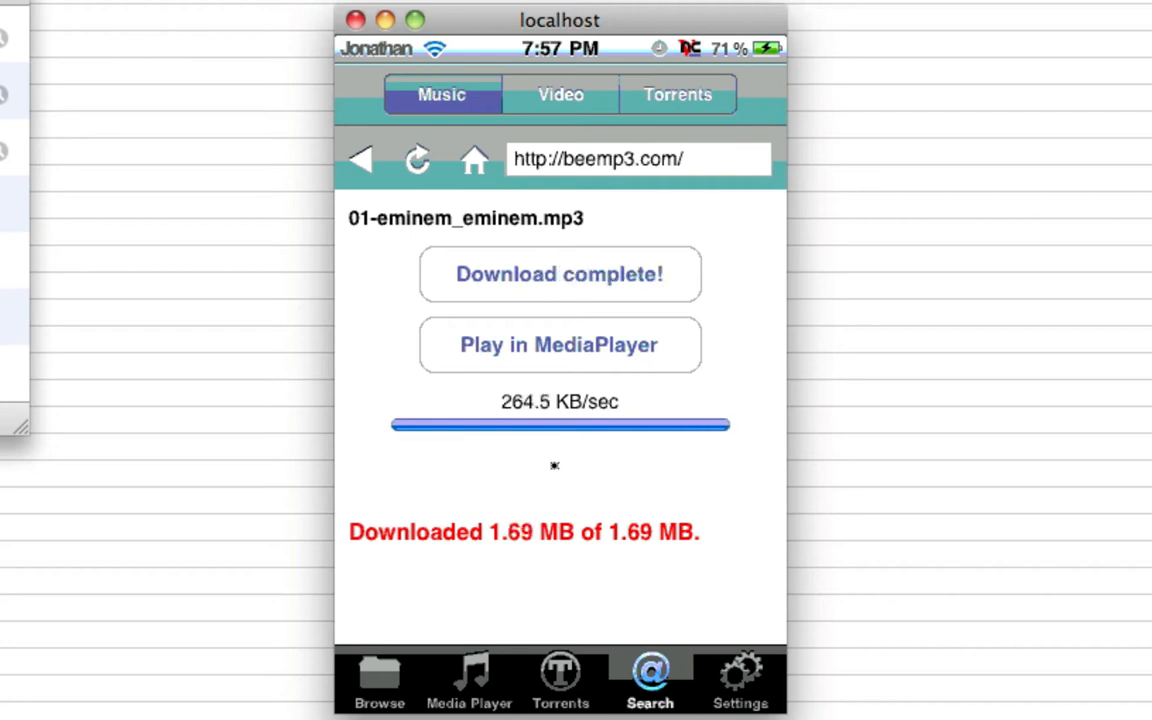
left_click(559, 344)
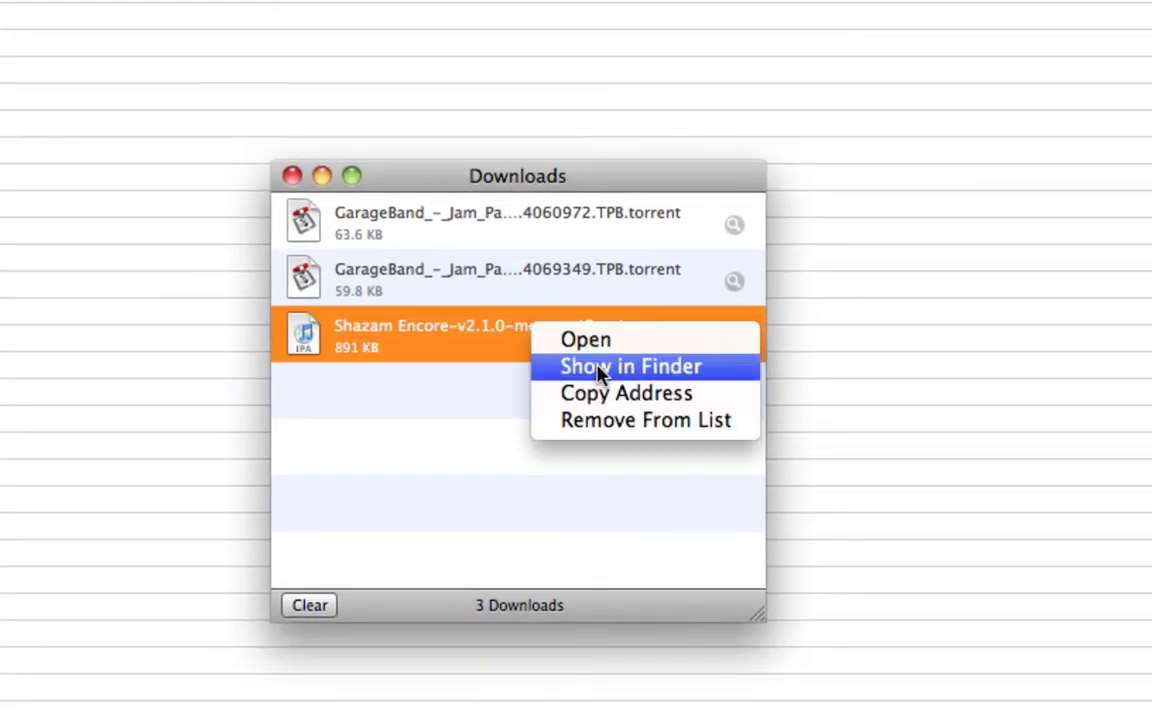
Reveal Shazam Encore-v2.1.0-most_uniQue.ipa in Finder's Downloads folder and drag it onto the iPhone
left_click(630, 366)
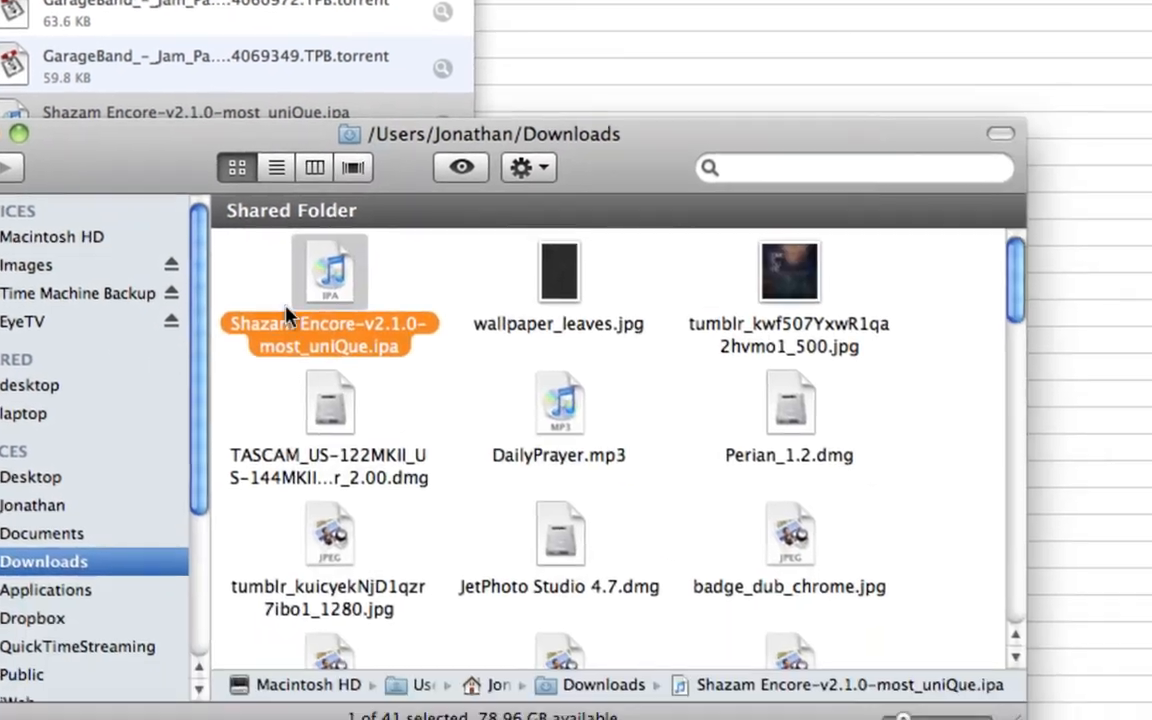
left_click_drag(328, 270, 255, 405)
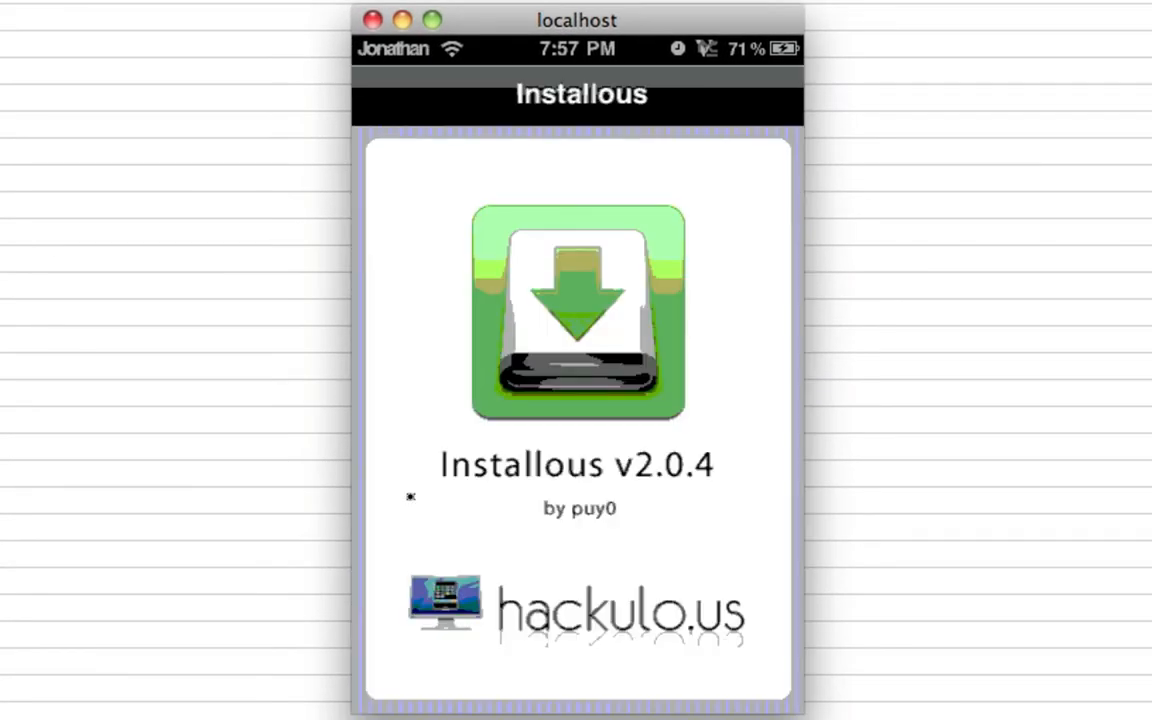
Install Shazam Encore-v2.1.0-most_uniQue from the Installous Downloads list
left_click(576, 680)
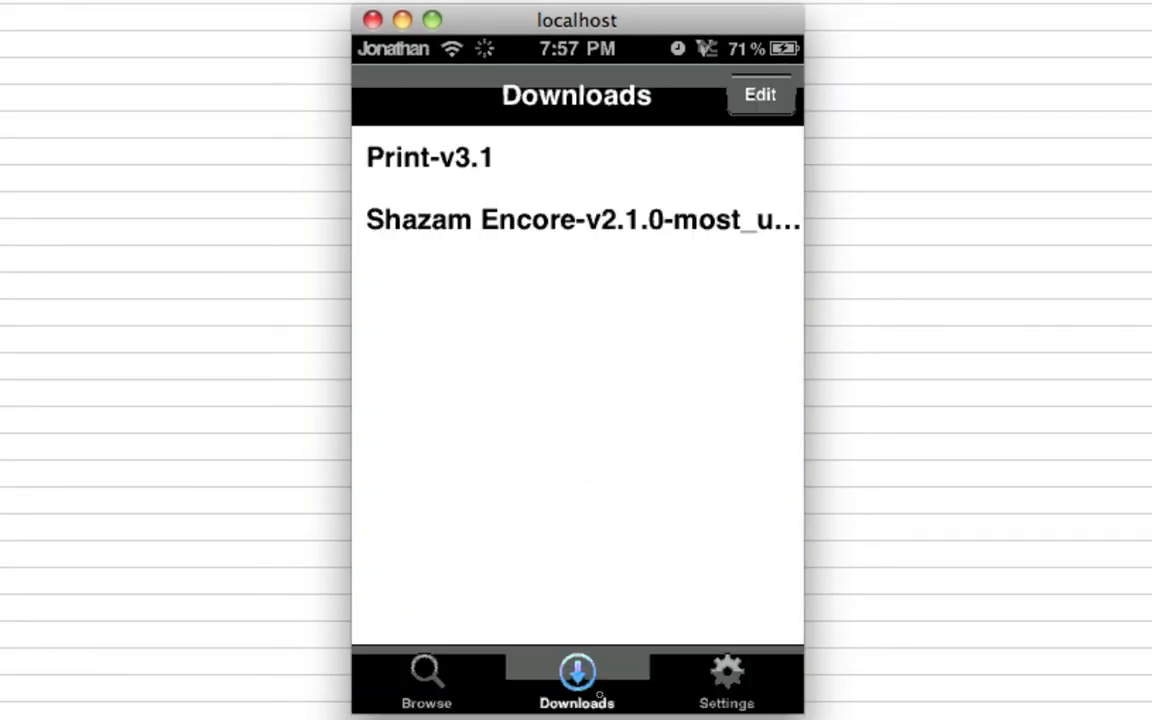
left_click(582, 219)
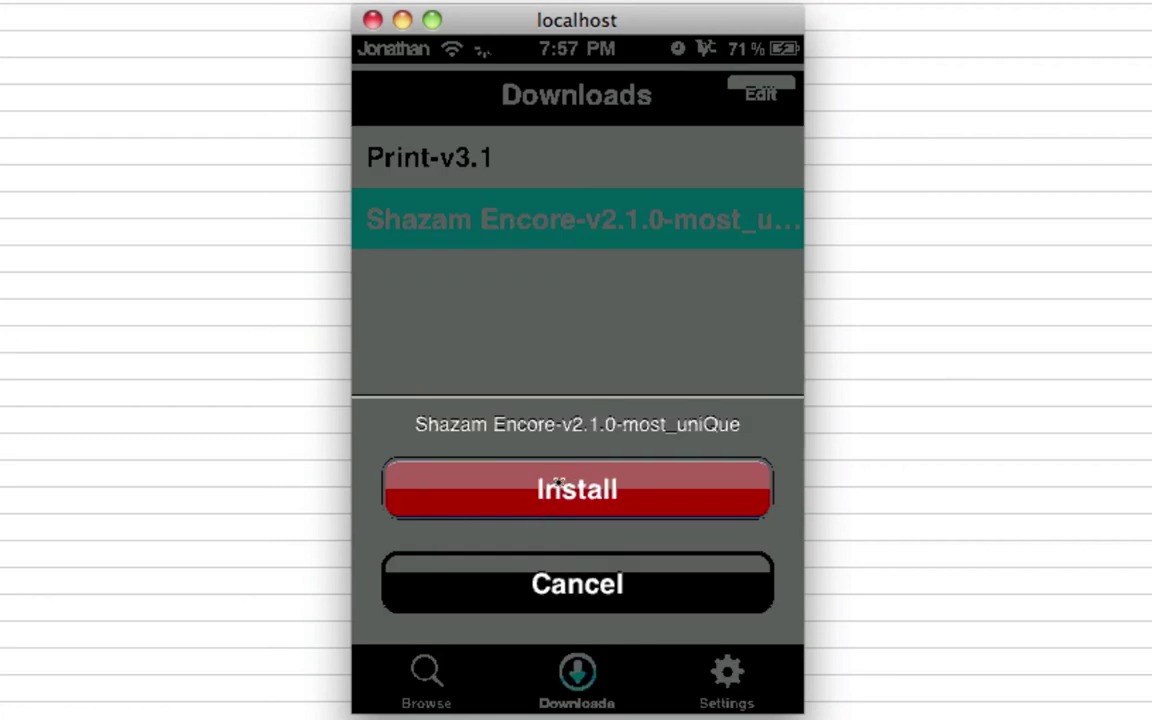
left_click(577, 489)
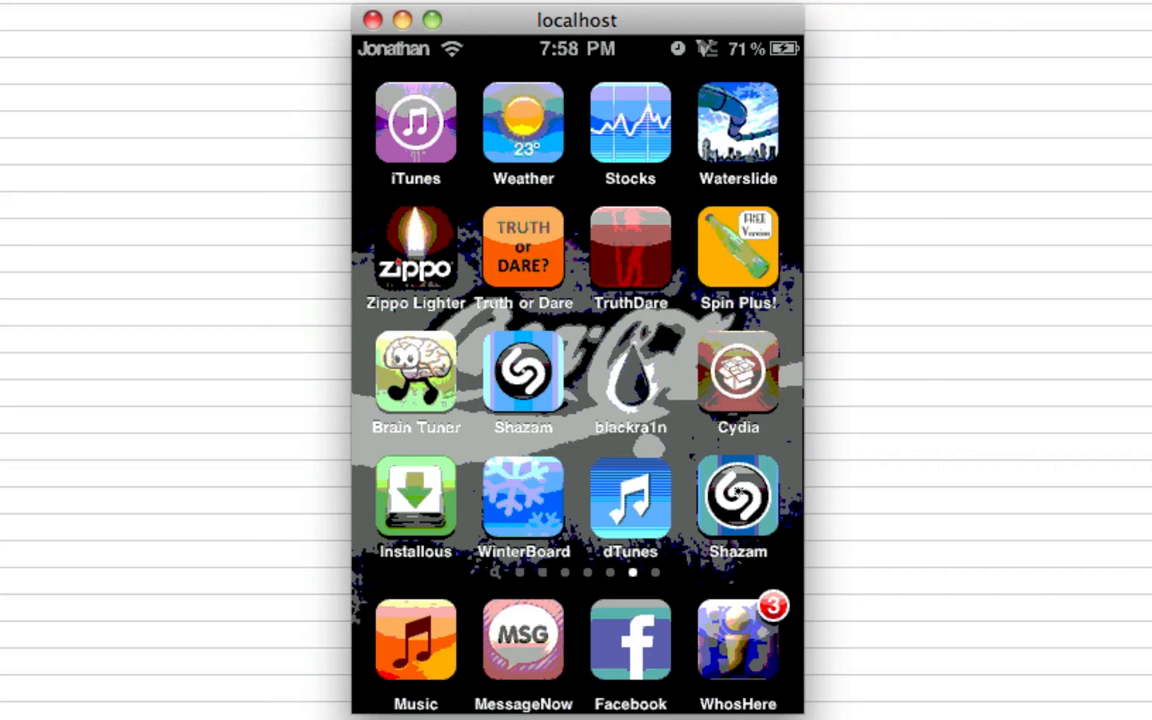
Launch Shazam and get through the Car Mode prompt into Car Mode
left_click(523, 375)
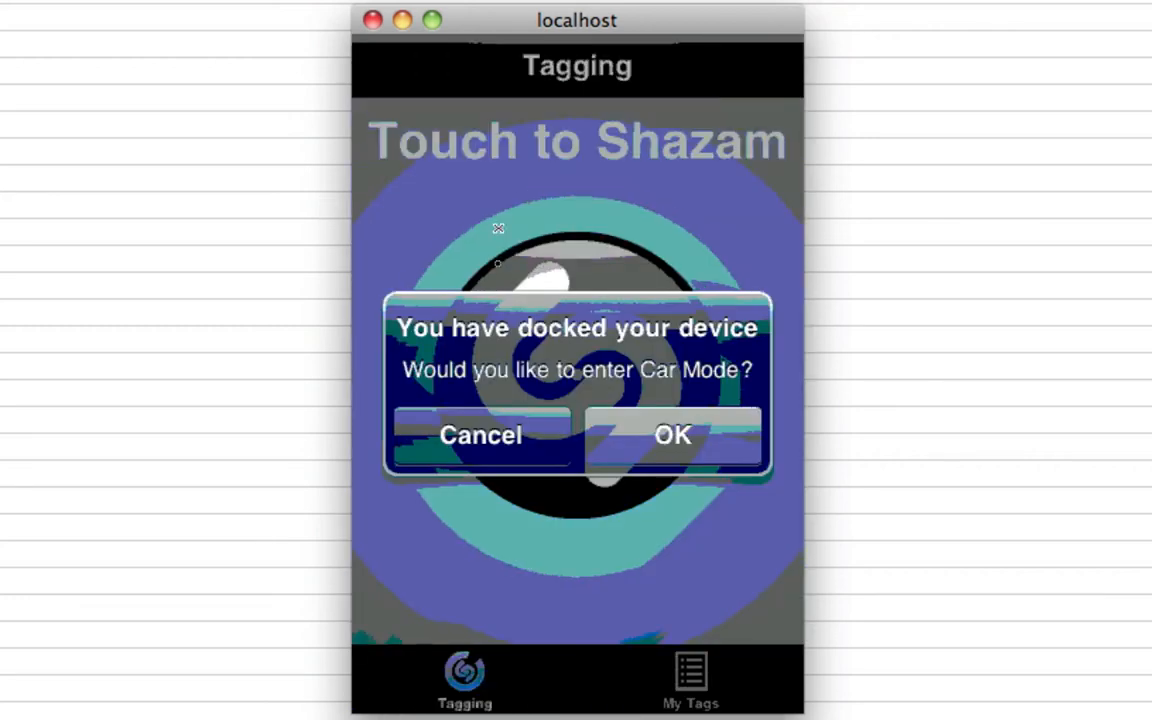
left_click(672, 435)
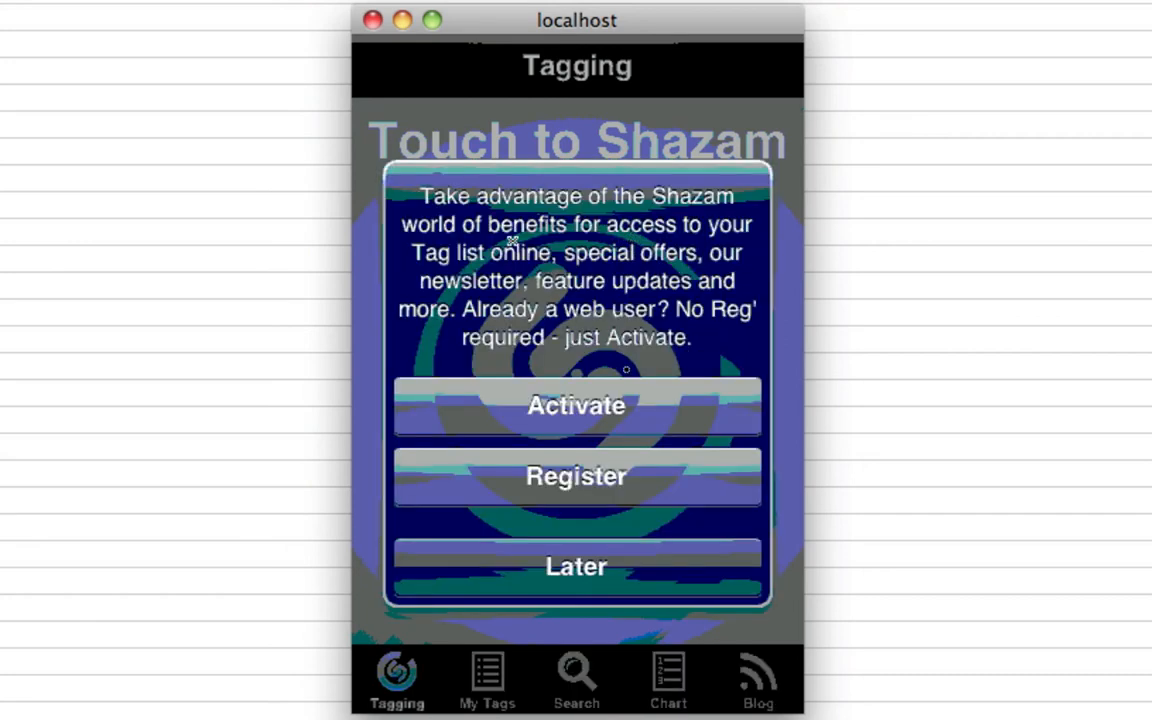
mouse_move(600, 560)
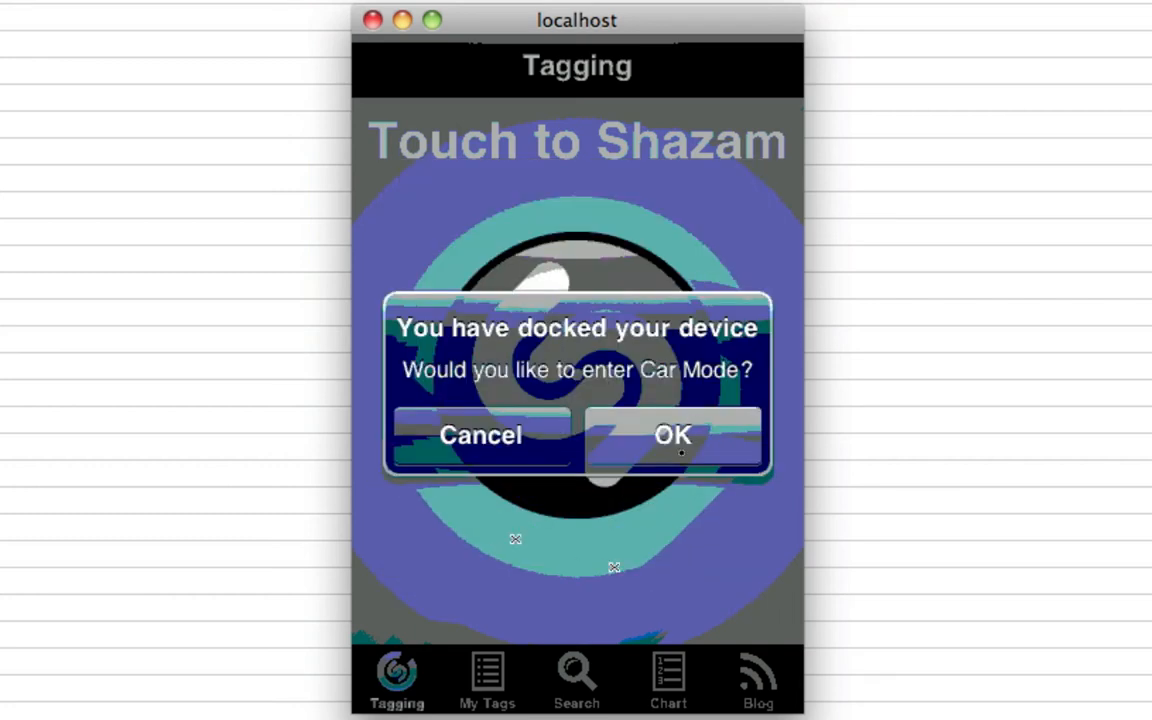
left_click(672, 435)
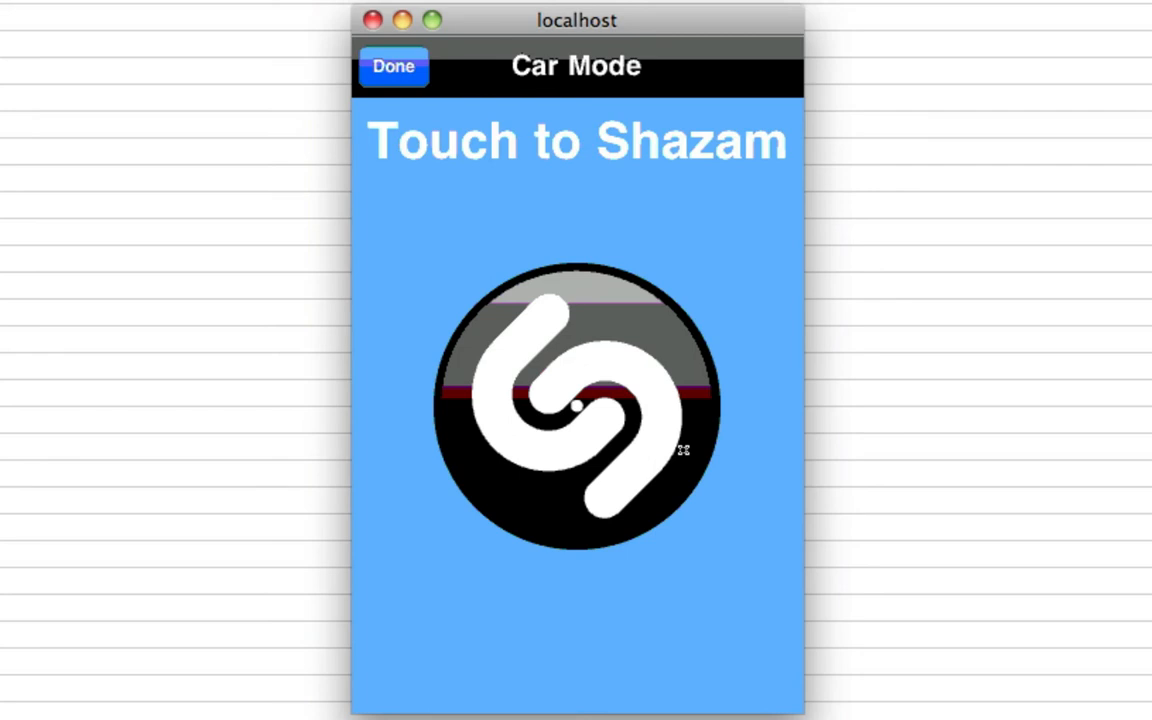
Try tagging a song, allow location, dismiss the No Input alert and return home
left_click(576, 408)
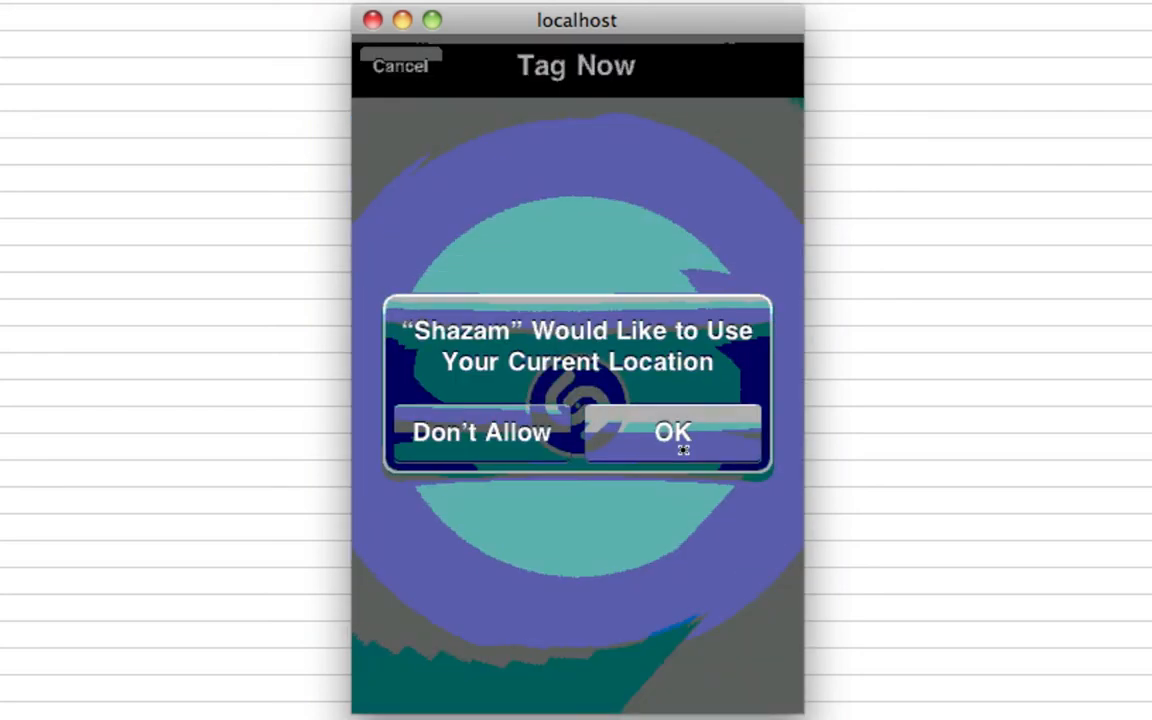
left_click(672, 432)
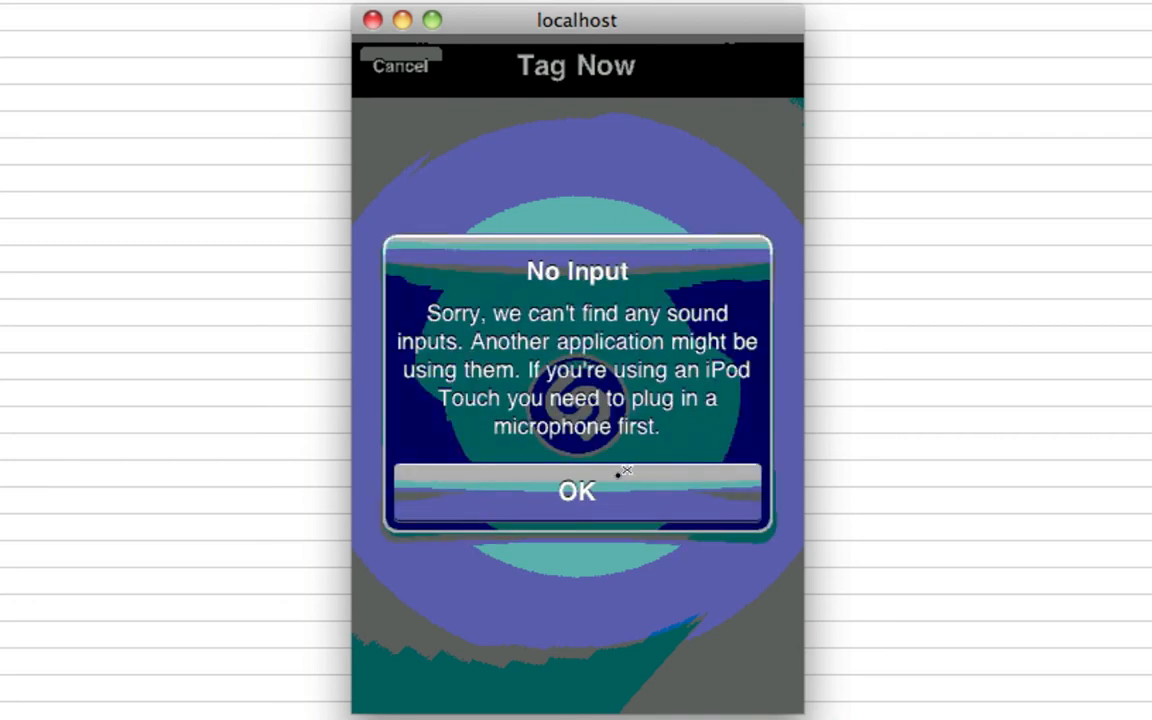
mouse_move(618, 476)
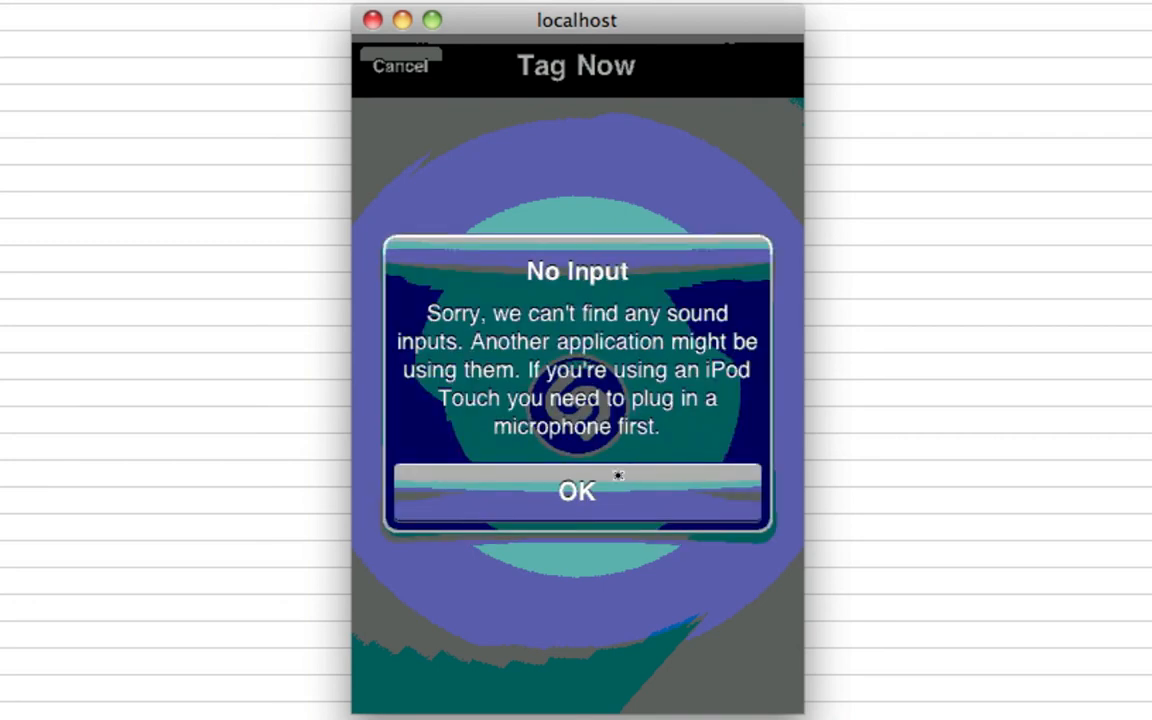
left_click(577, 490)
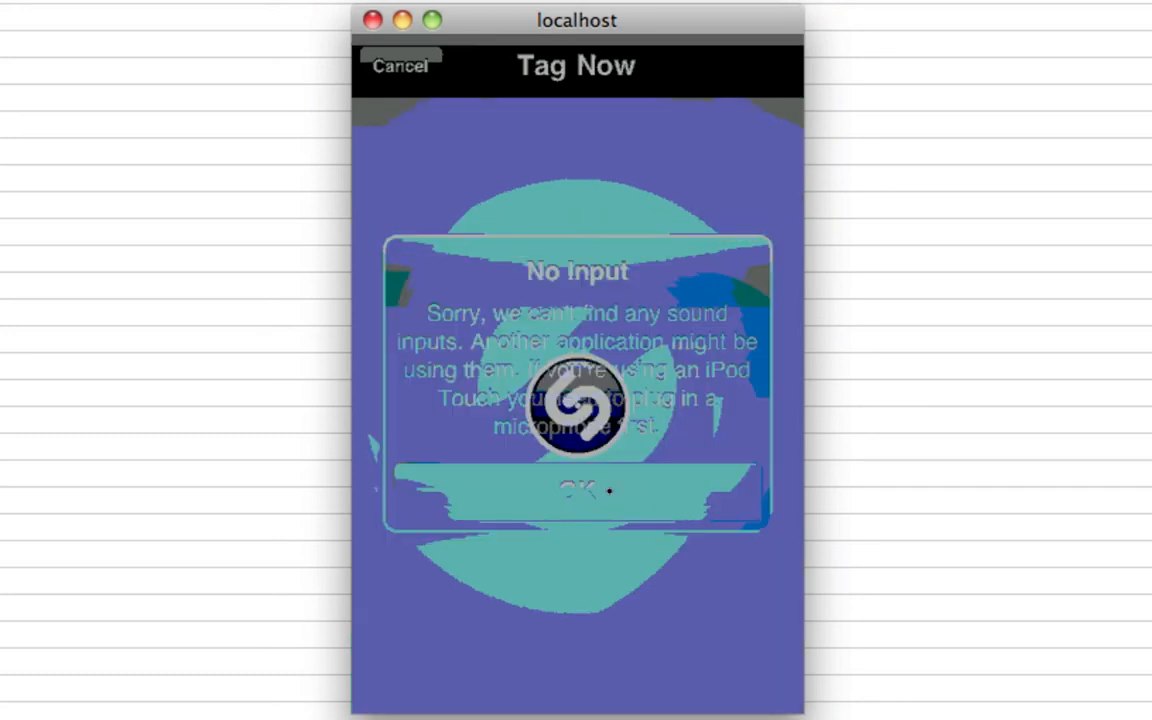
left_click(577, 489)
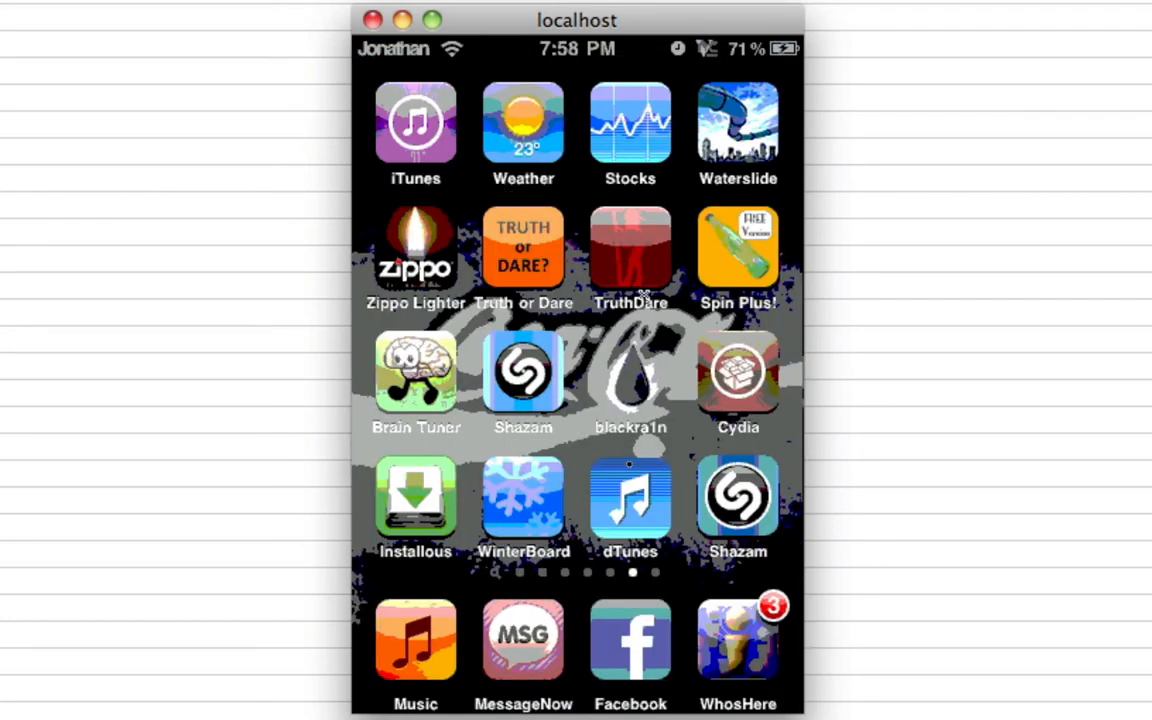
Play 01-eminem_eminem.mp3 in dTunes at maximum volume and scrub forward
left_click(630, 500)
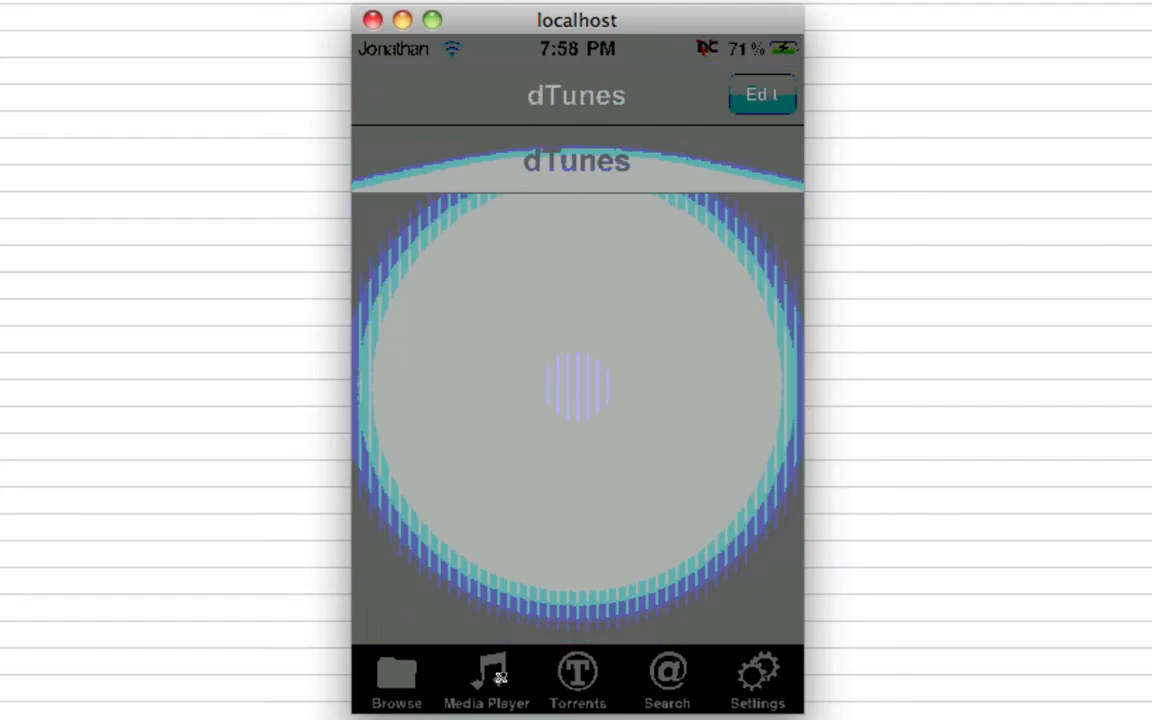
left_click(396, 680)
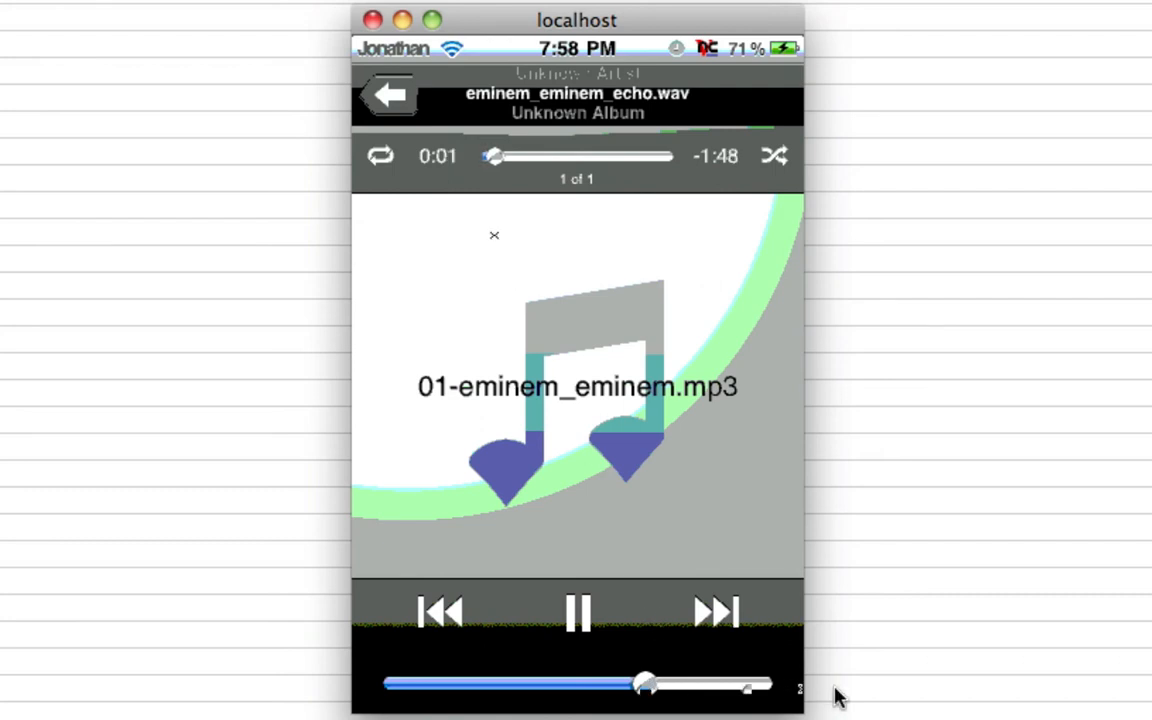
left_click_drag(645, 683, 760, 683)
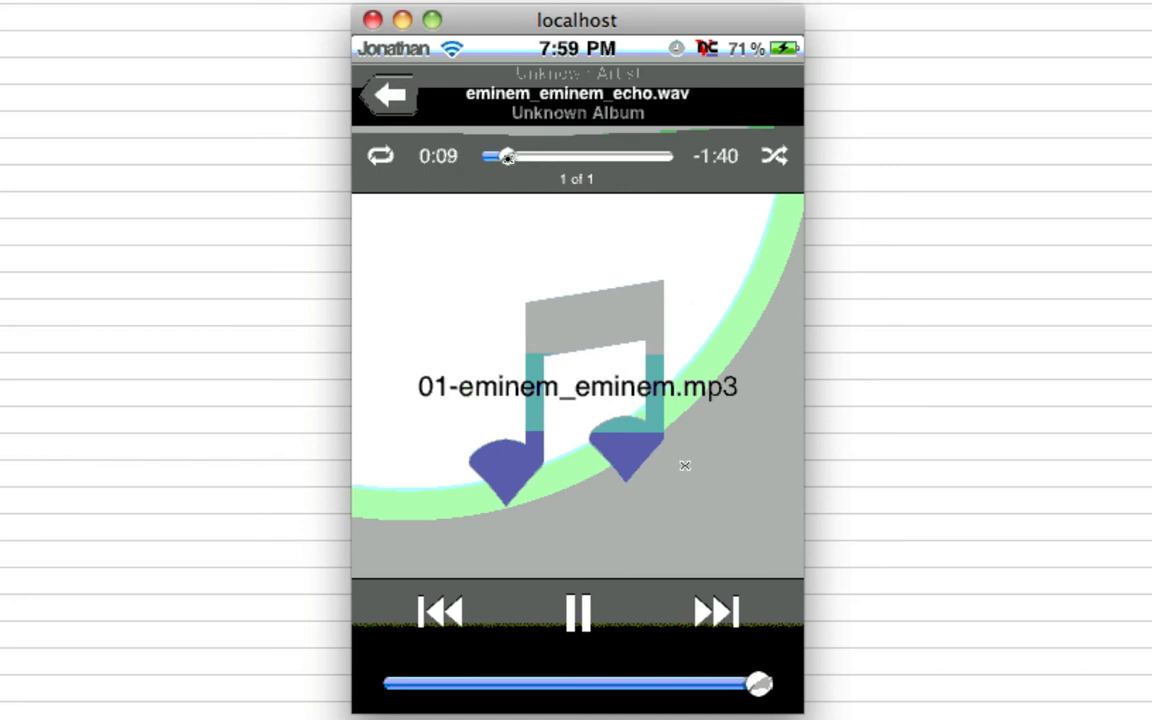
left_click_drag(507, 155, 538, 155)
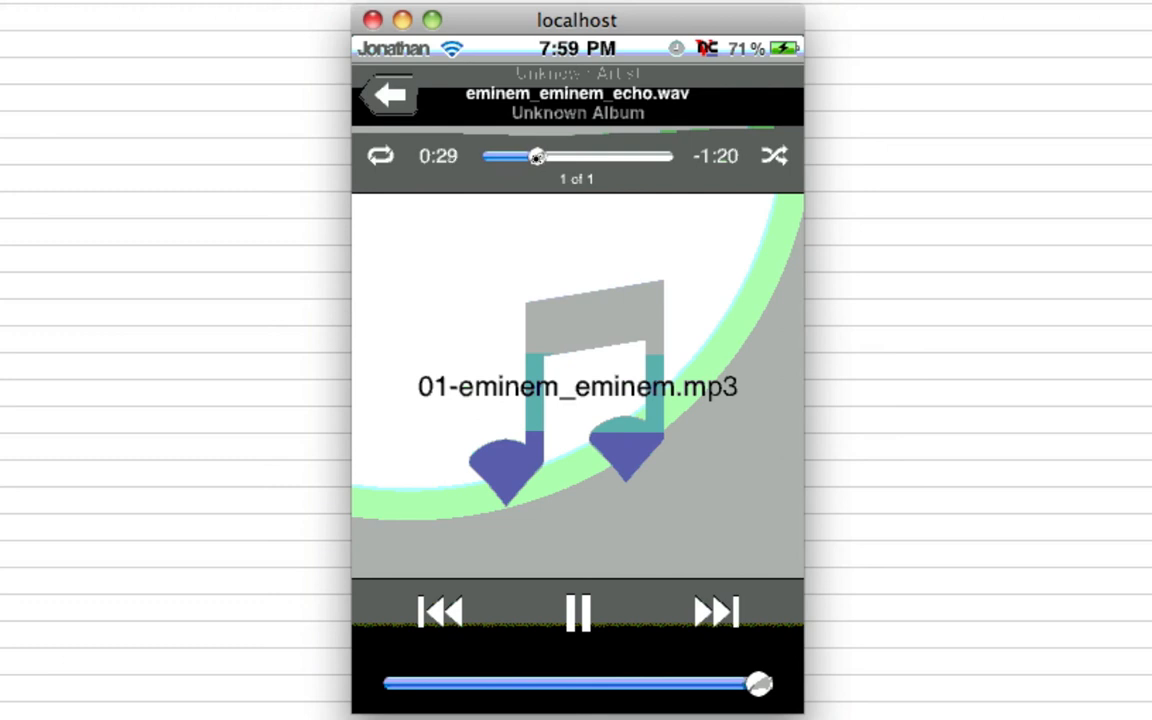
left_click_drag(538, 156, 580, 156)
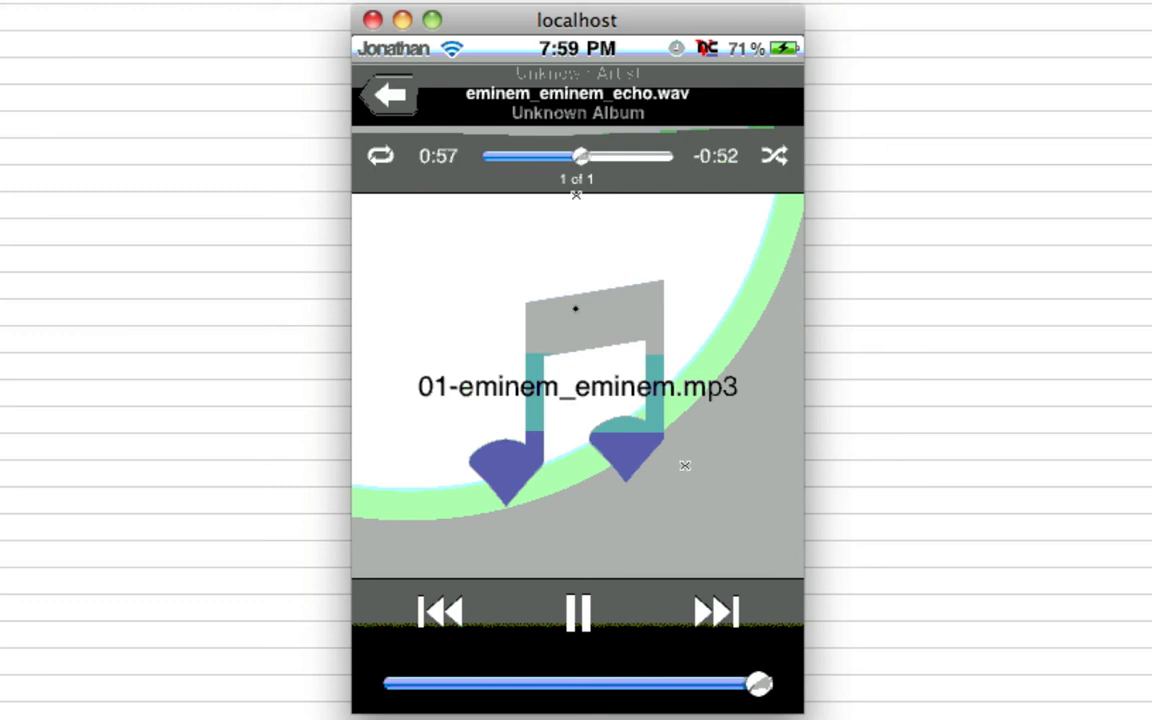
Start deleting the Eminem mp3 from the downloads list and answer the delete warning
left_click(388, 94)
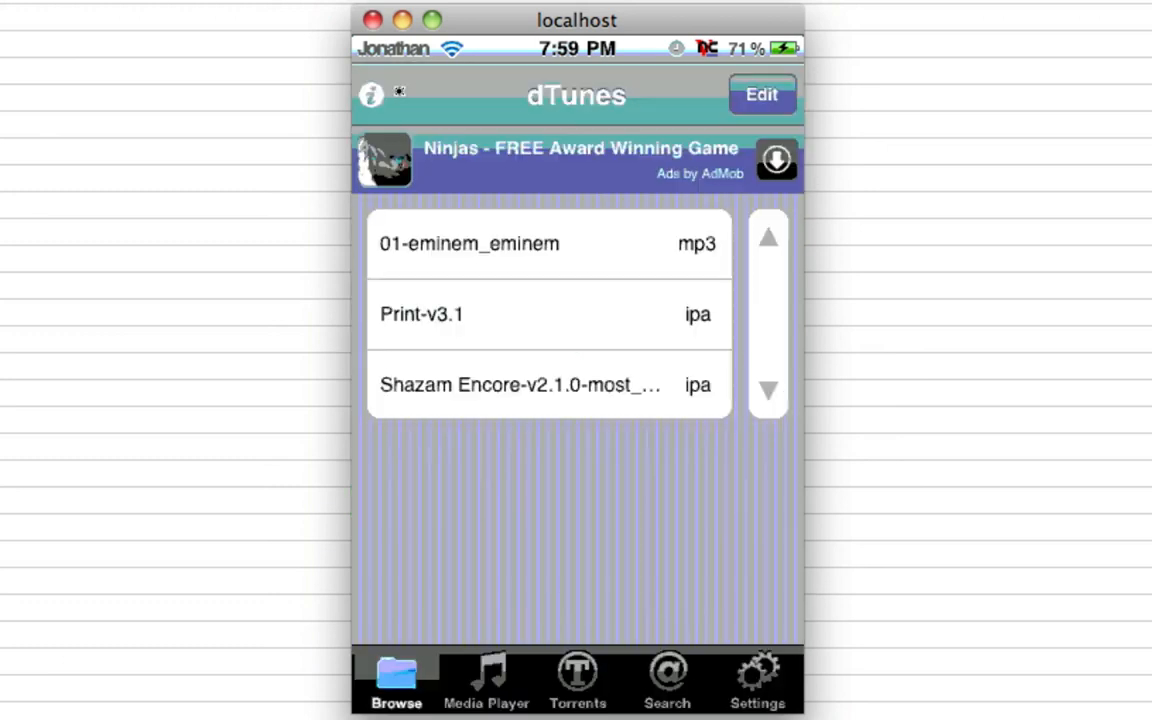
left_click(761, 94)
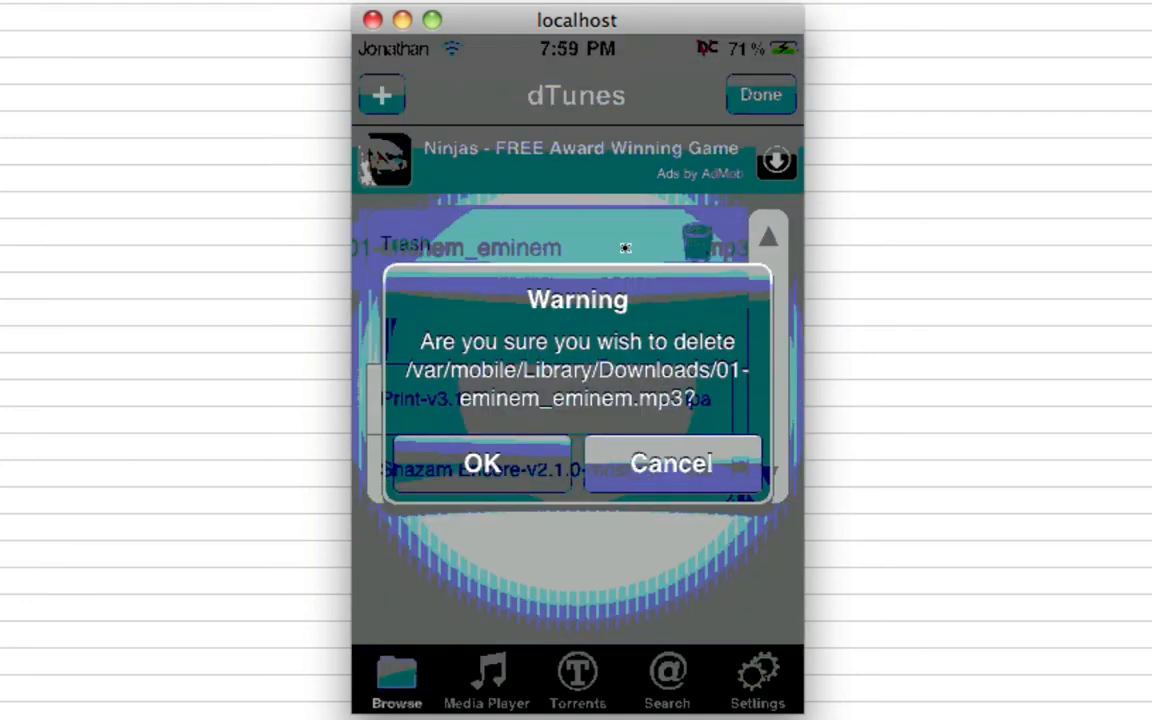
left_click(480, 462)
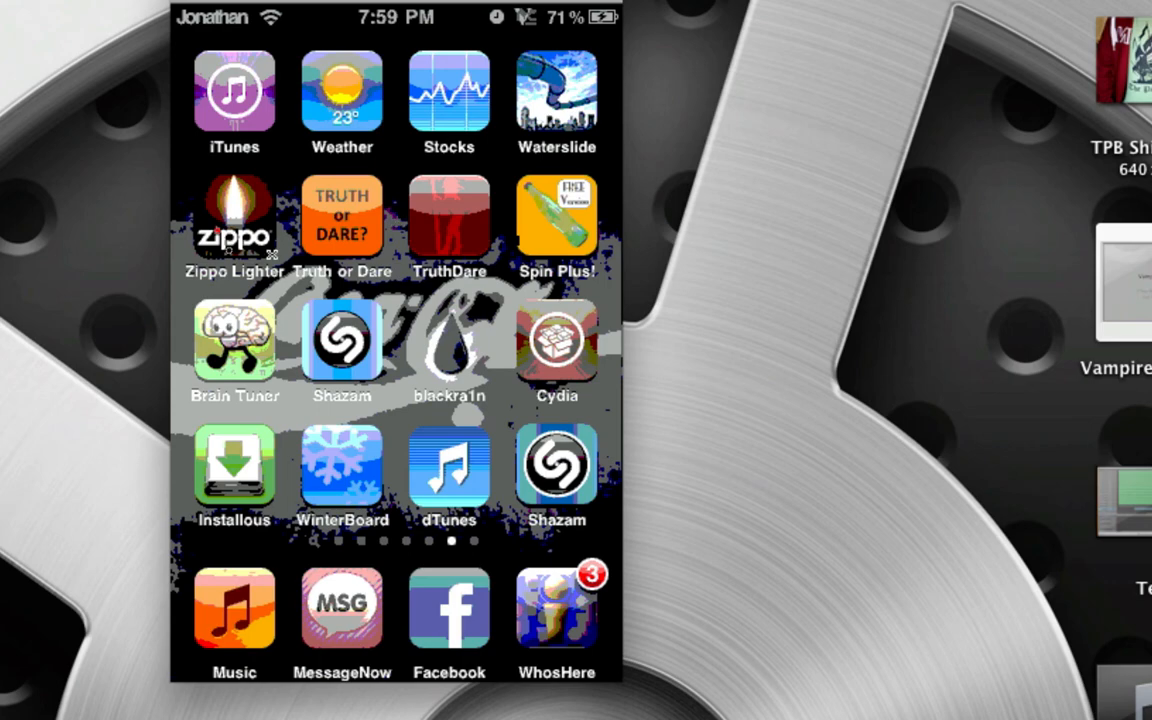
scroll("left", 3)
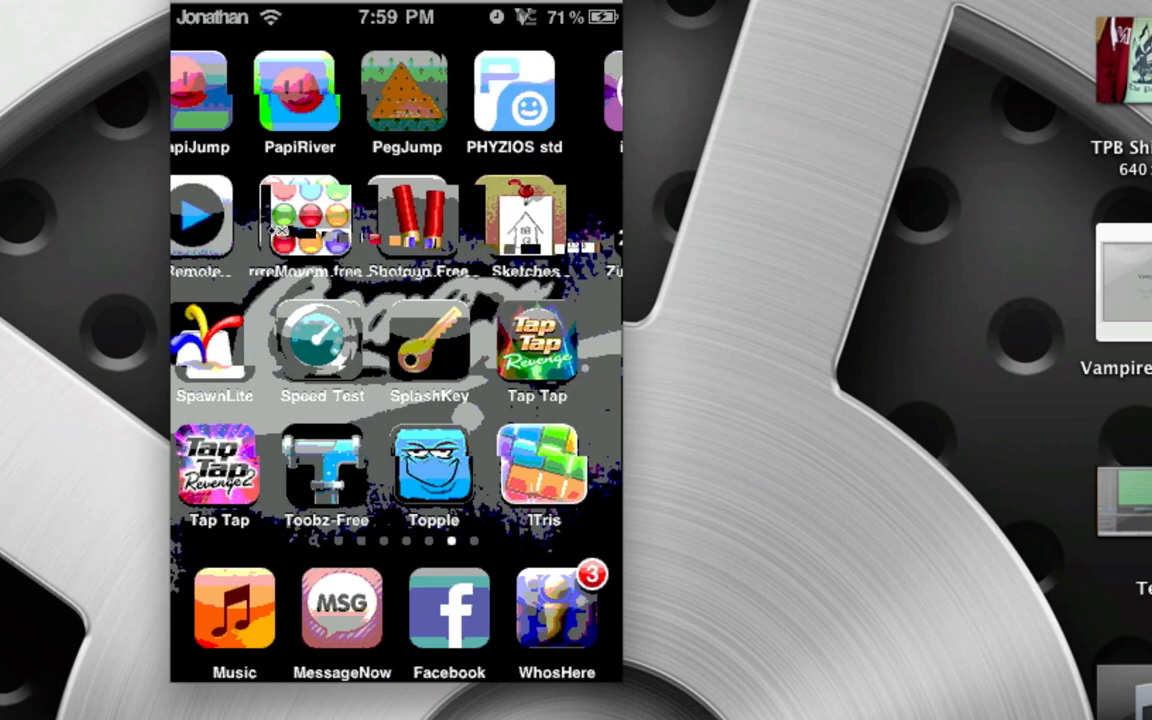
scroll("right", 3)
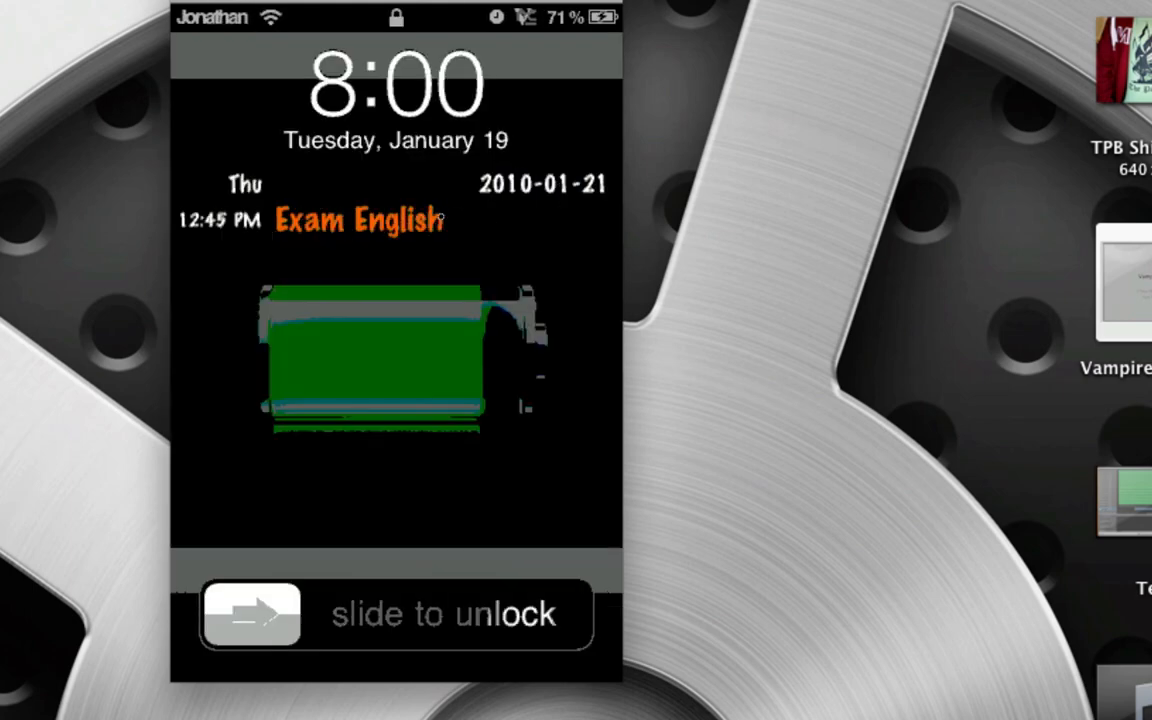
mouse_move(281, 590)
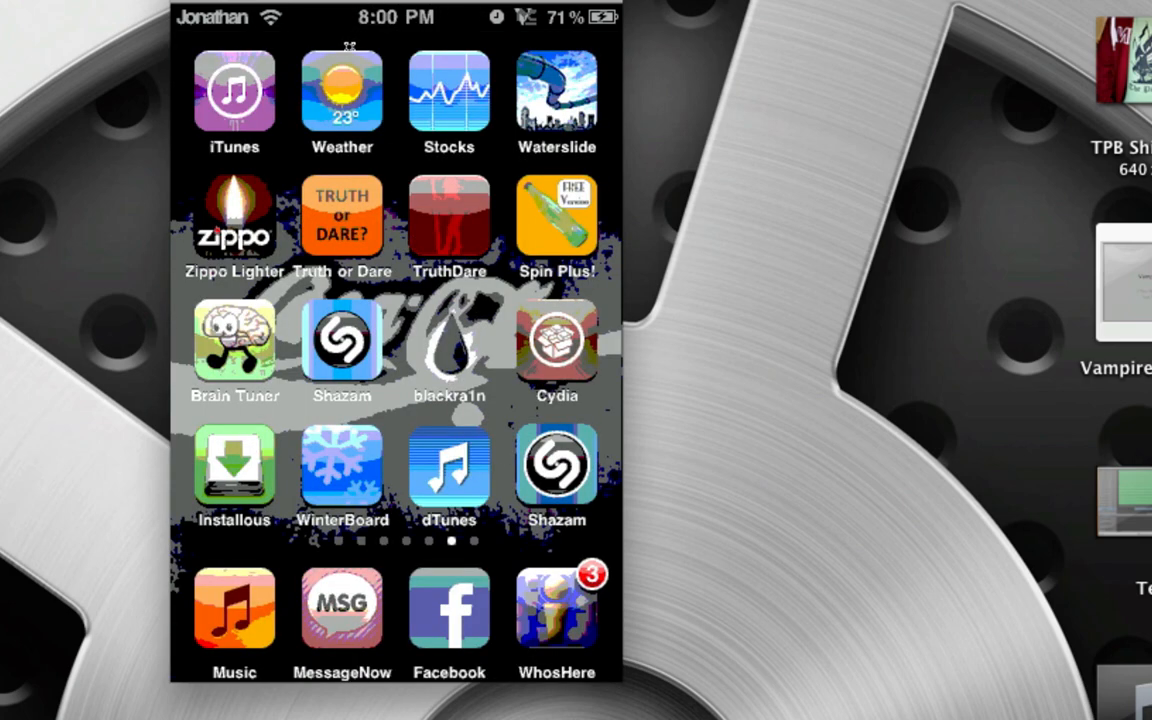
mouse_move(288, 10)
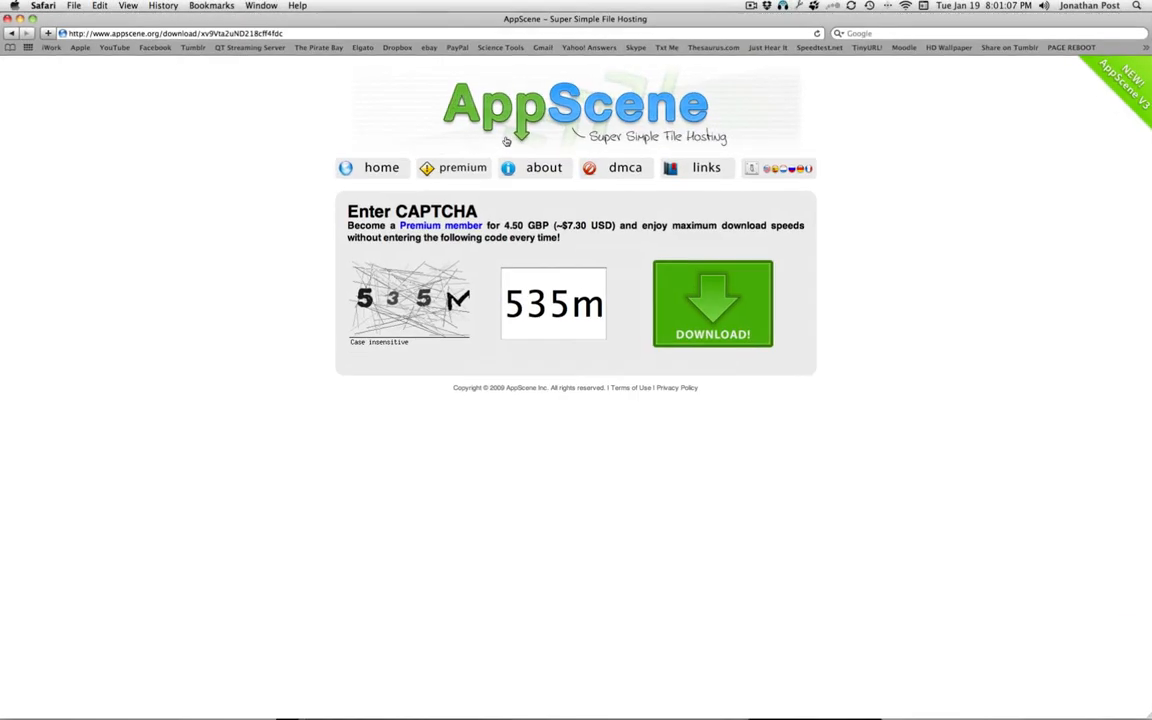
Load Facebook's JP Films page in a new Safari tab, scrolled to the top
left_click(47, 33)
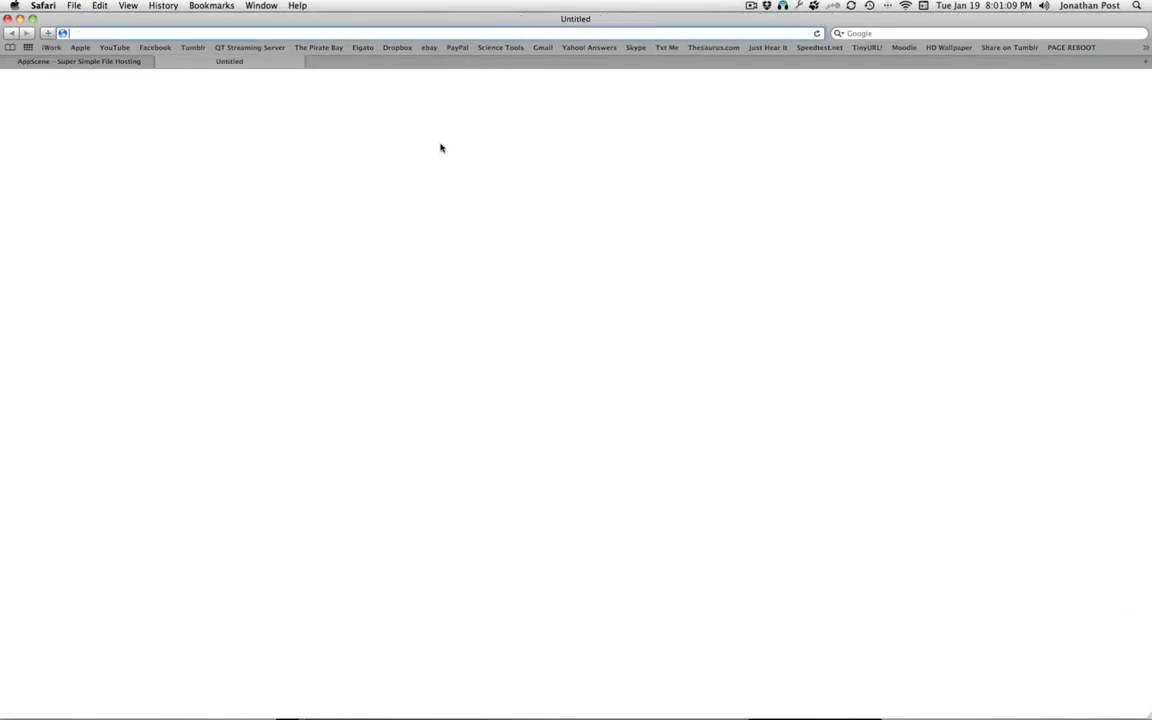
left_click(155, 47)
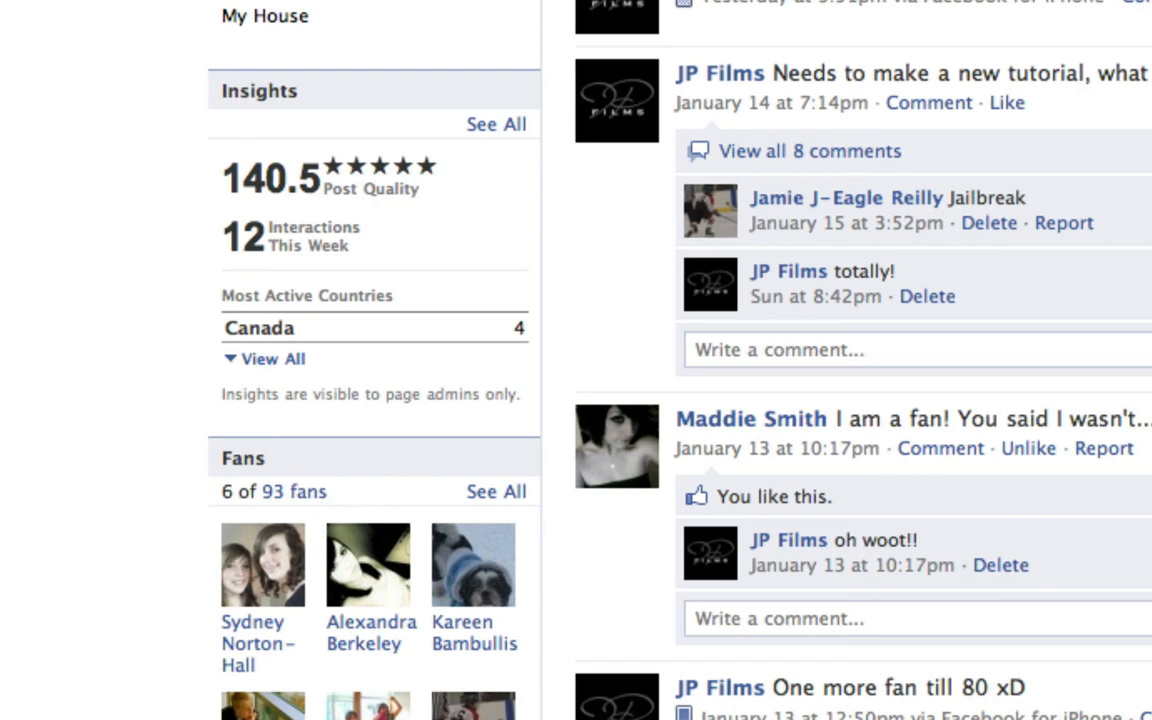
scroll("up", 3)
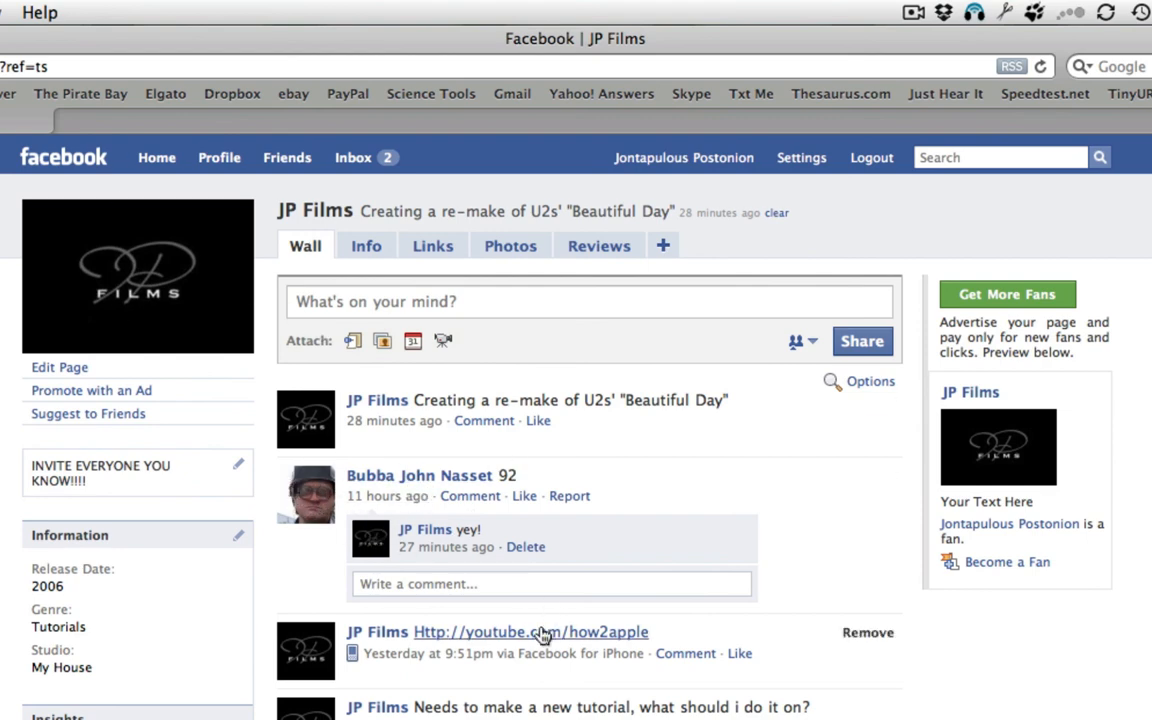
Browse the How2Apple YouTube channel, then cancel the close-window alert to keep both tabs
left_click(530, 631)
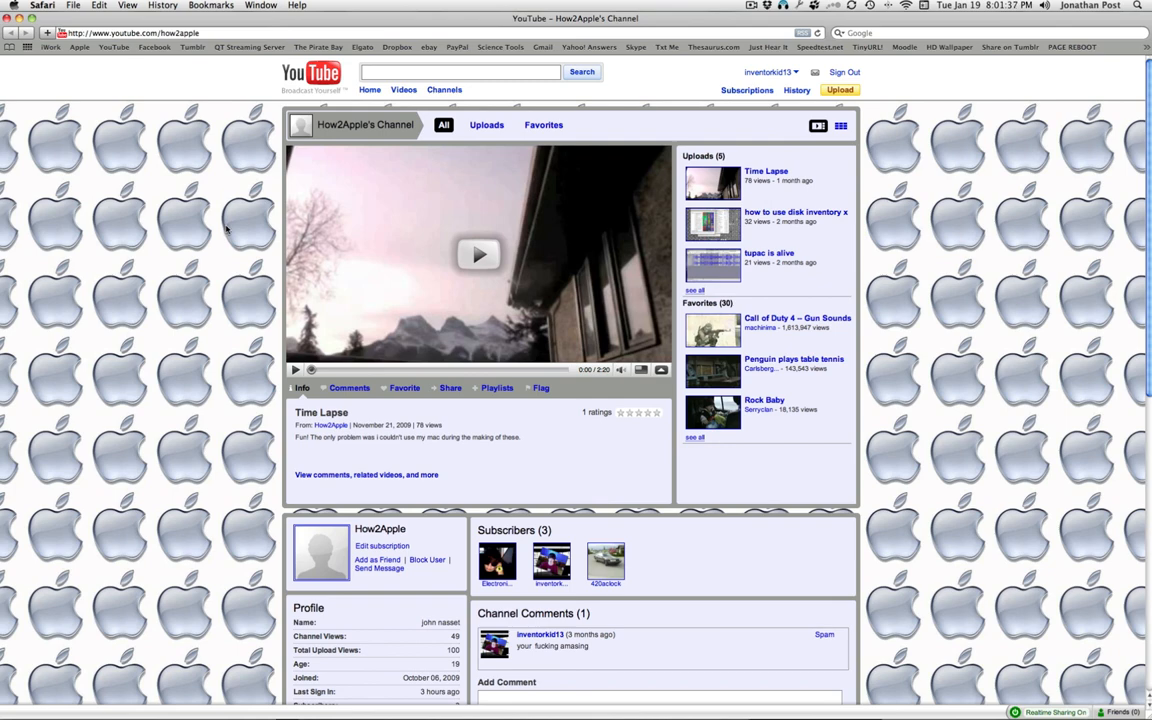
scroll("down", 3)
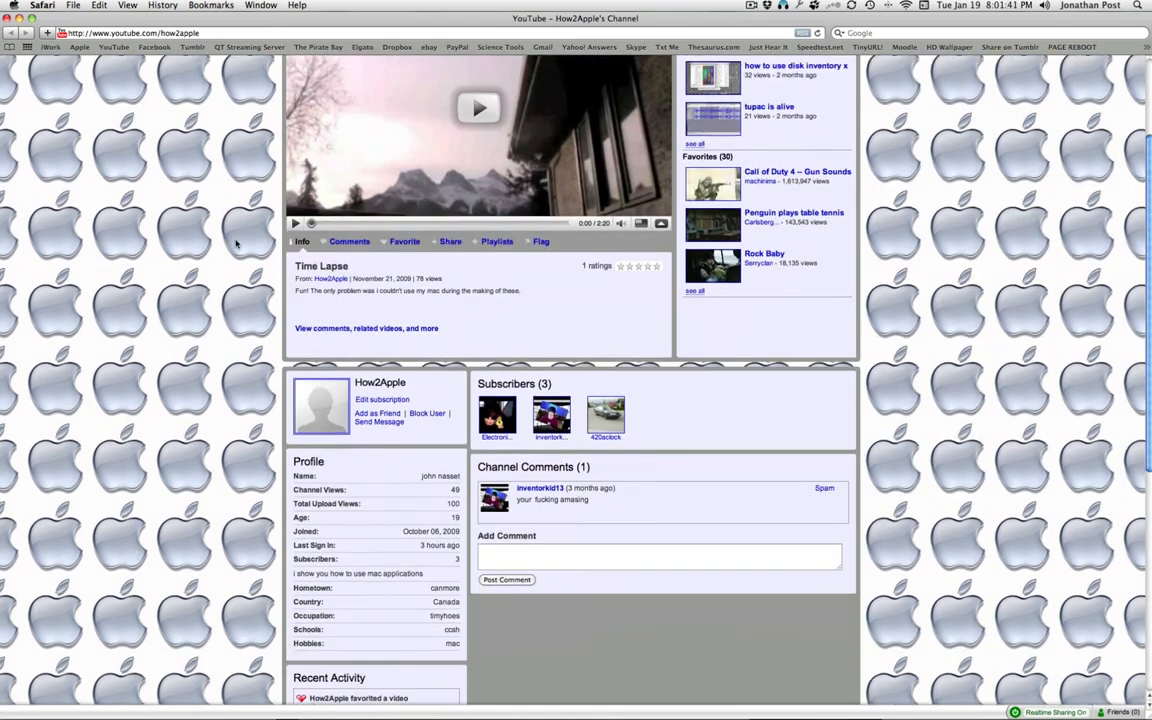
scroll("down", 3)
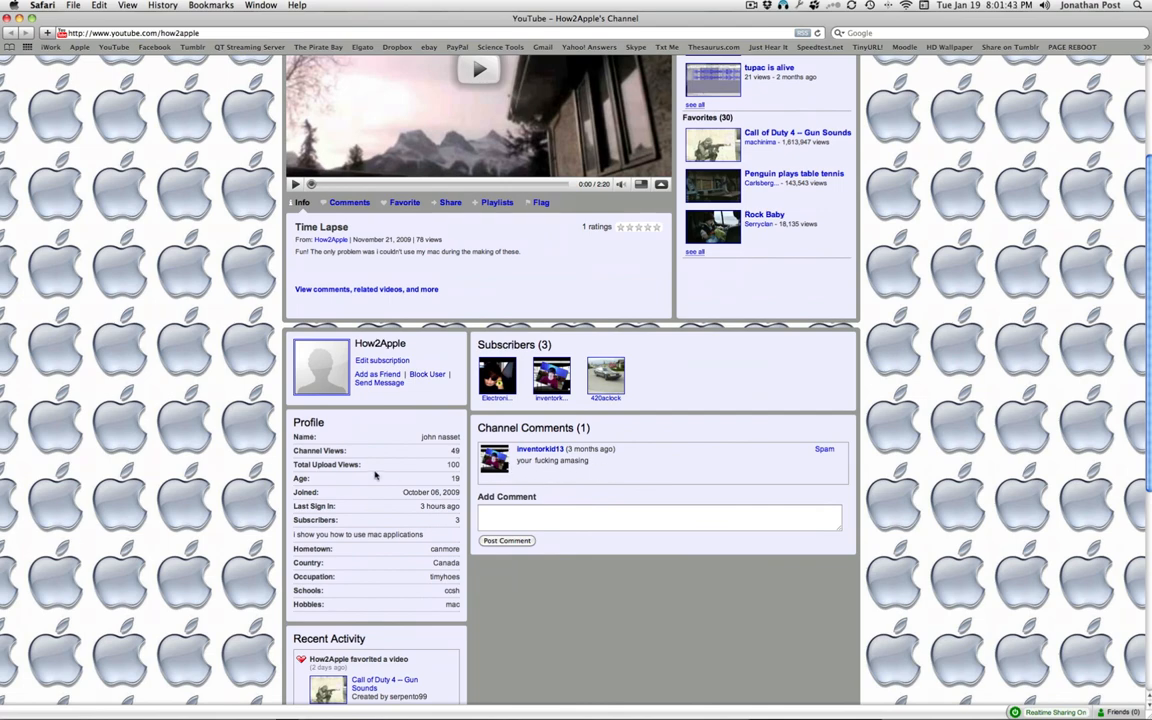
scroll("down", 3)
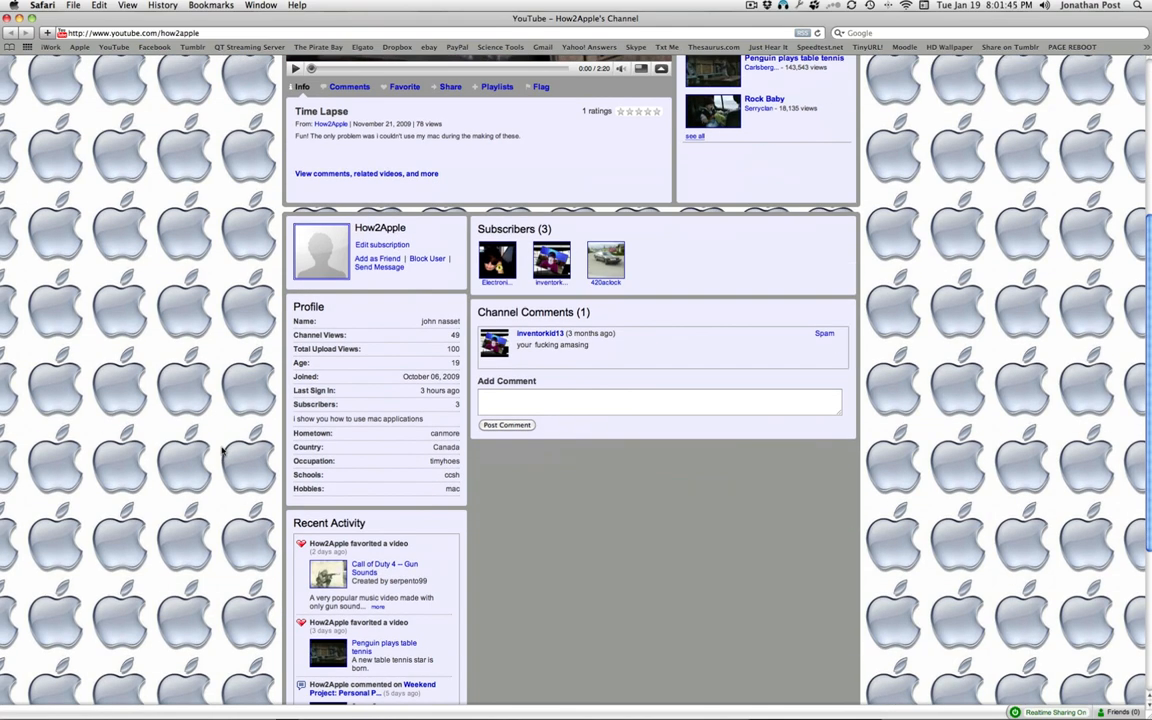
scroll("up", 3)
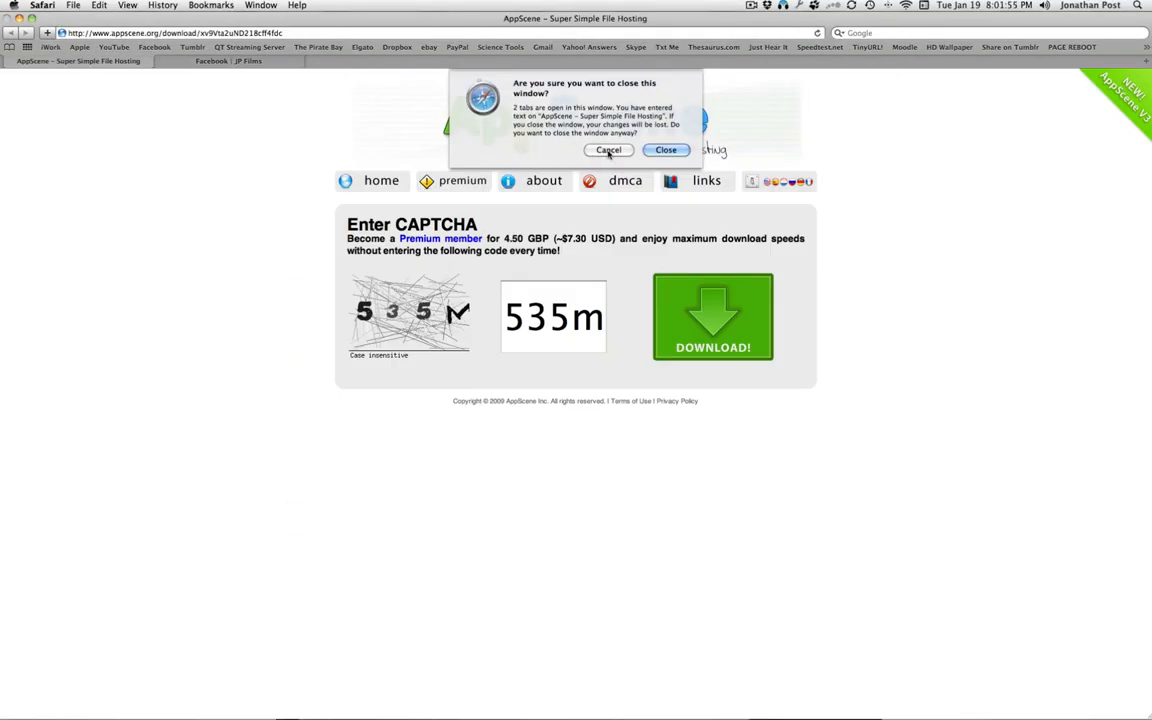
left_click(608, 150)
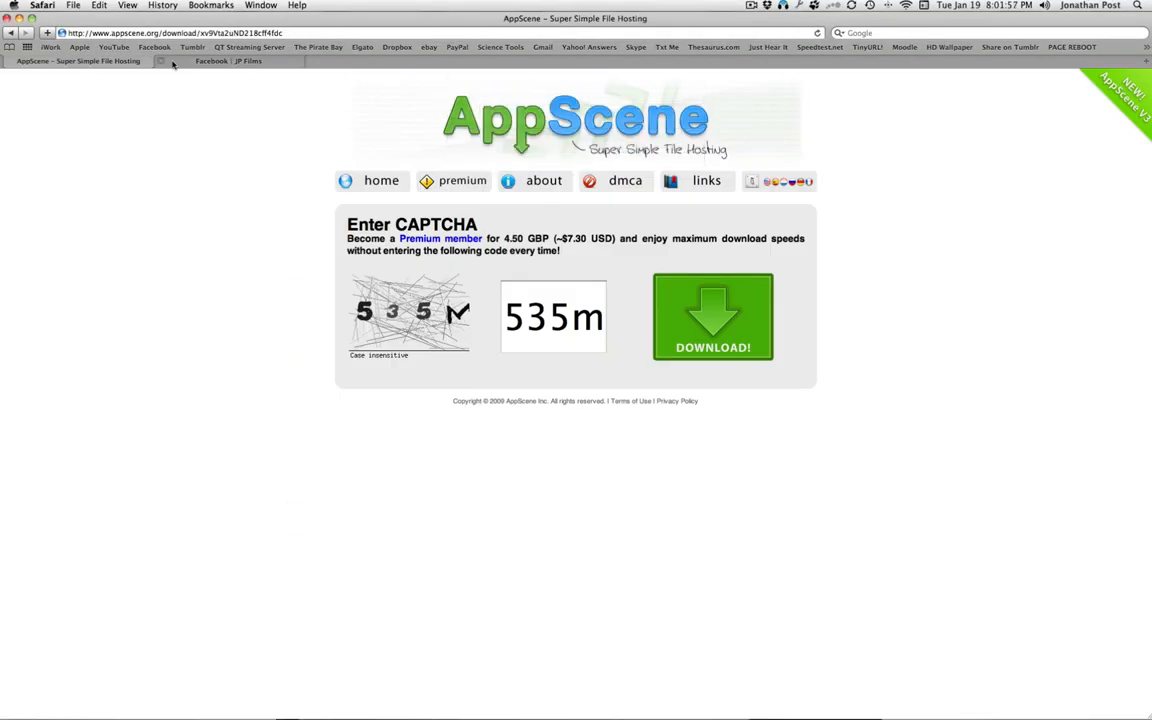